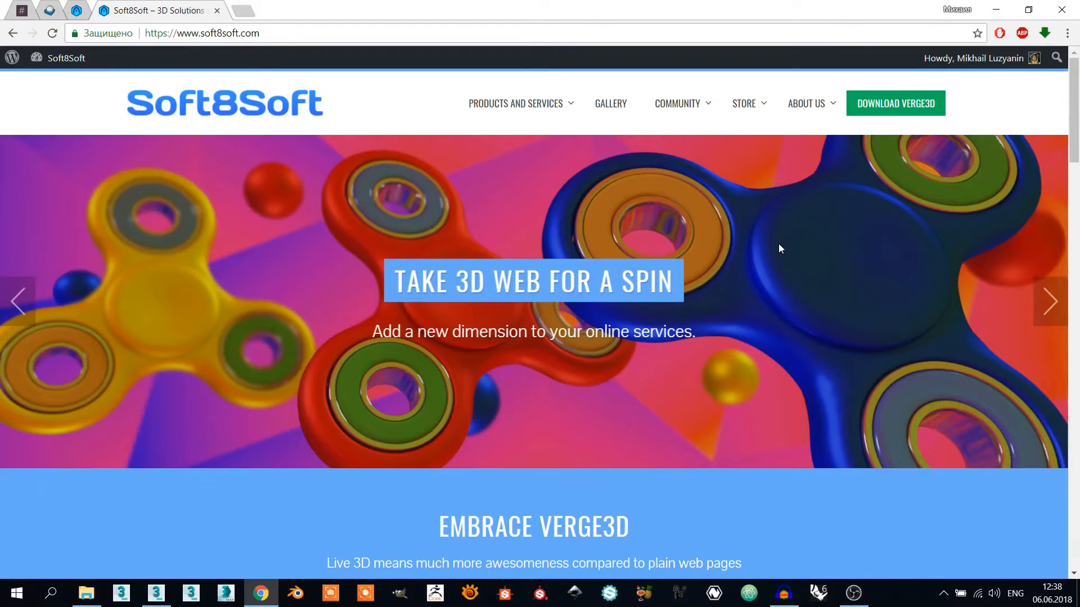
mouse_move(158, 173)
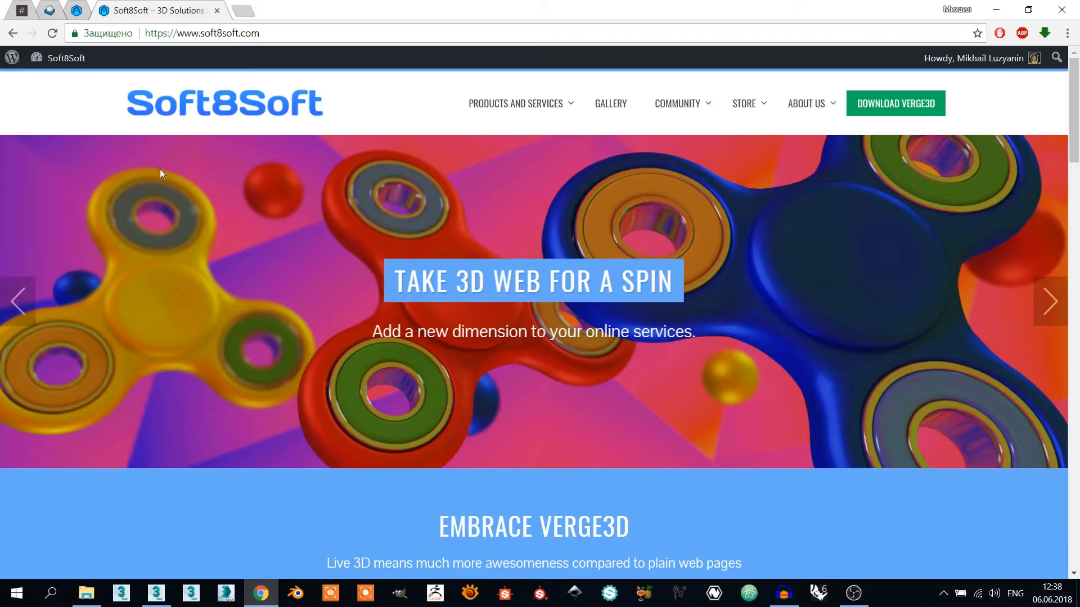
mouse_move(482, 209)
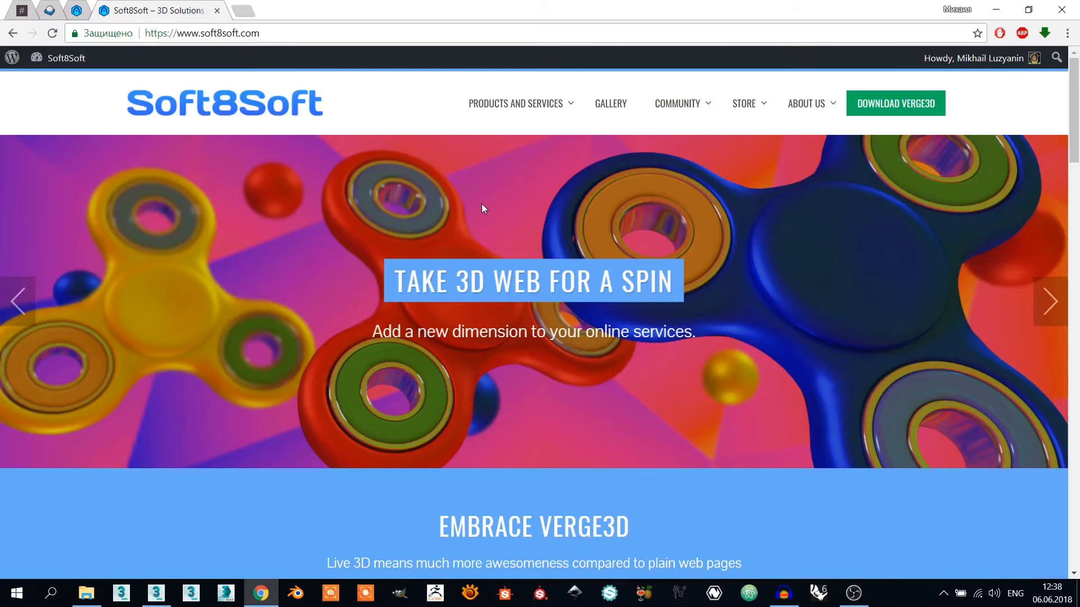
mouse_move(894, 104)
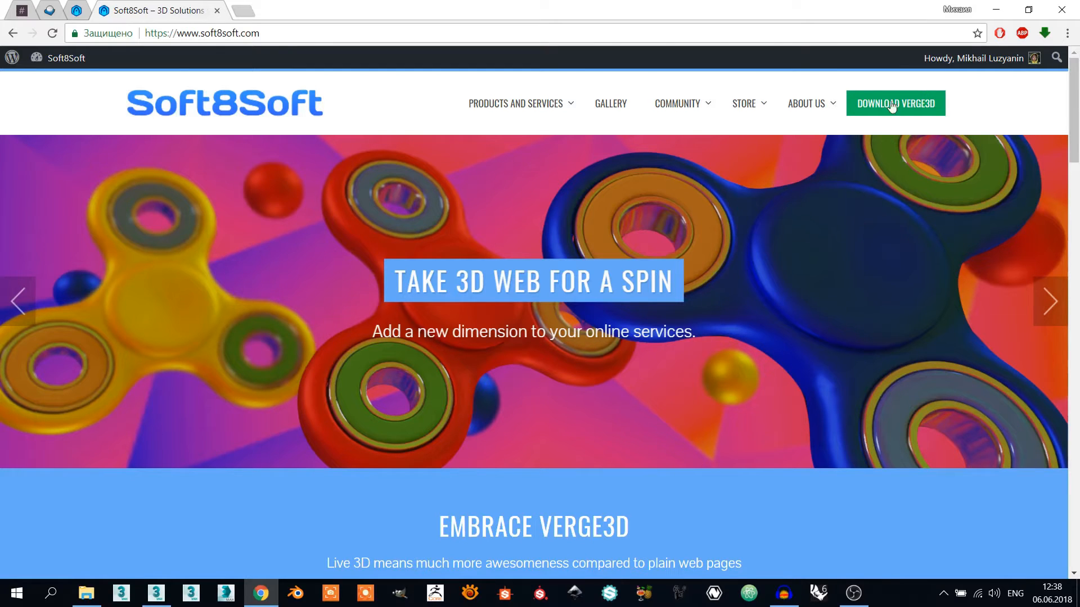
mouse_move(895, 104)
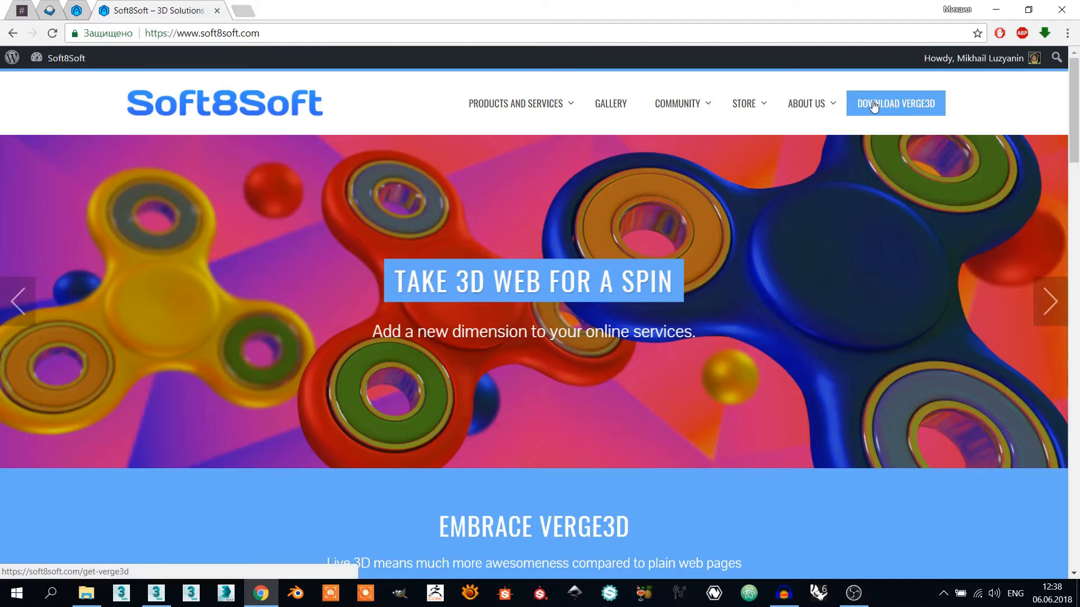
- Show the Get Verge3D page scrolled to the Verge3D 2.4 for 3ds Max download
click(894, 102)
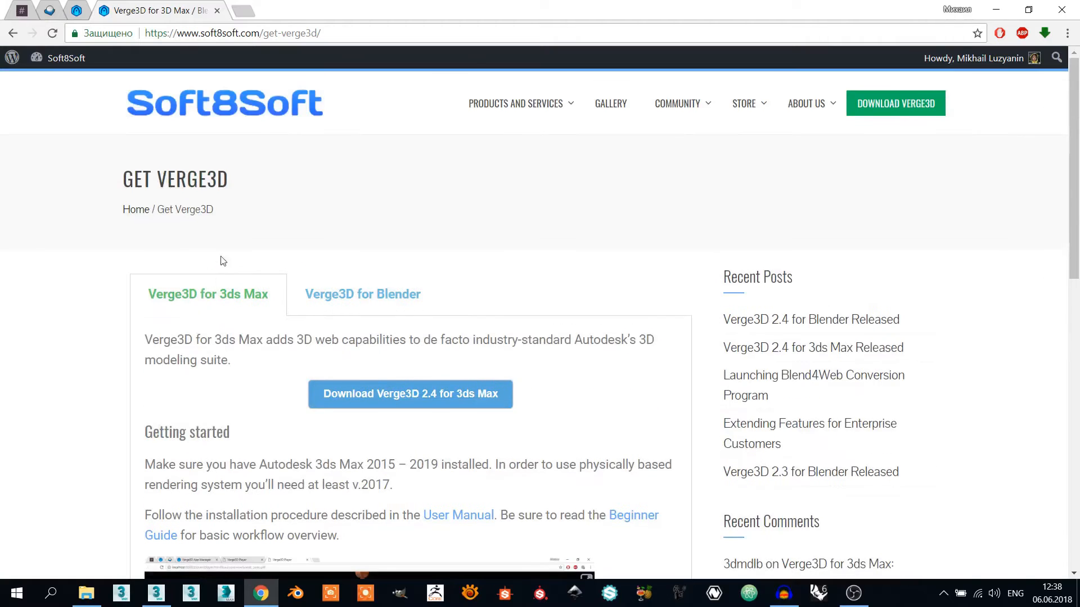
scroll(down, 3)
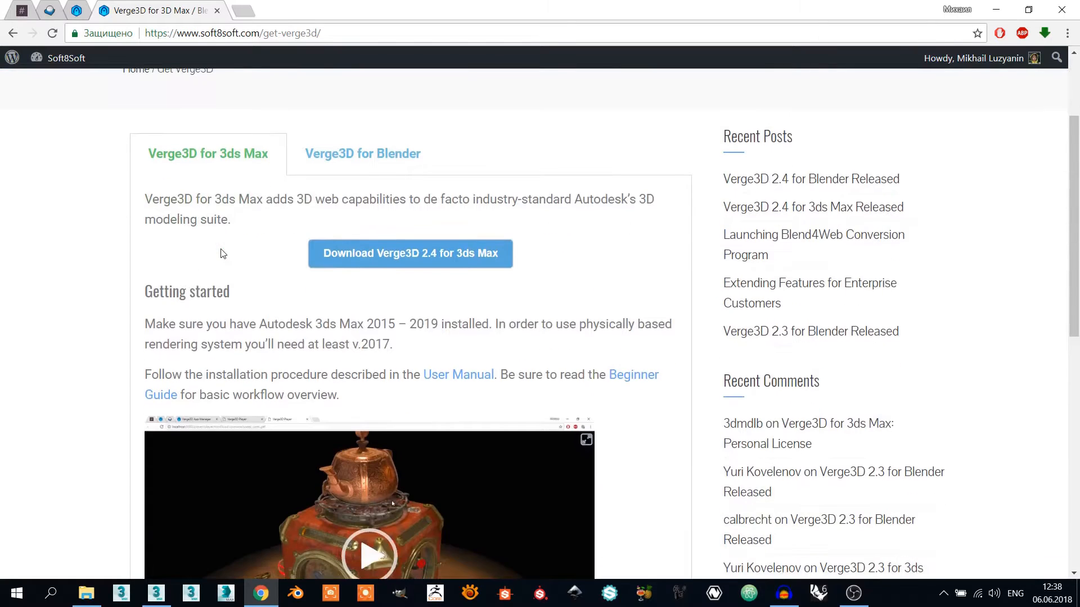
mouse_move(253, 261)
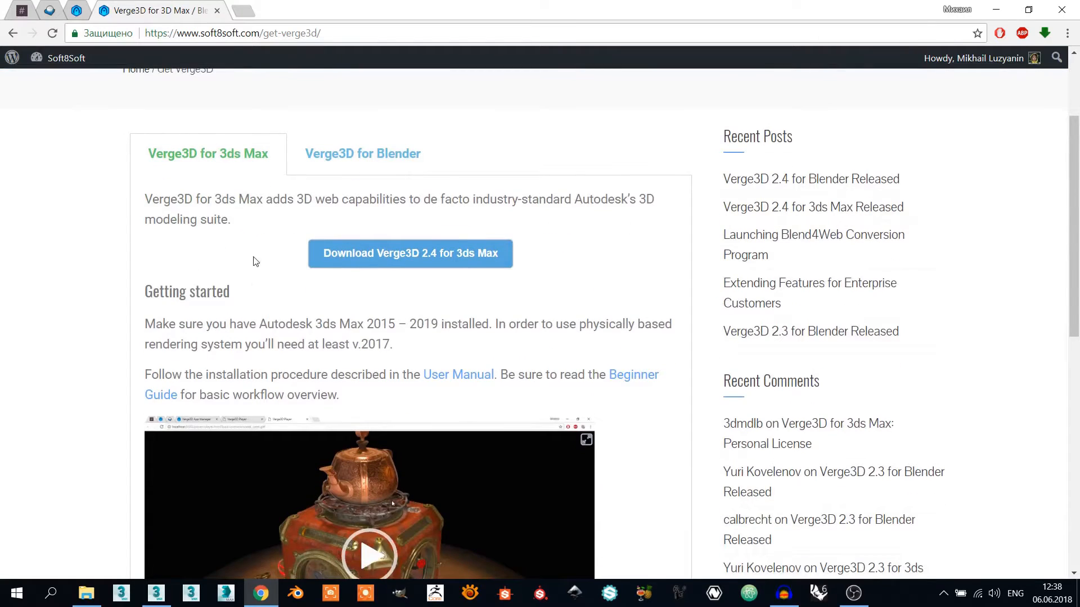
mouse_move(410, 253)
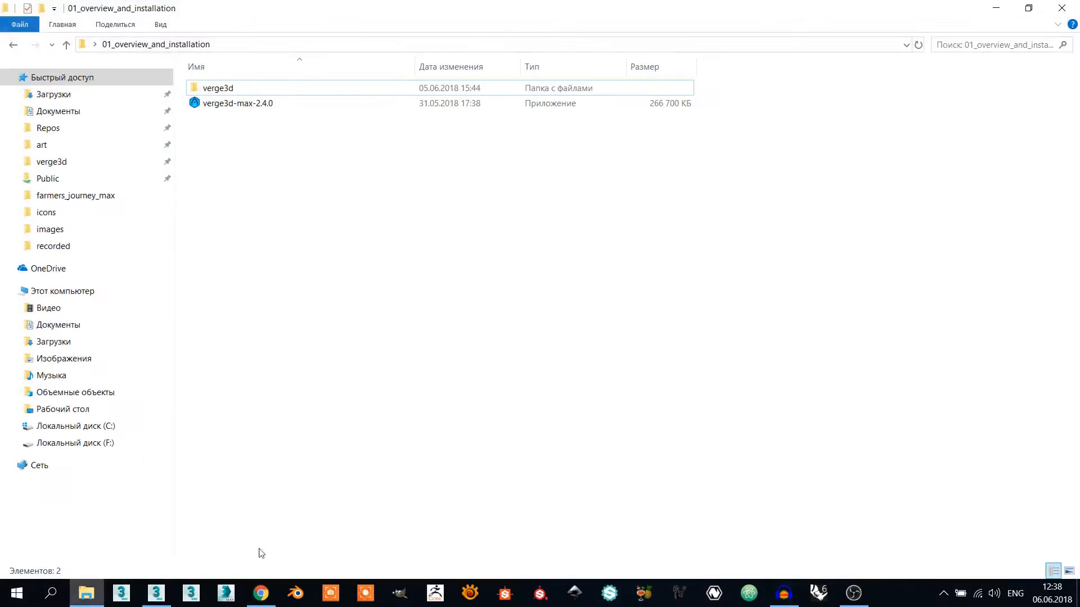
- Pick out the verge3d-max-2.4.0 installer in the 01_overview_and_installation folder
click(237, 102)
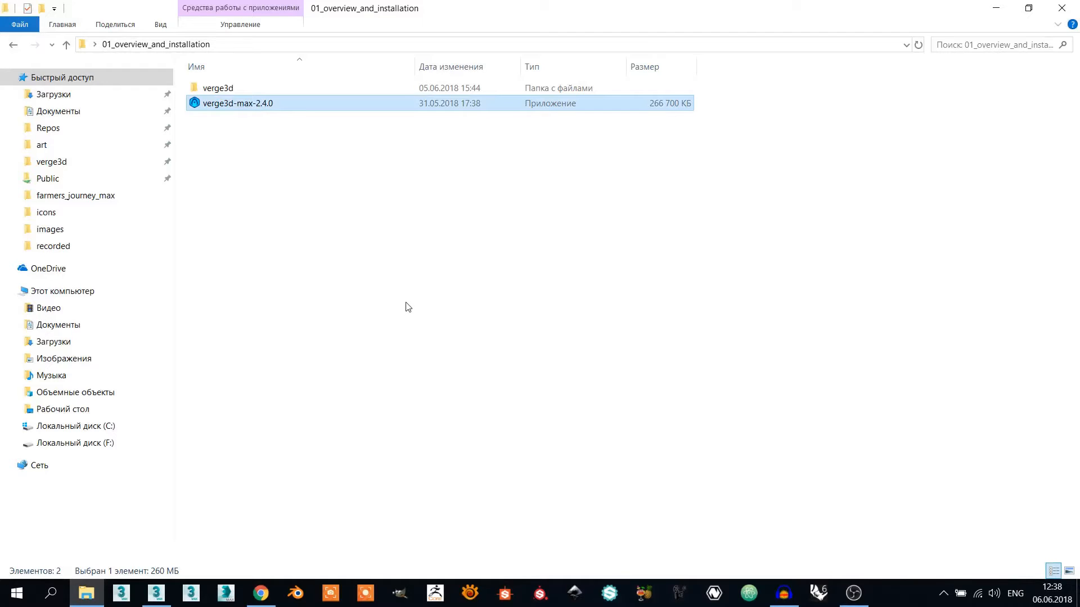
mouse_move(216, 161)
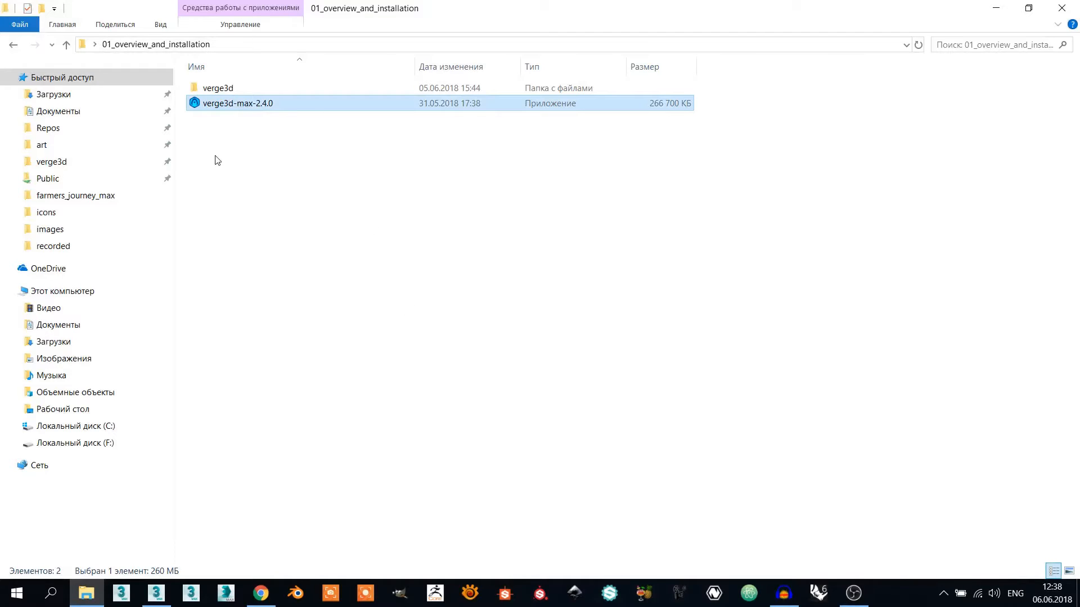
mouse_move(237, 109)
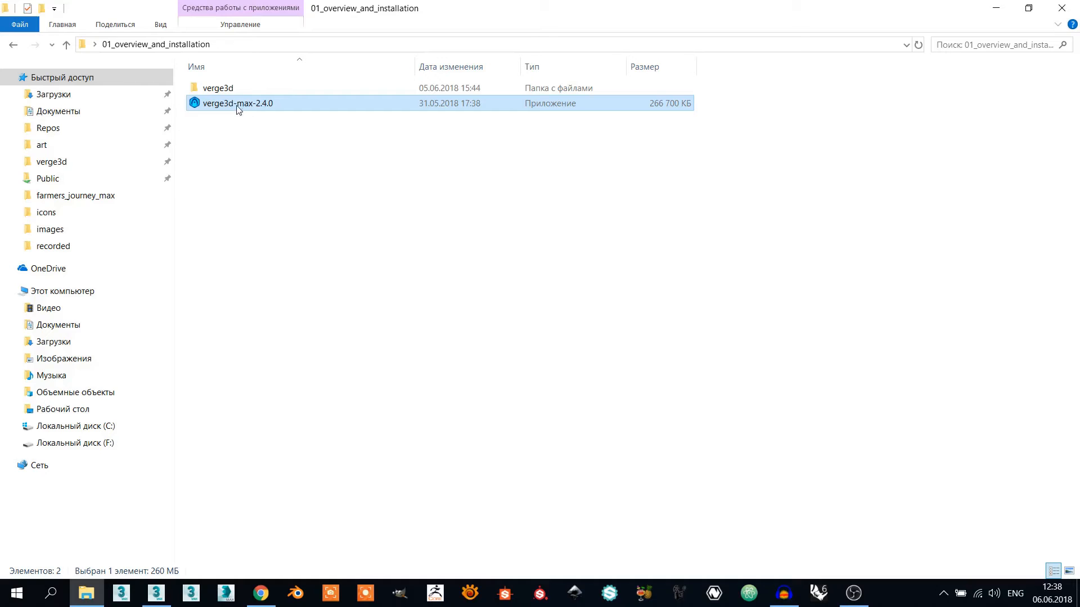
double_click(237, 103)
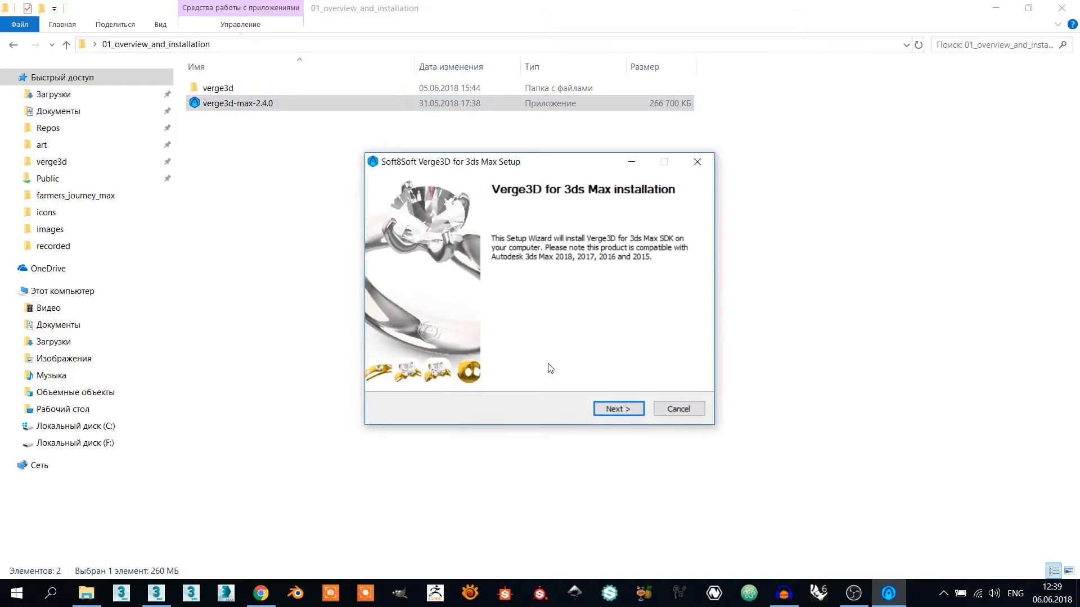
click(617, 408)
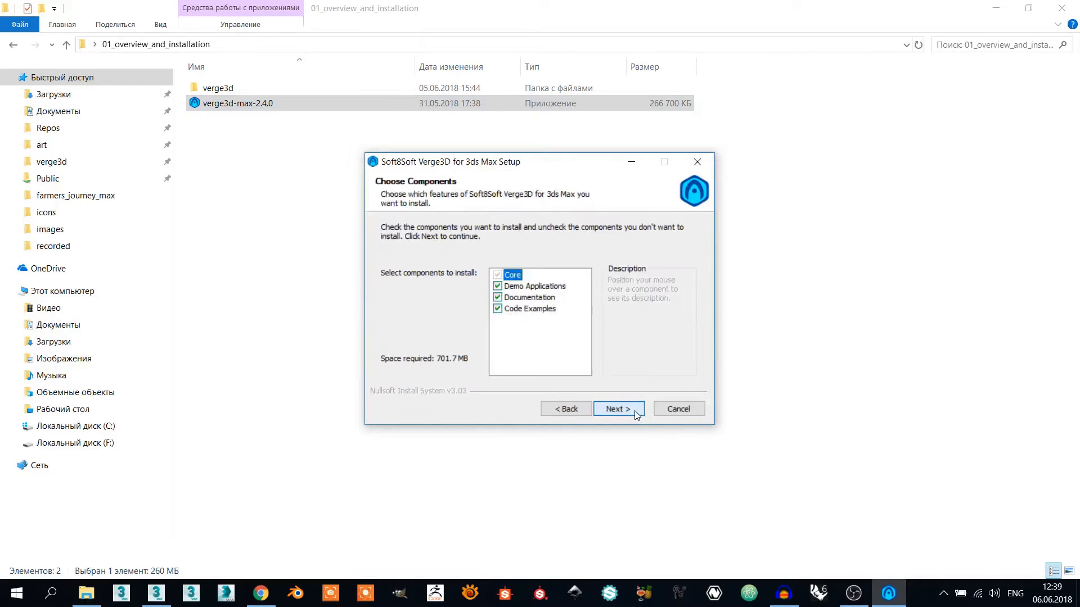
click(617, 408)
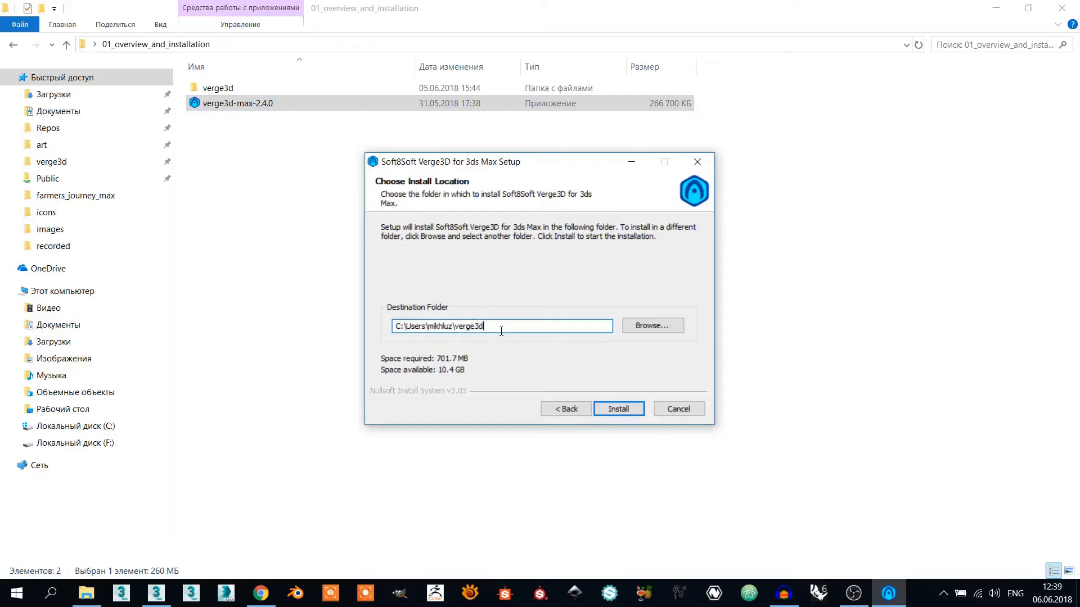
double_click(468, 326)
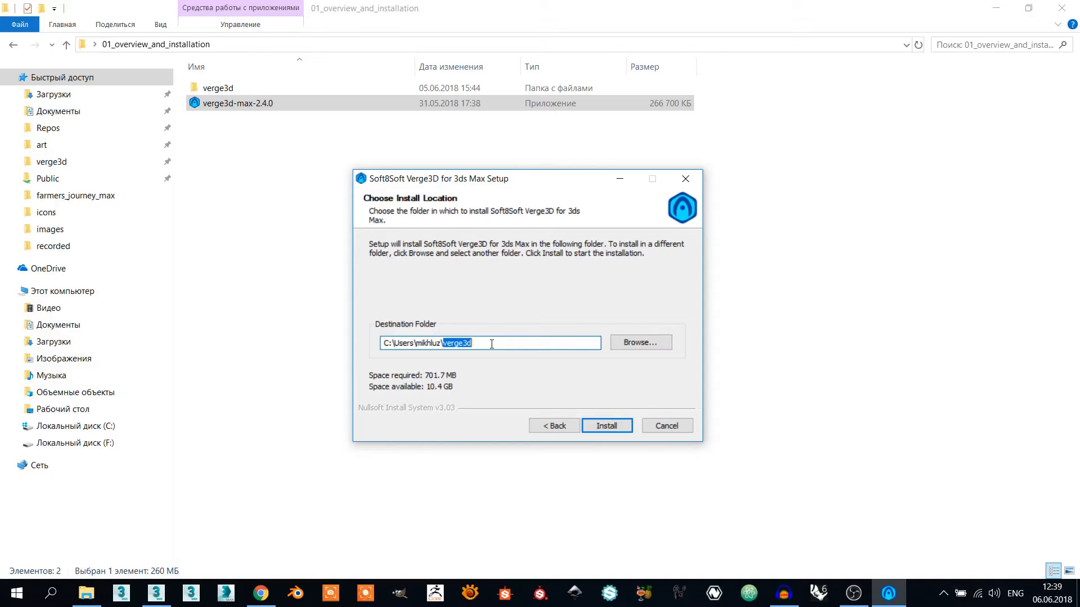
mouse_move(494, 343)
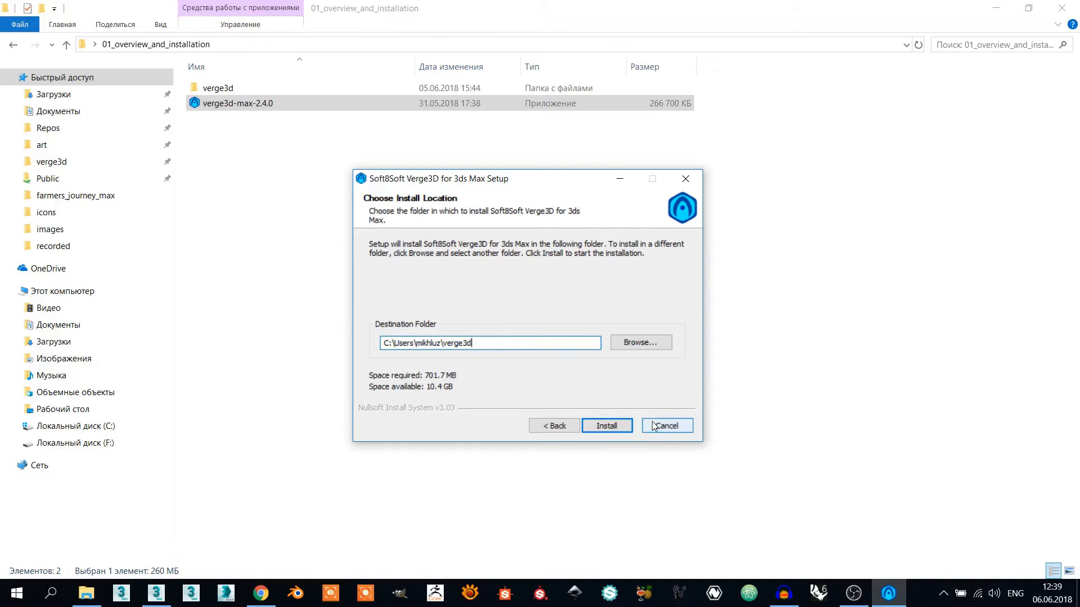
click(665, 425)
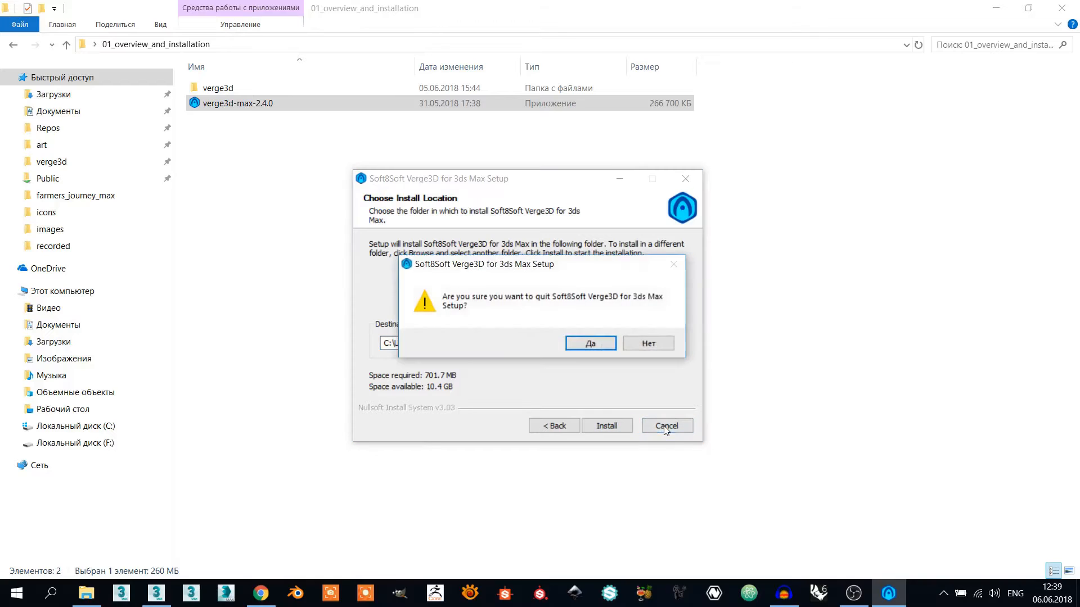
click(590, 343)
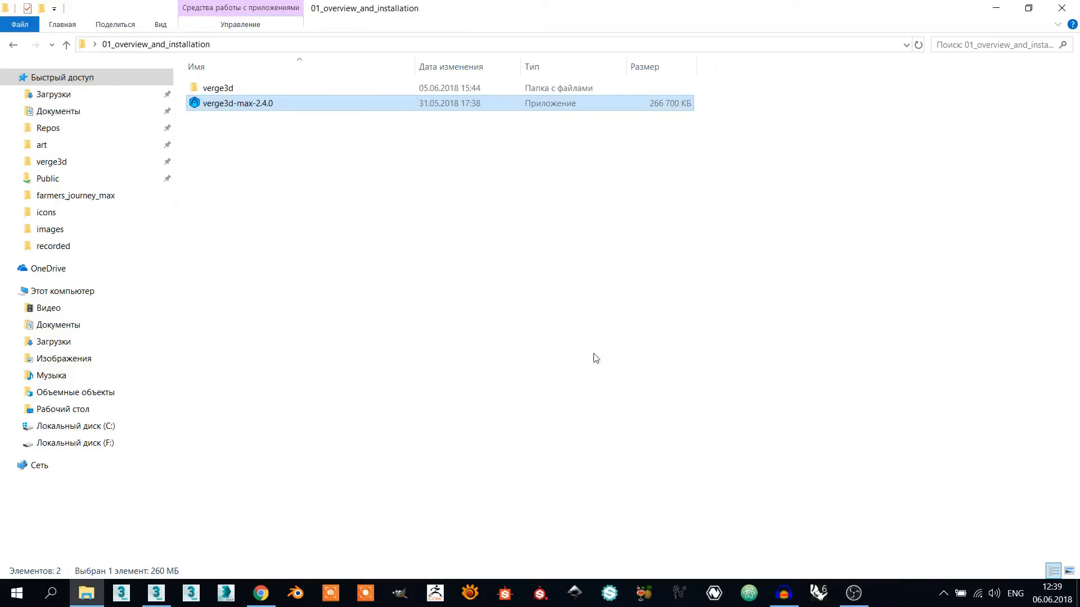
click(240, 87)
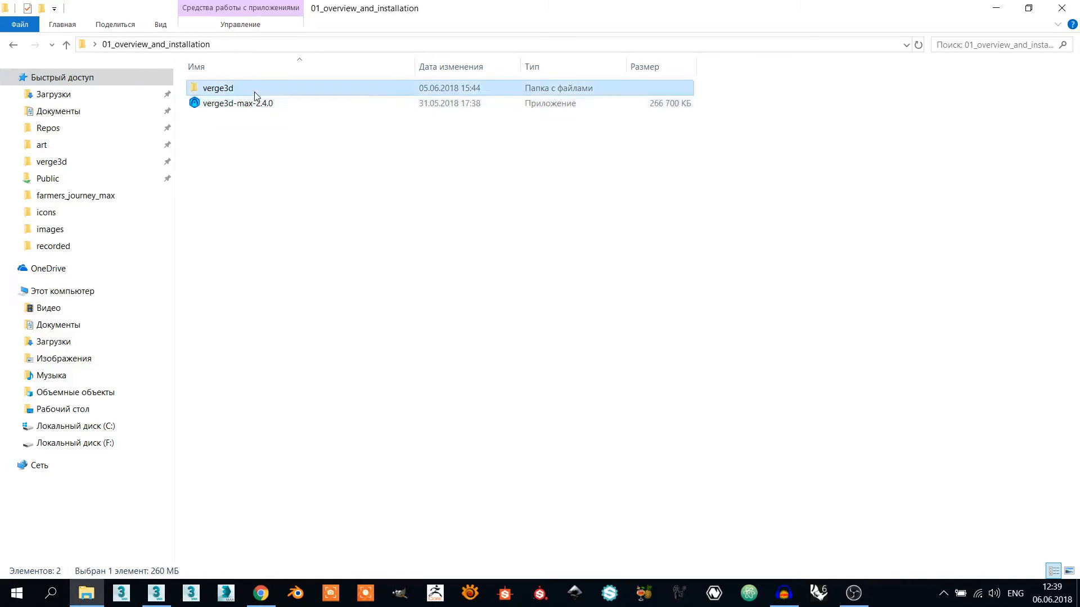
double_click(219, 87)
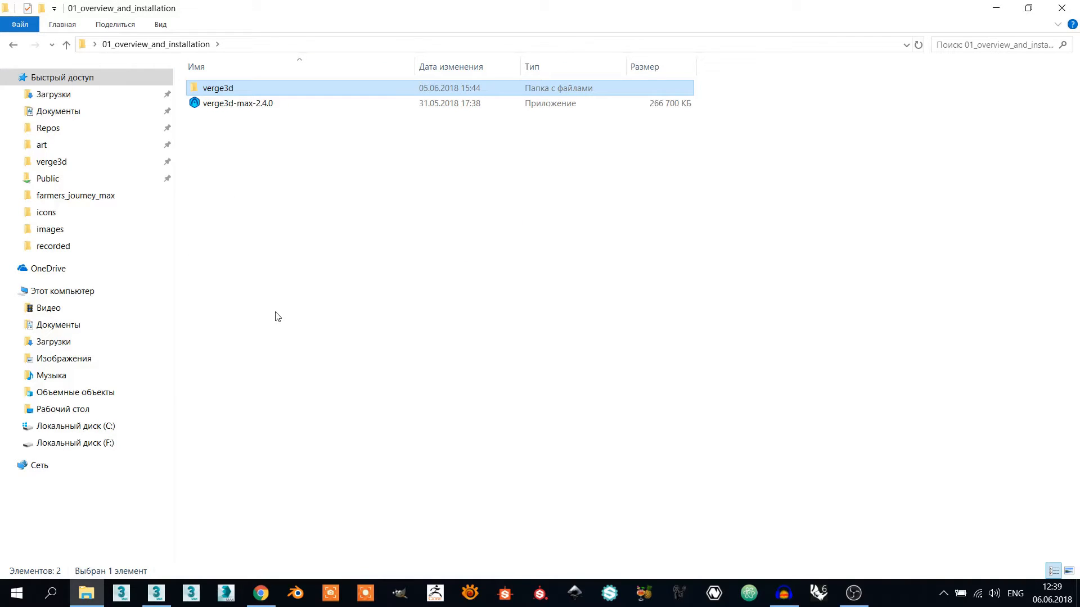
mouse_move(274, 319)
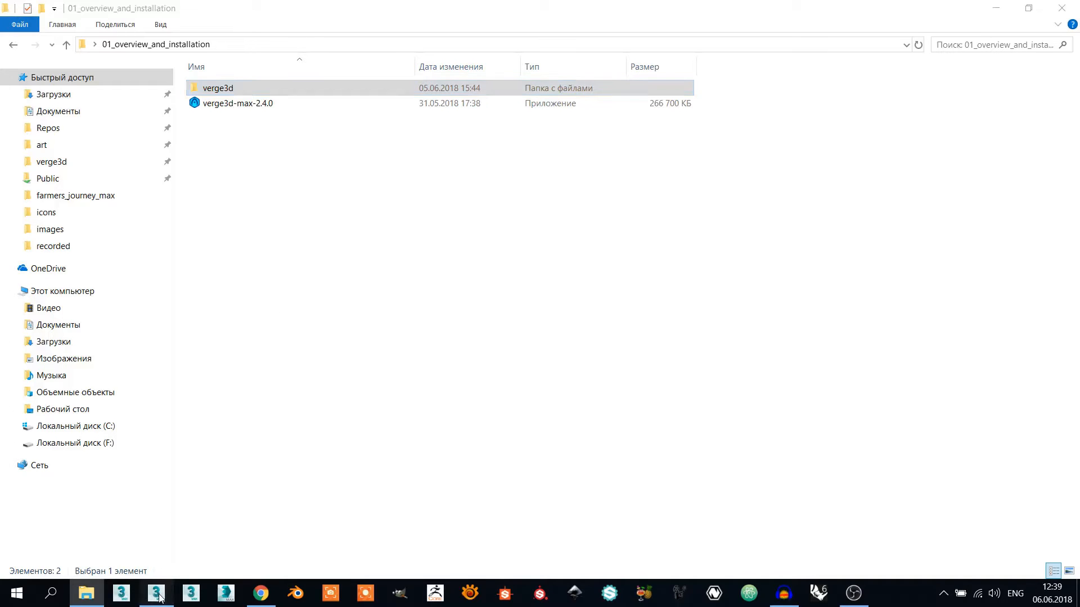
- Switch to the running 3ds Max 2018 window with its empty Untitled scene
click(156, 593)
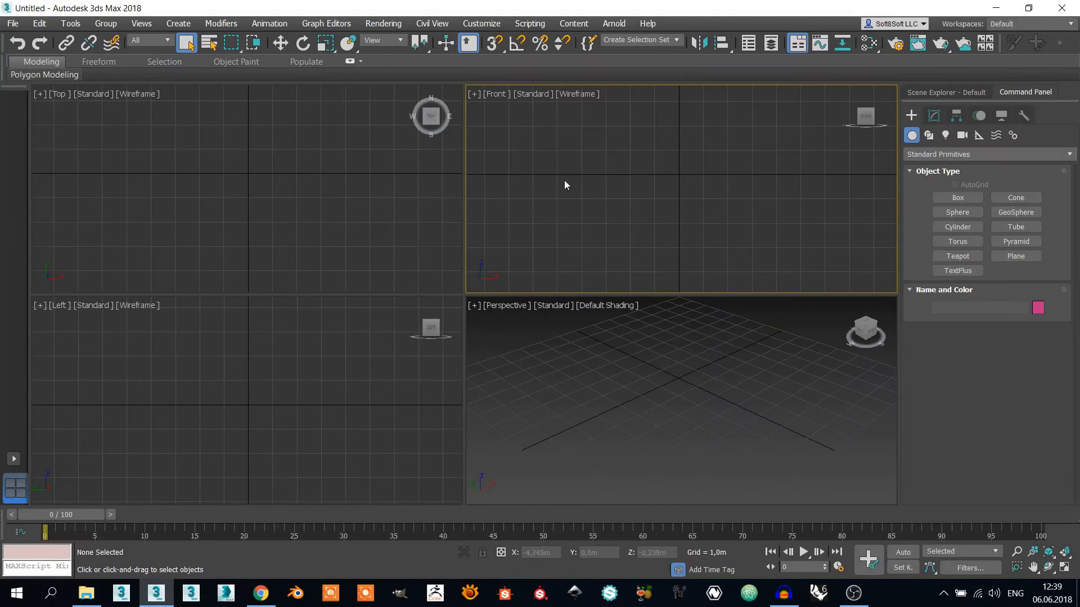
mouse_move(577, 180)
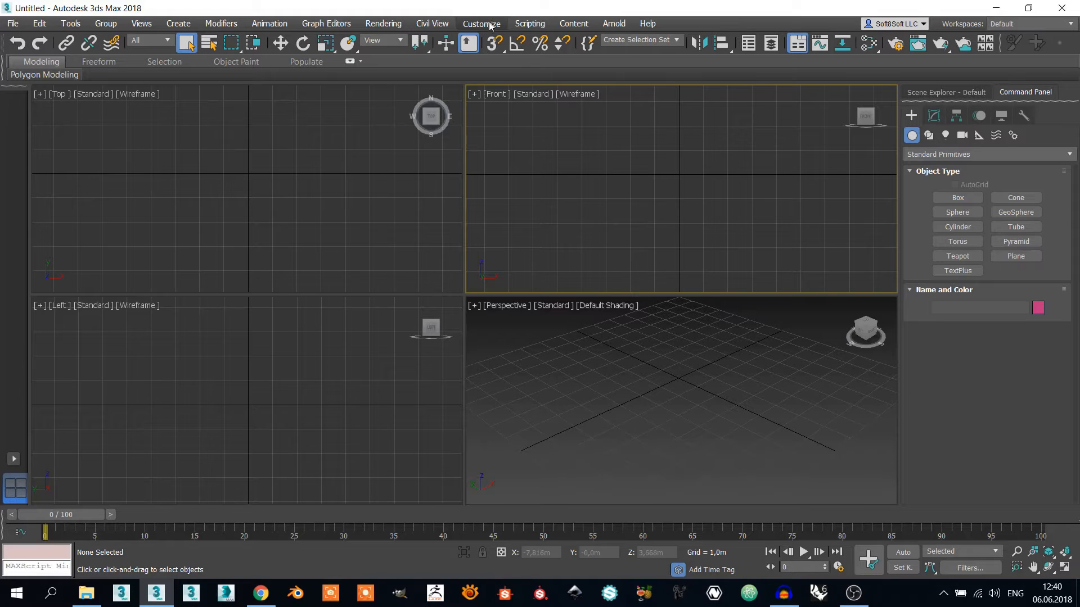
- Start adding a new path under Configure System Paths > 3rd Party Plug-Ins
click(481, 24)
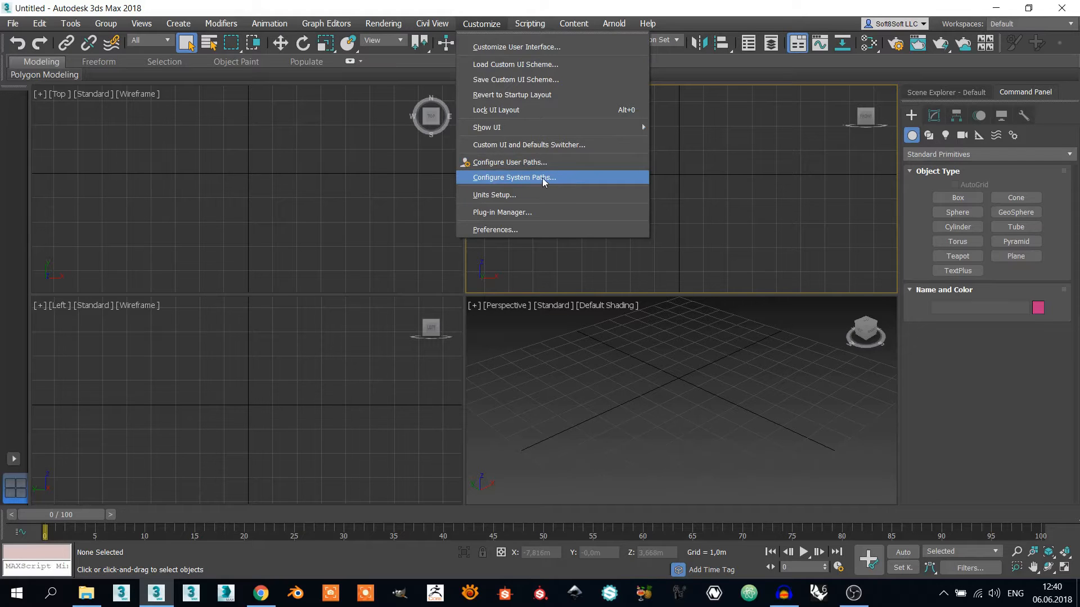
click(513, 177)
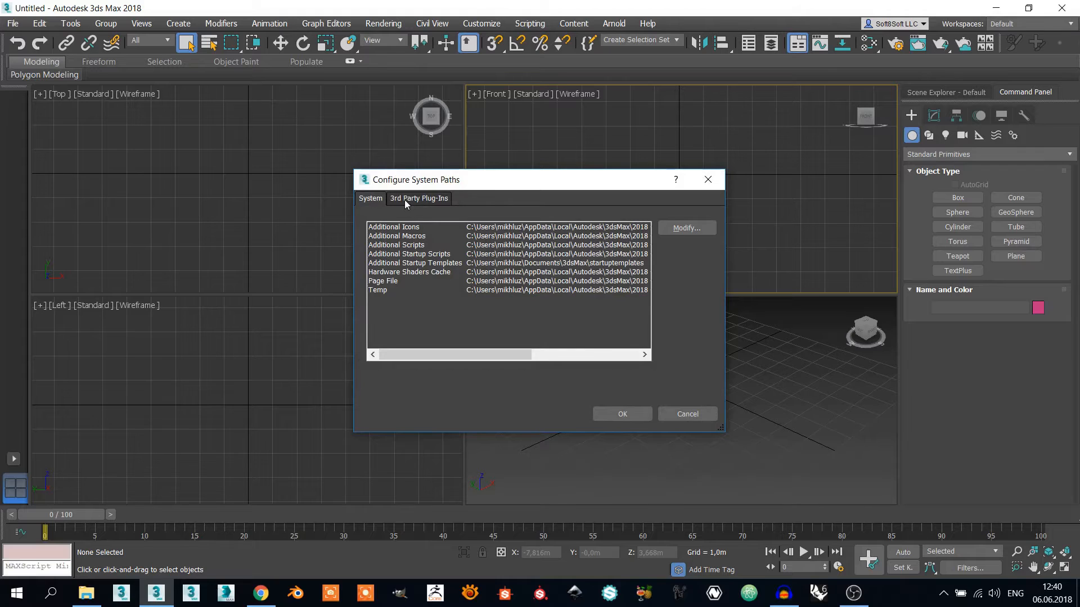
click(419, 198)
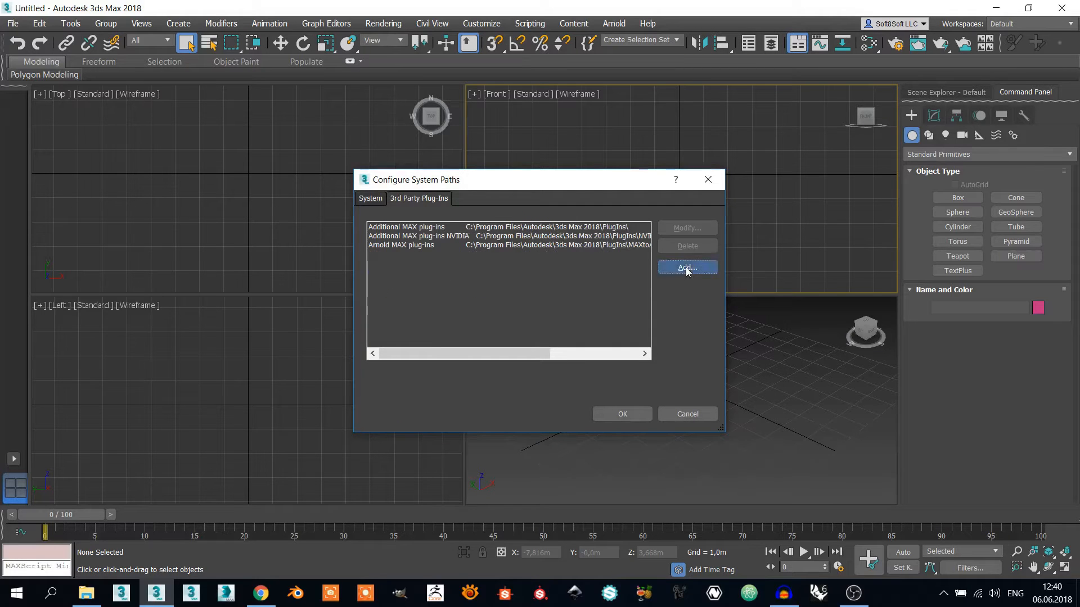
click(686, 268)
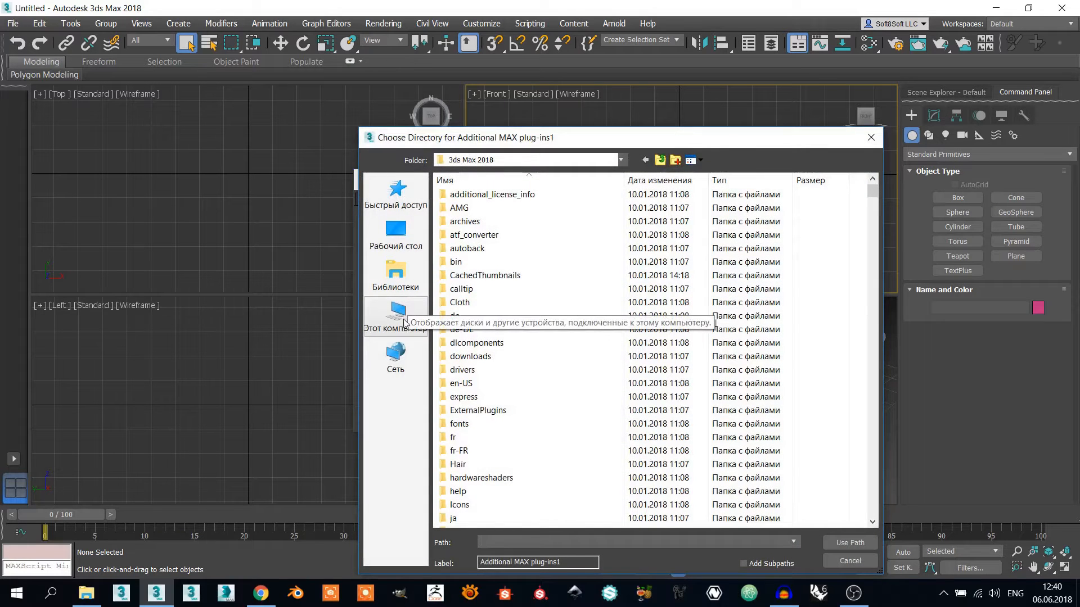
- Use the verge3d max_plugin folder from 01_overview_and_installation as the plug-in path
click(395, 231)
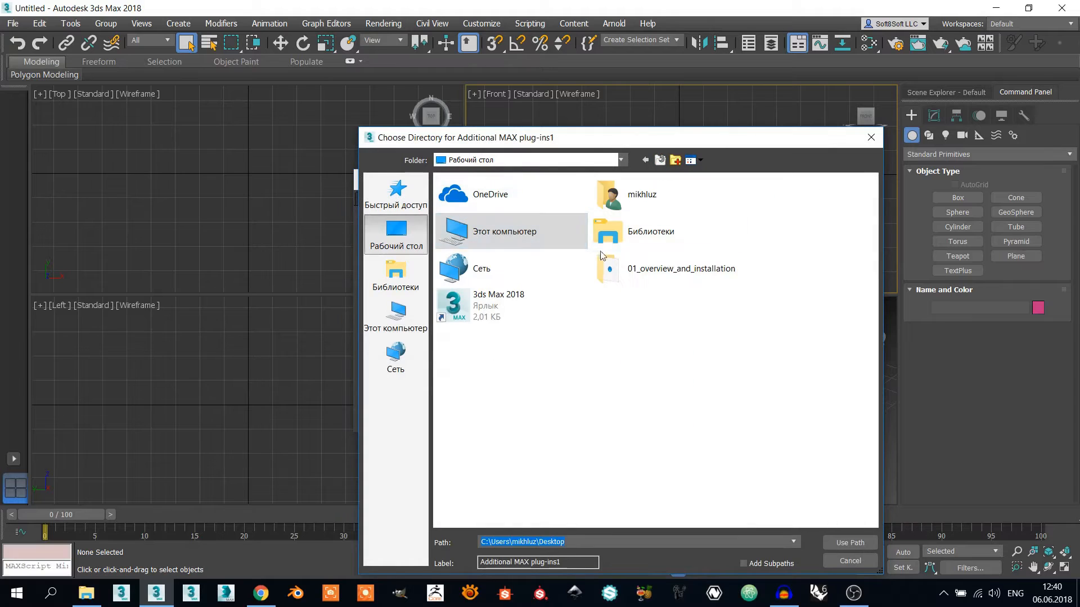
double_click(681, 269)
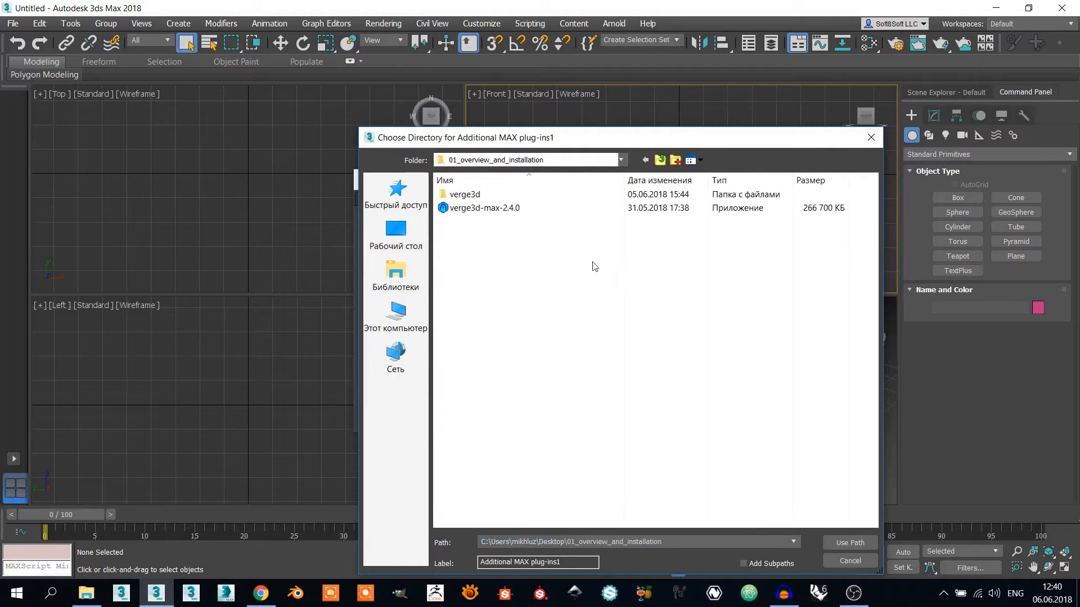
mouse_move(465, 194)
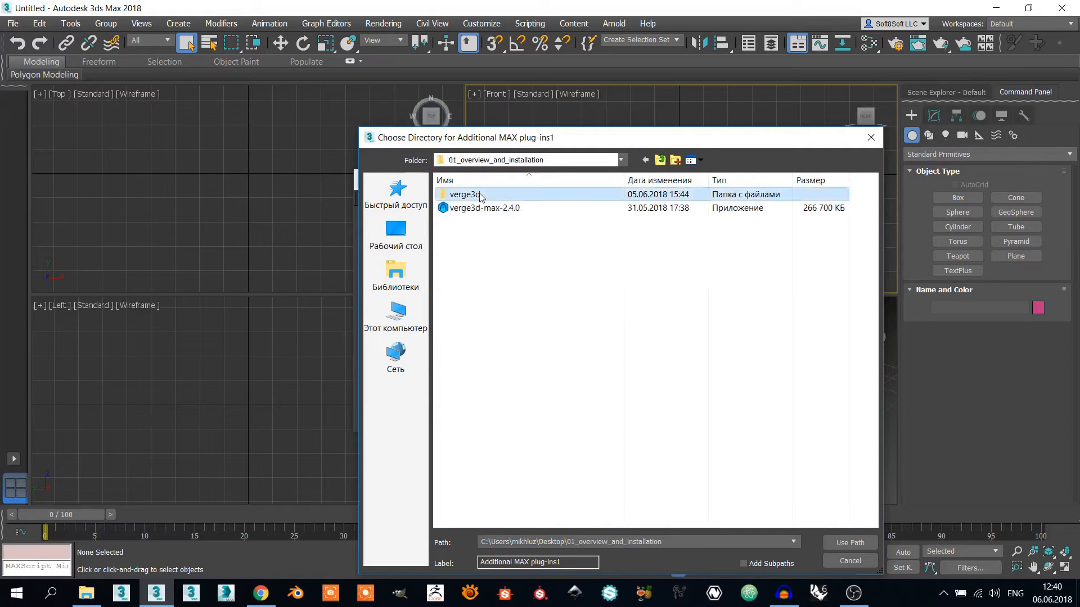
double_click(465, 195)
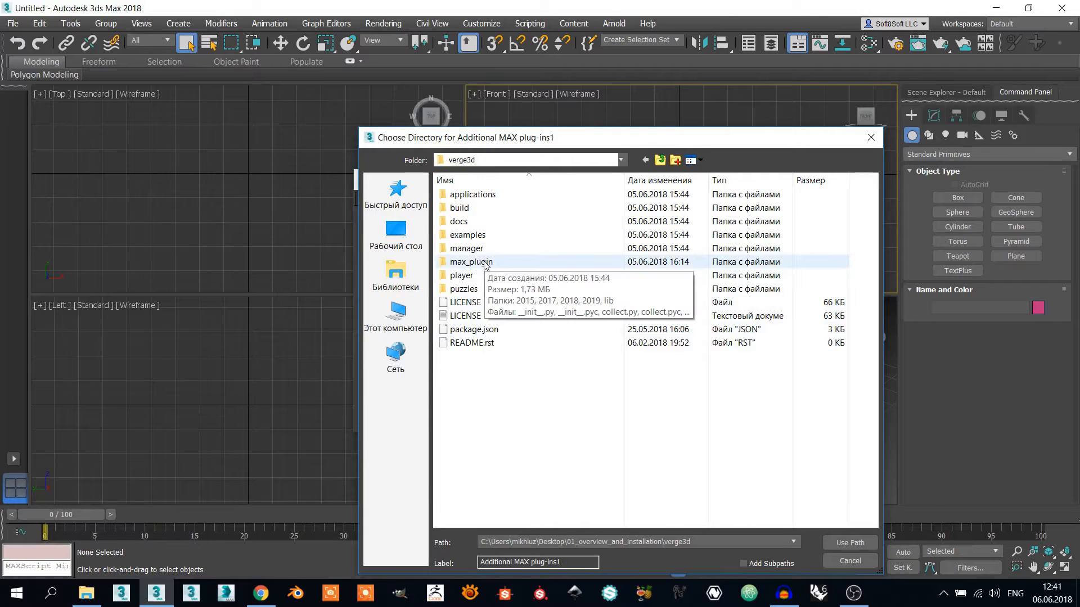
double_click(471, 262)
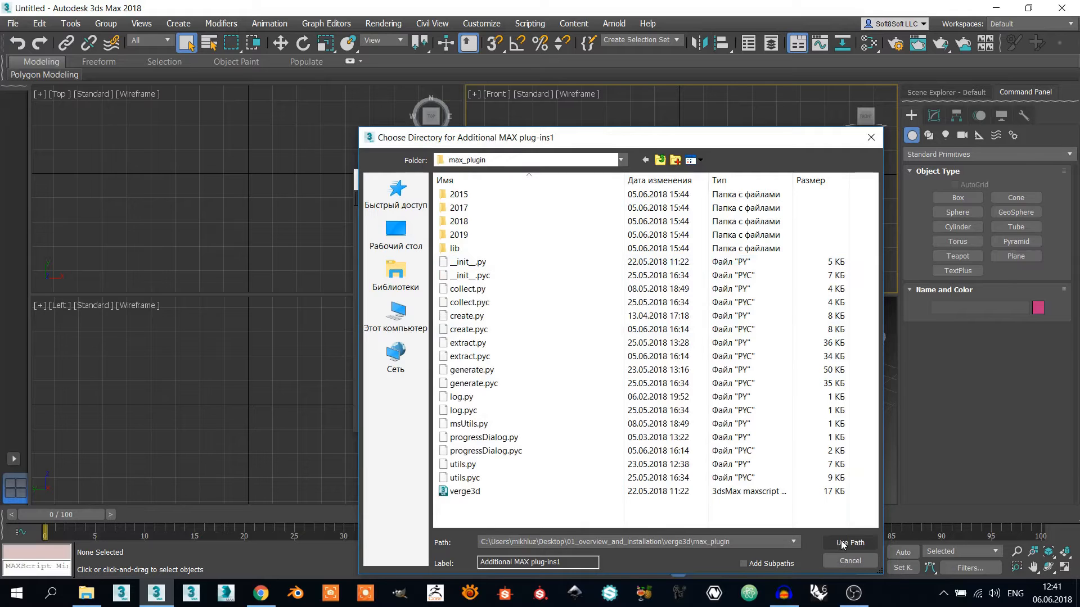
click(849, 542)
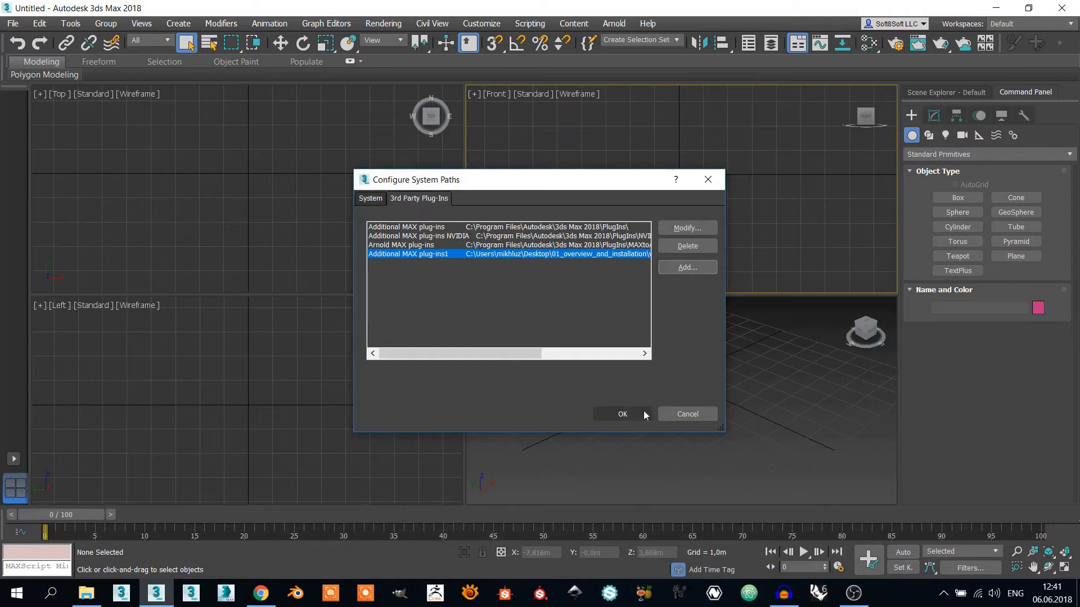
- Confirm the updated system paths so the max_plugin entry takes effect
click(622, 413)
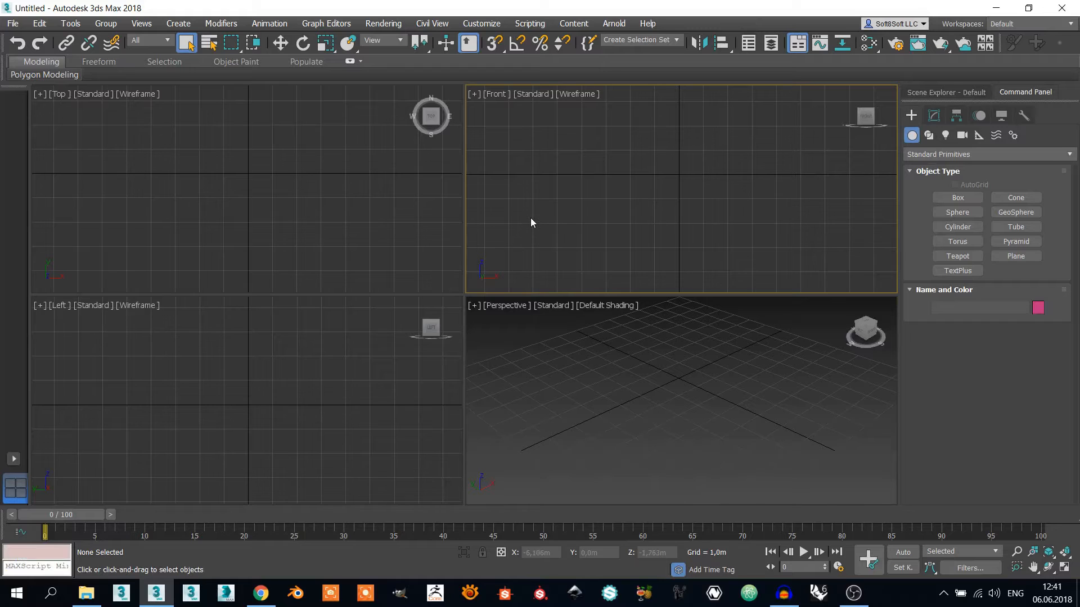
mouse_move(686, 210)
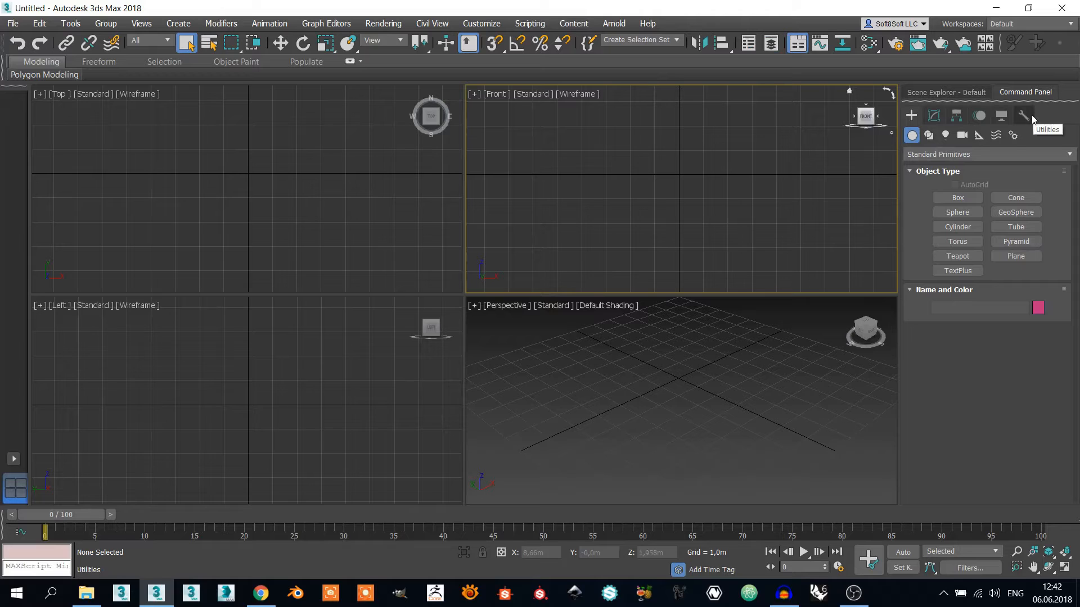
- Register the Verge3D menu from the Verge3D utility under Utilities > MAXScript
click(1026, 116)
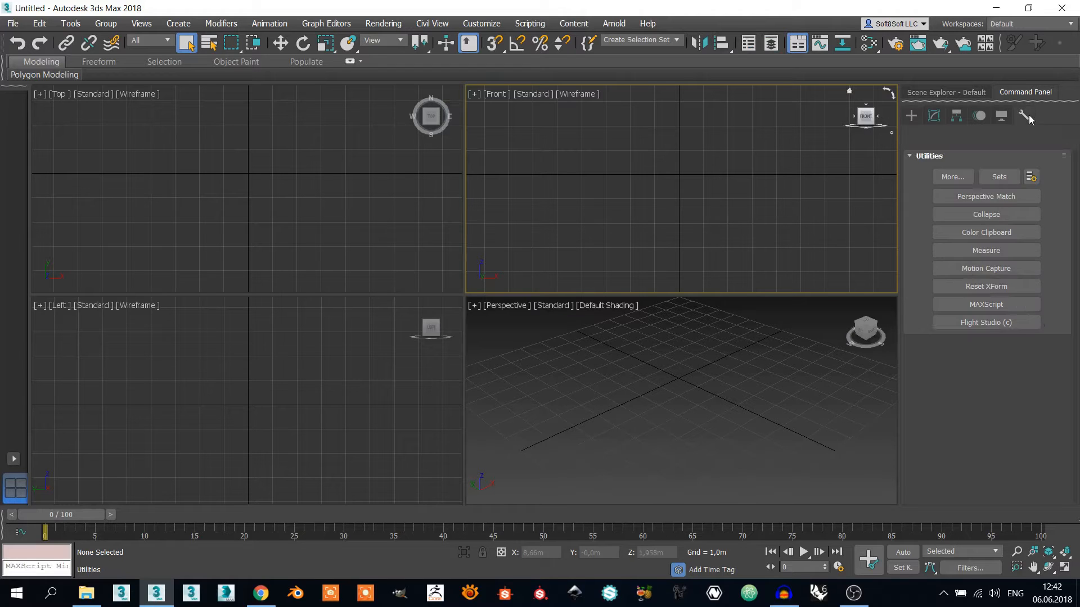
click(986, 303)
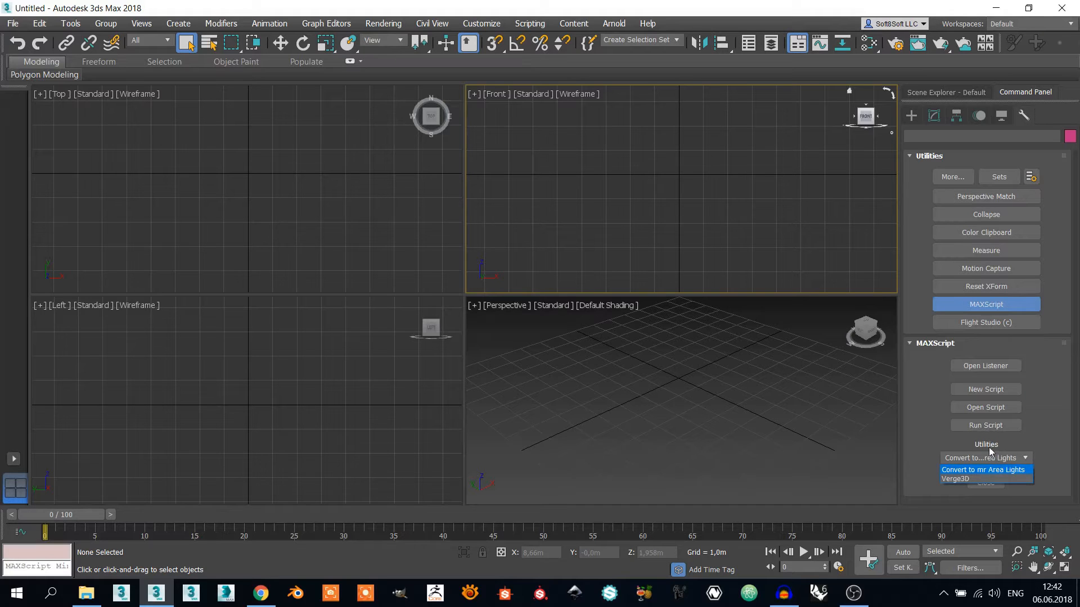
mouse_move(974, 479)
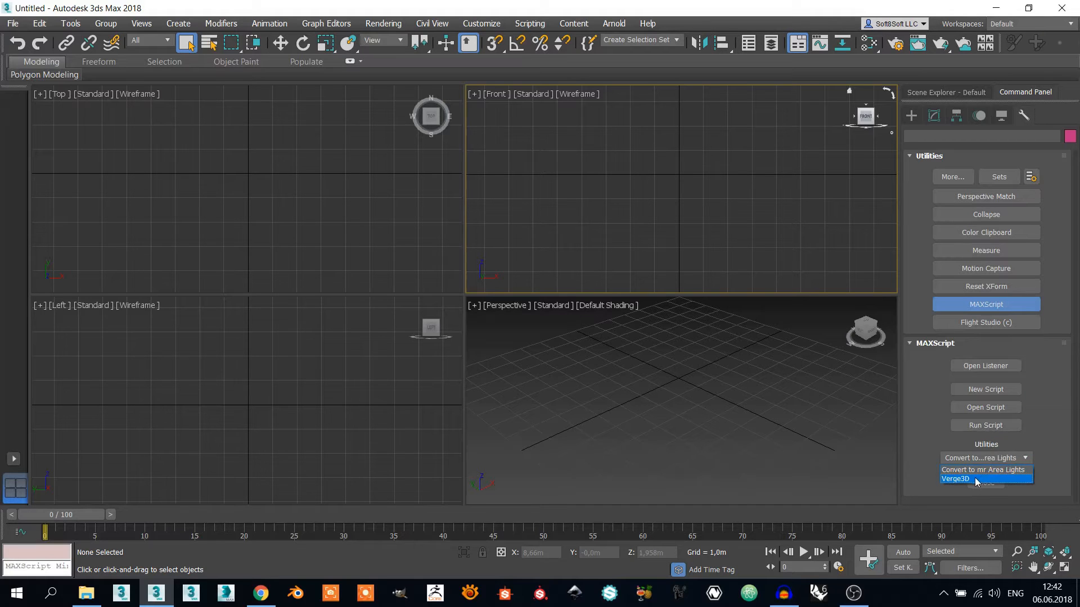
click(954, 480)
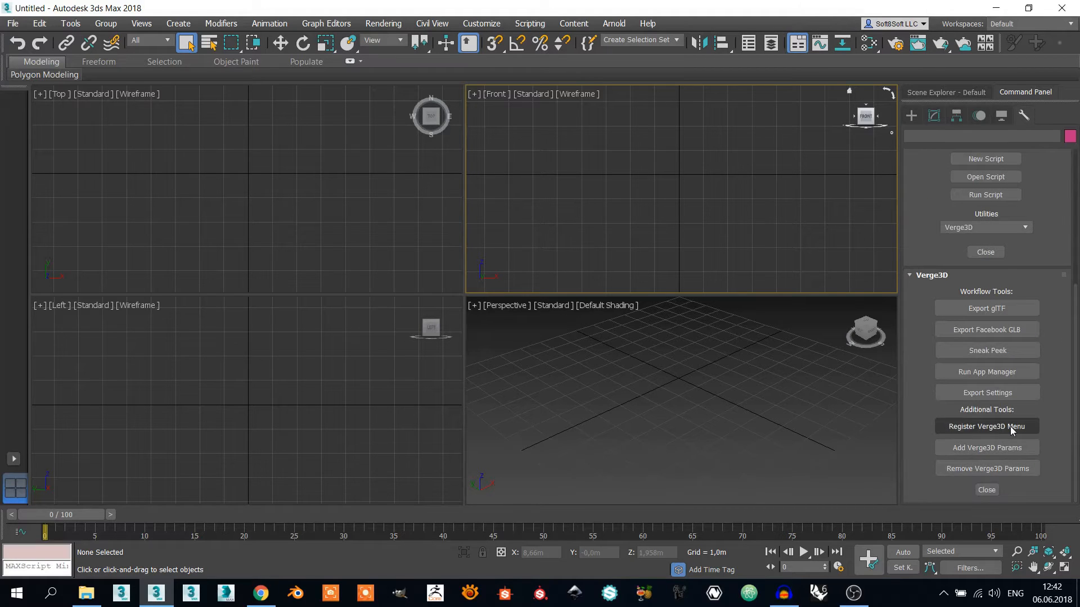
click(986, 427)
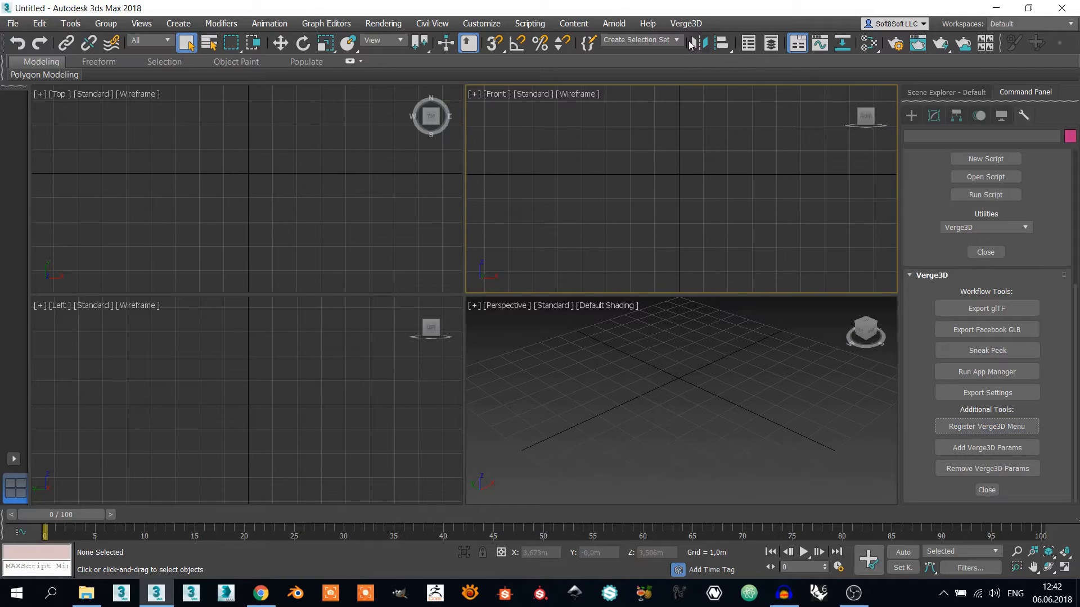
- Show the Verge3D menu's export, Sneak Peek, App Manager and settings commands
click(685, 24)
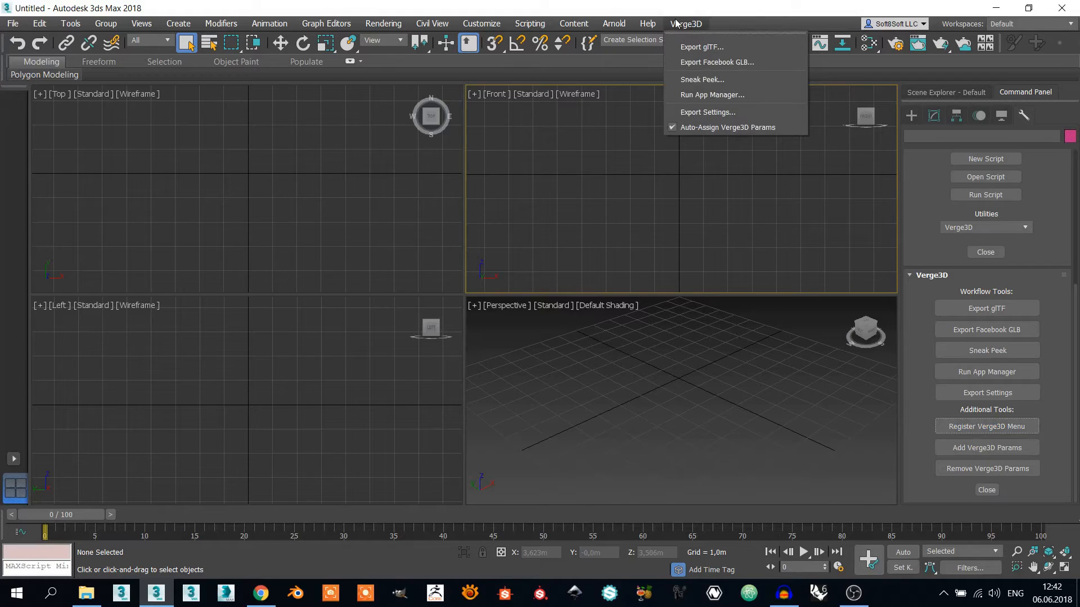
mouse_move(688, 35)
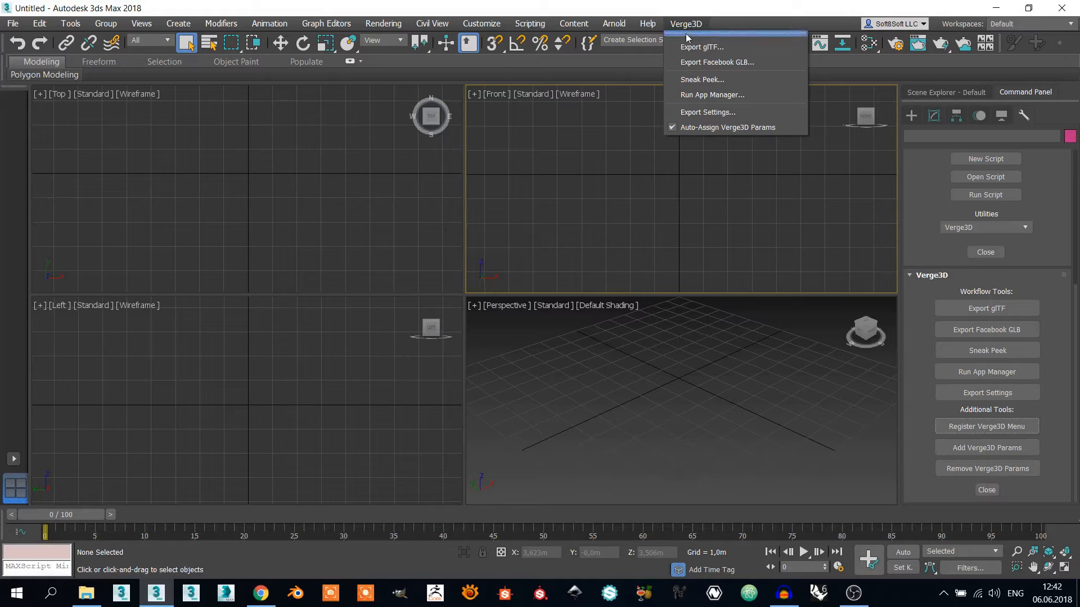
mouse_move(700, 47)
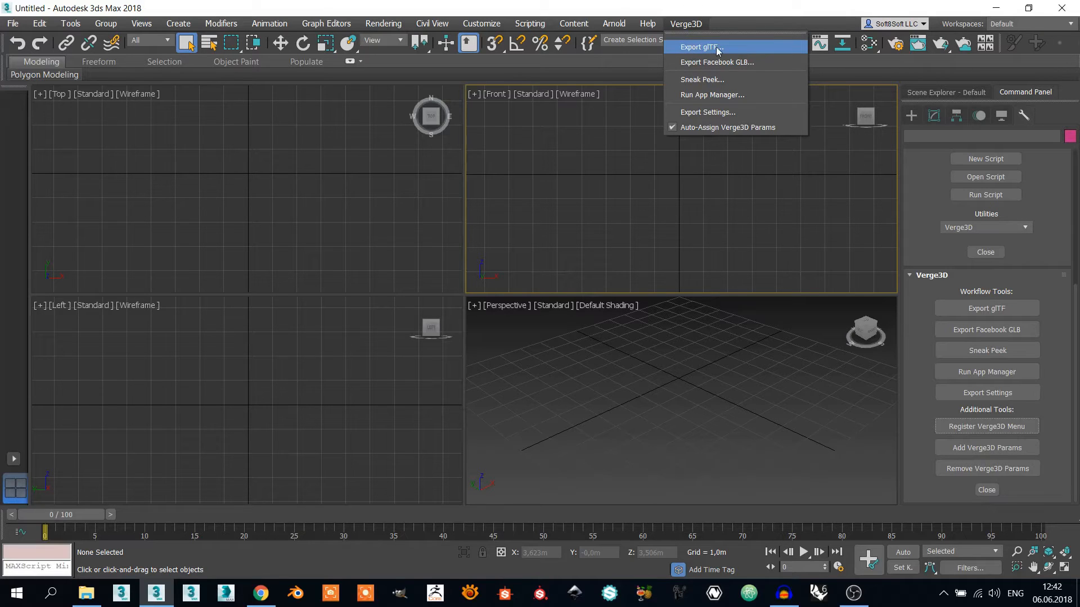
mouse_move(700, 47)
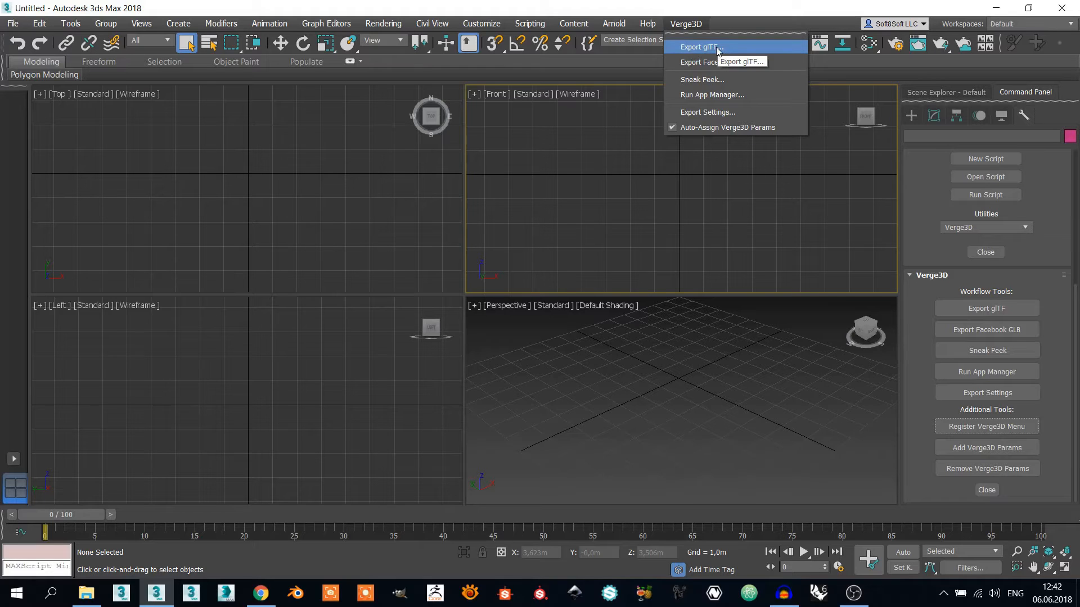
mouse_move(732, 49)
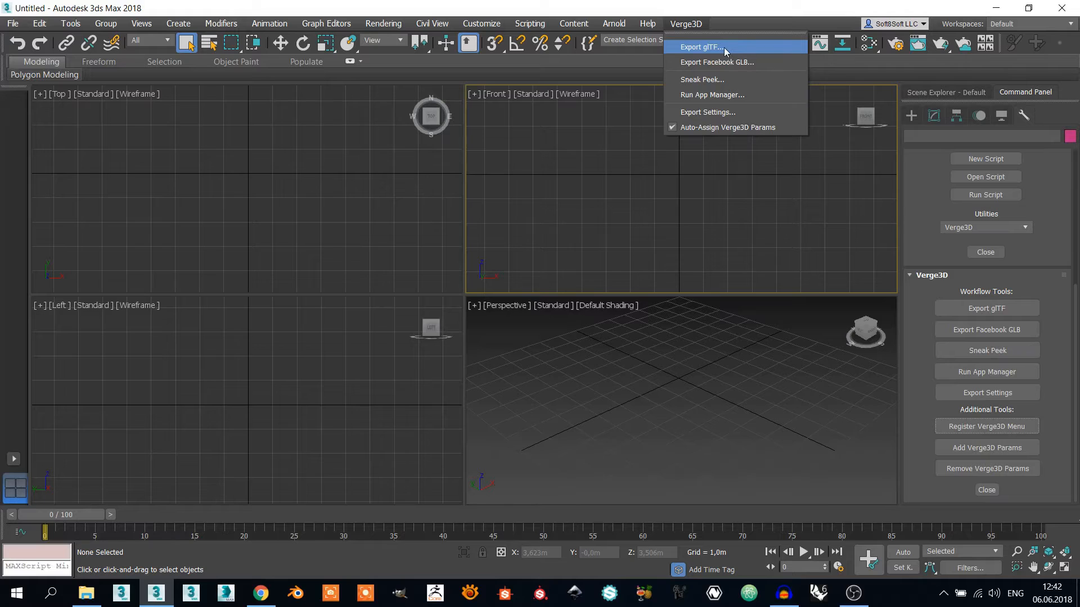
mouse_move(698, 48)
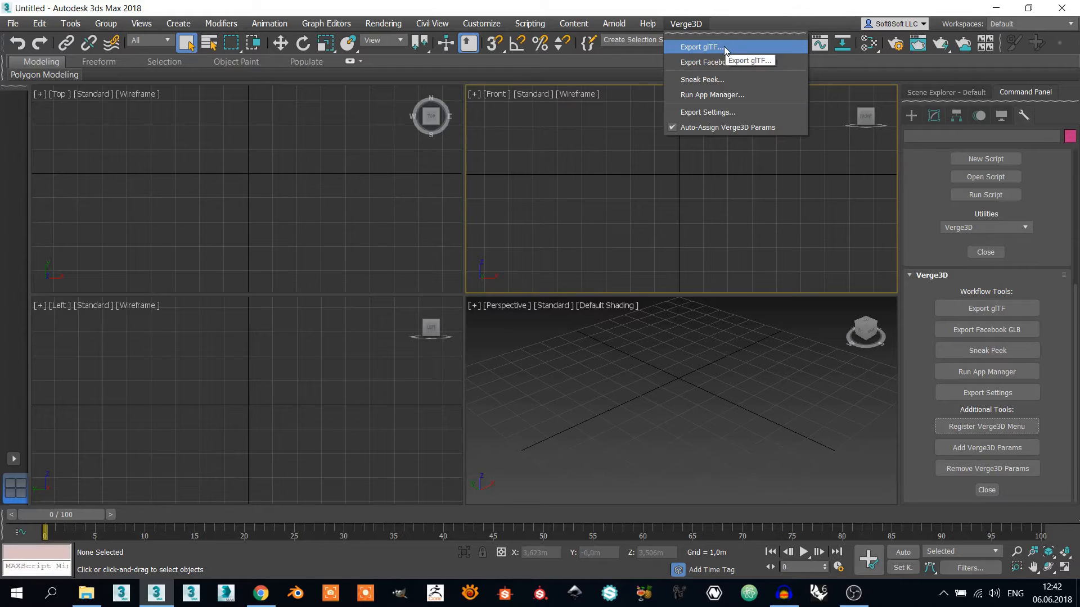
mouse_move(736, 53)
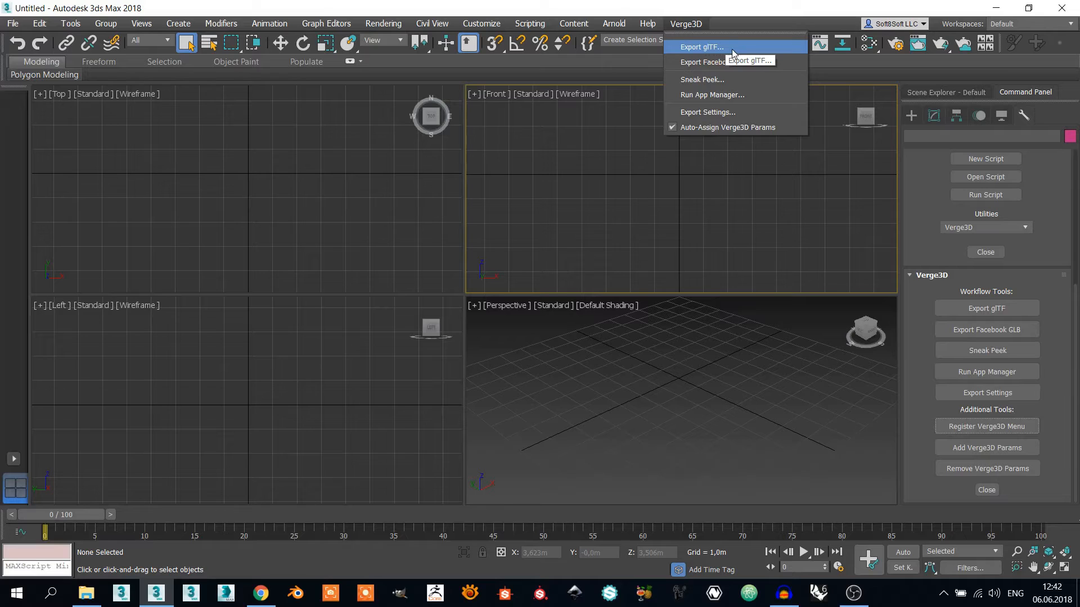
mouse_move(775, 54)
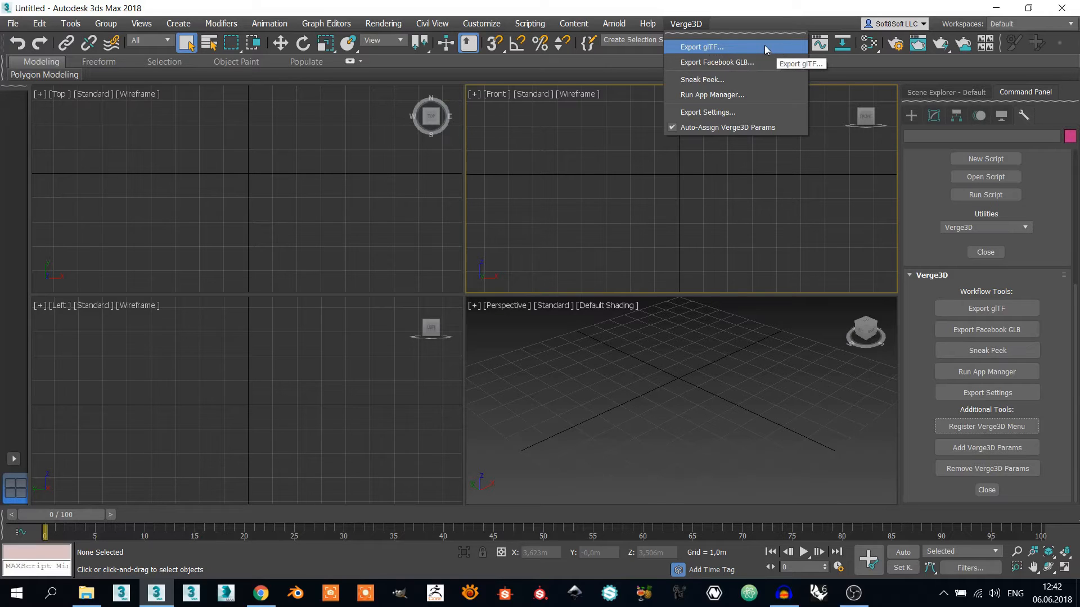
mouse_move(716, 62)
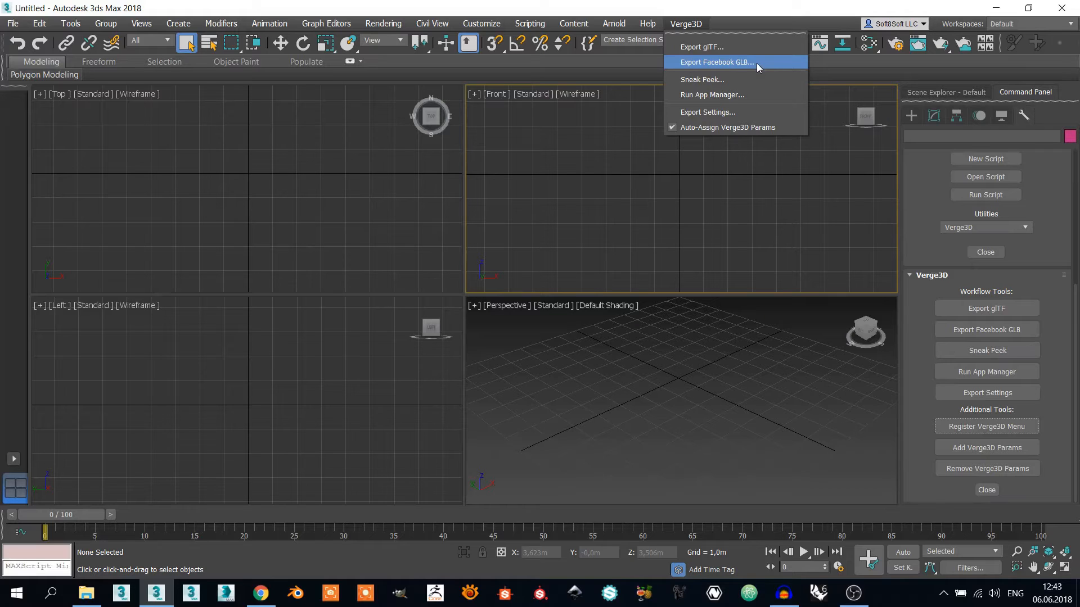
mouse_move(701, 78)
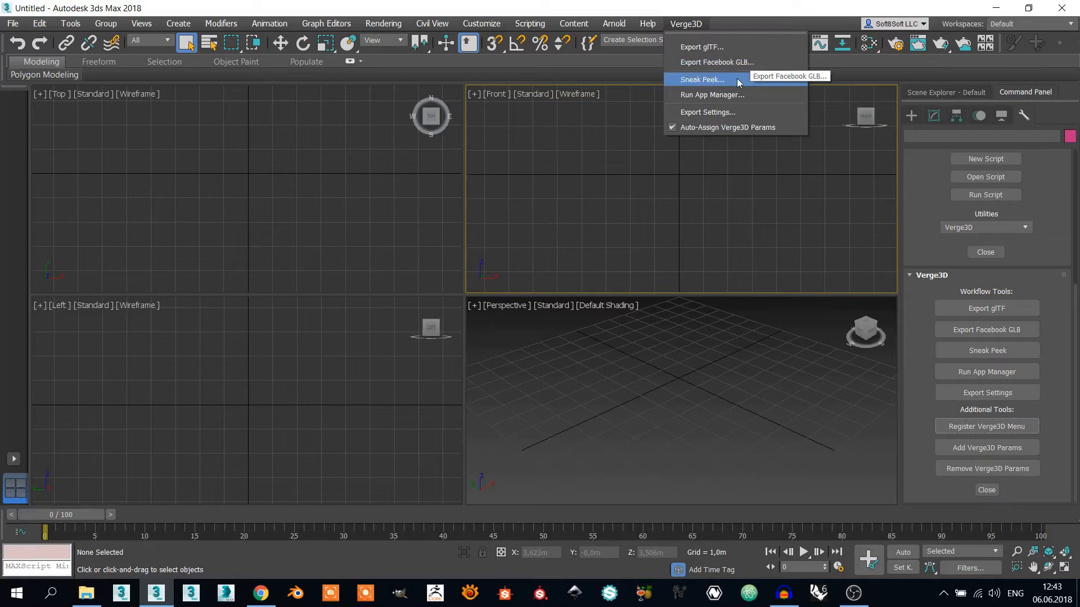
mouse_move(742, 85)
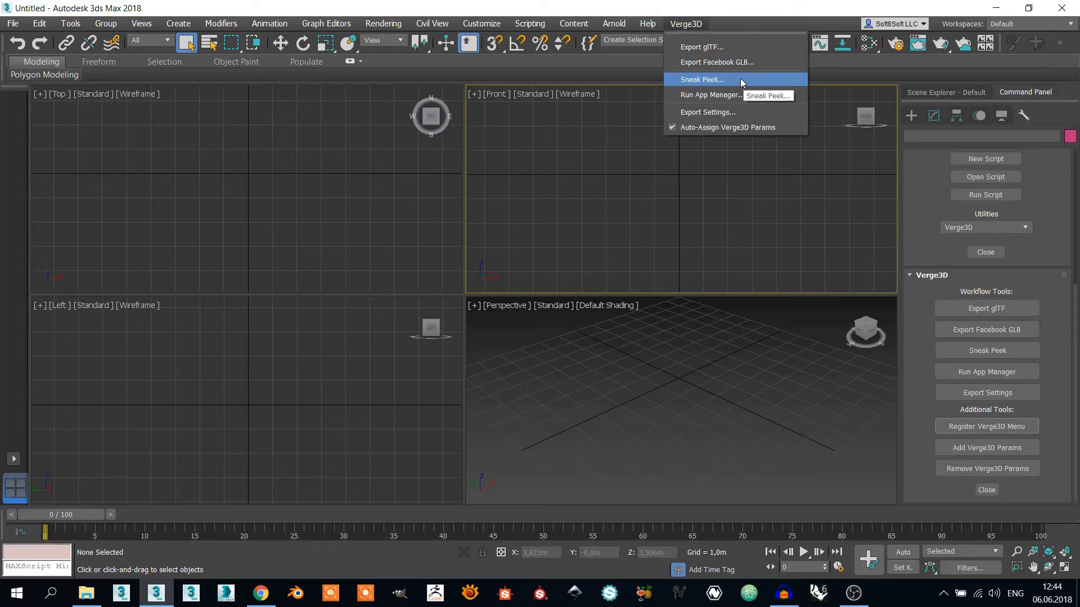
mouse_move(740, 85)
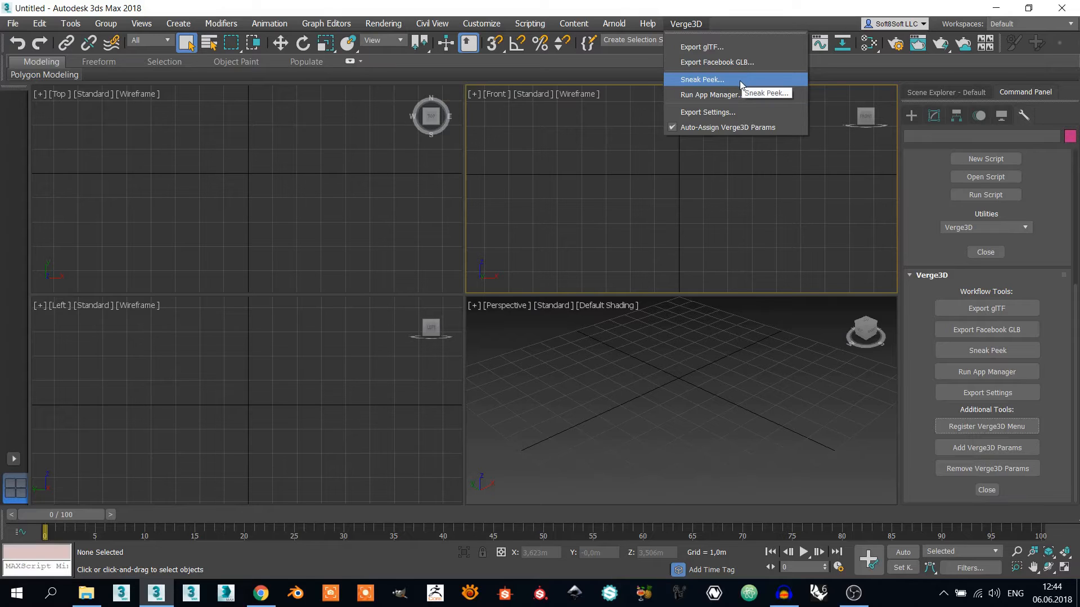
mouse_move(736, 78)
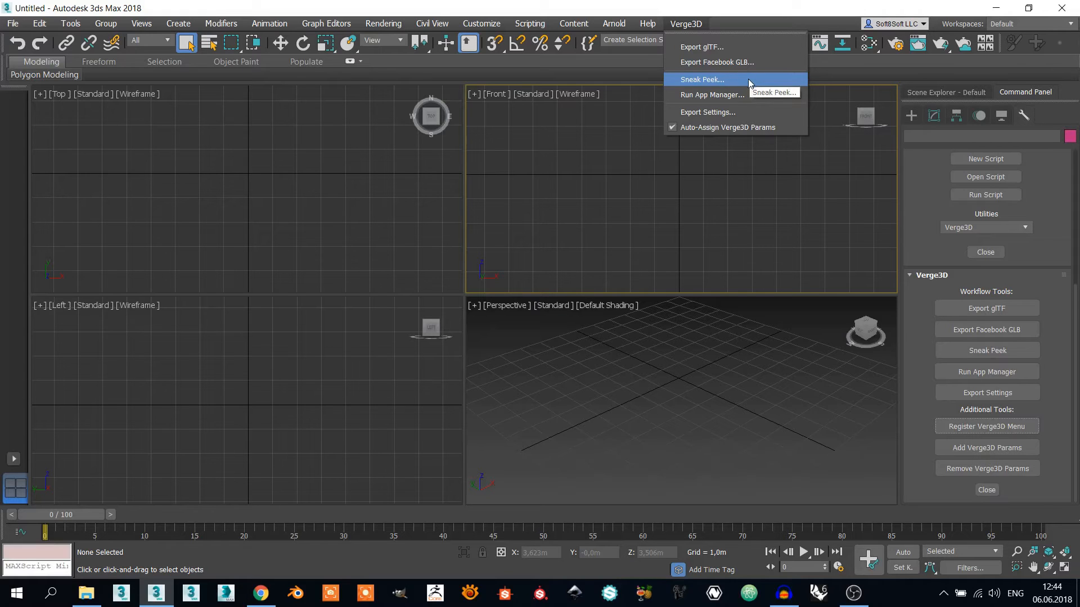
mouse_move(711, 94)
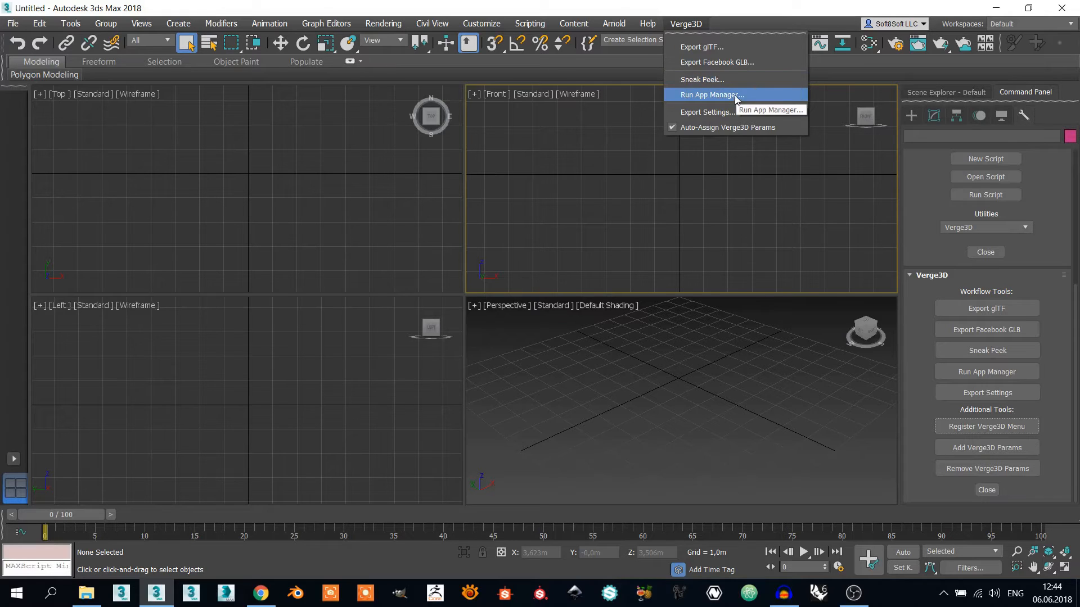
mouse_move(780, 94)
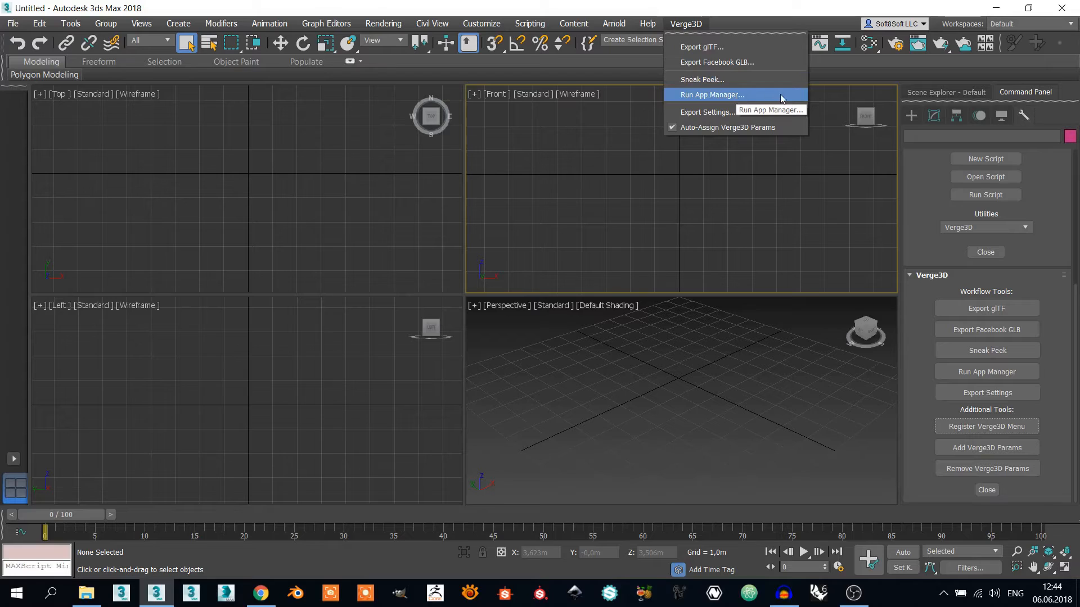
mouse_move(772, 101)
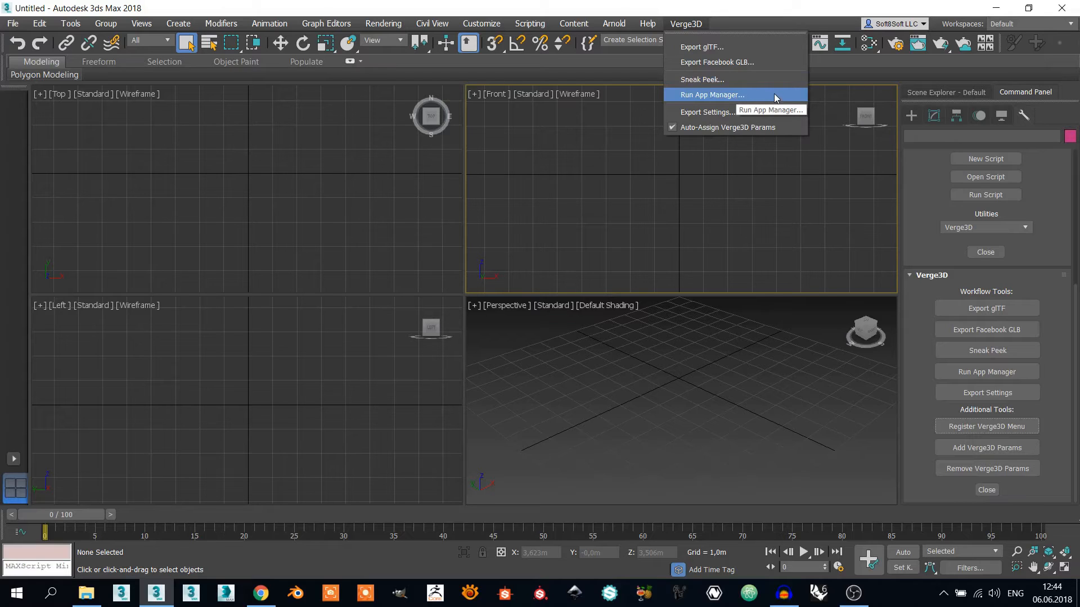
mouse_move(761, 100)
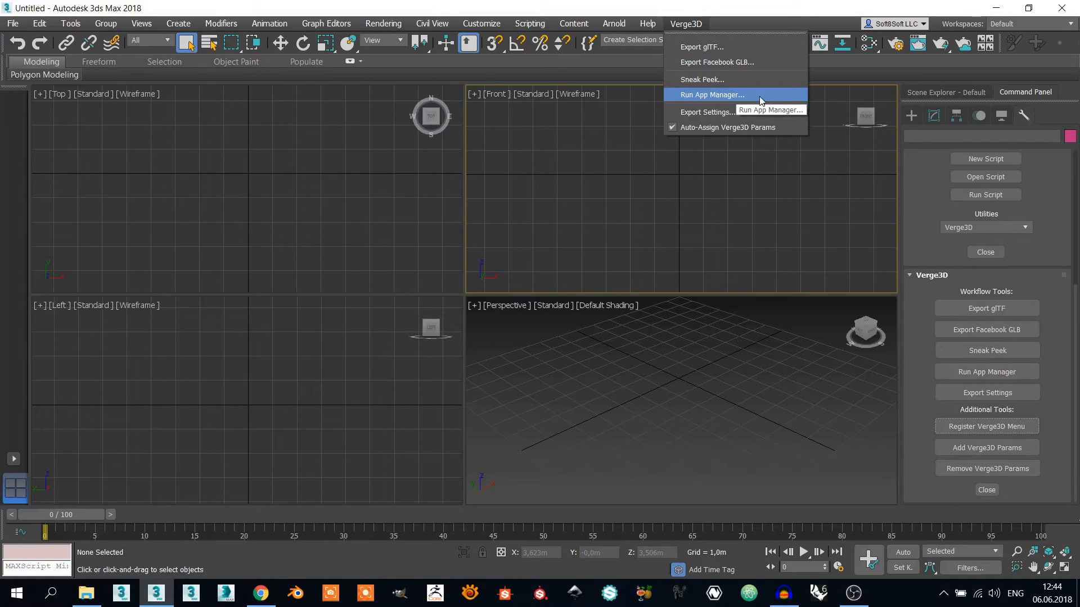
mouse_move(751, 95)
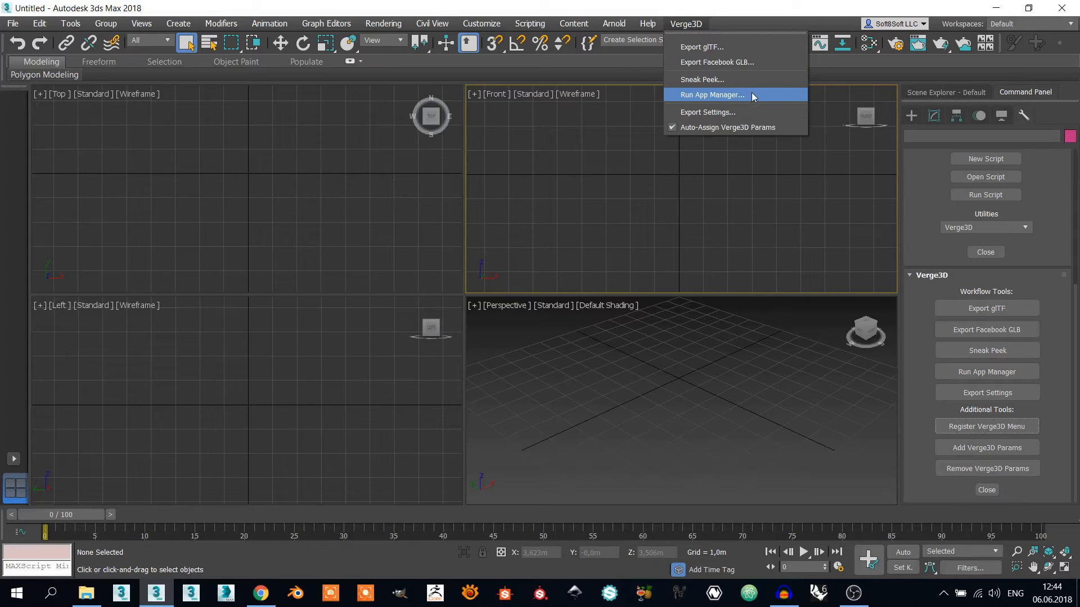
mouse_move(749, 112)
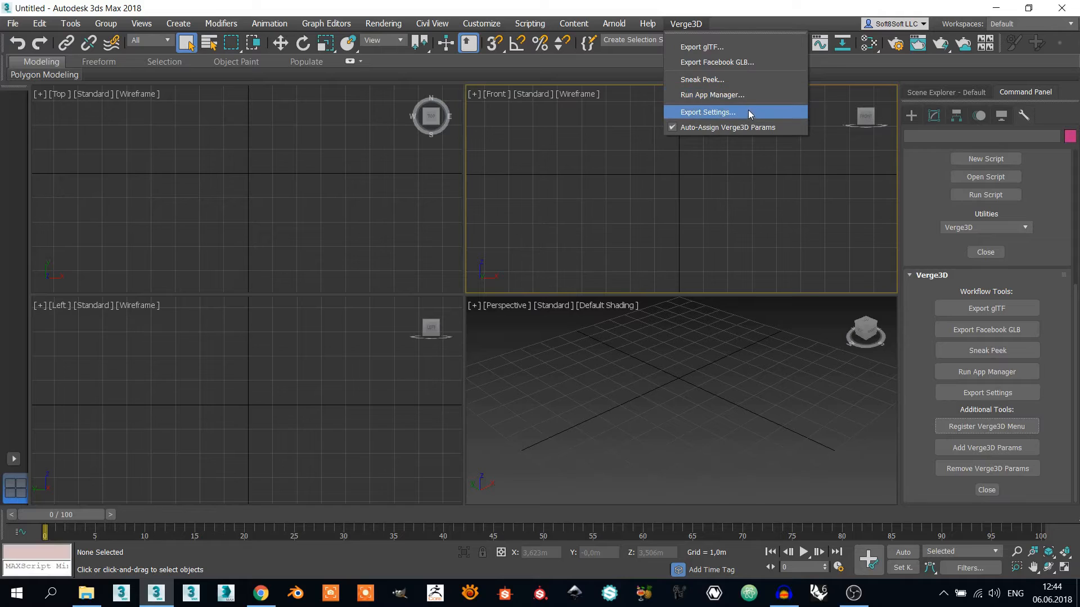
mouse_move(749, 115)
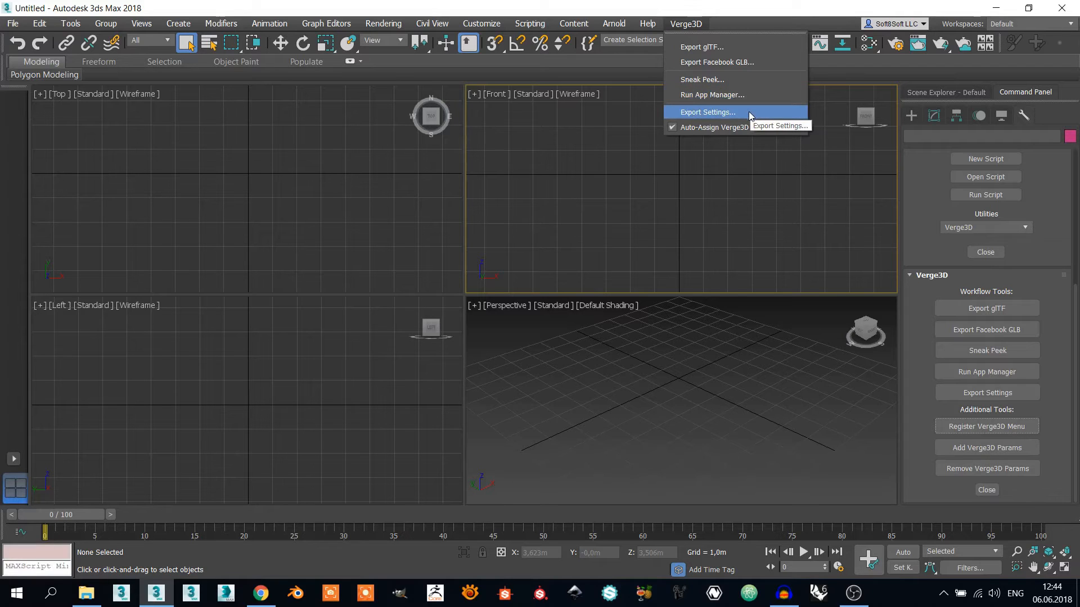
mouse_move(709, 95)
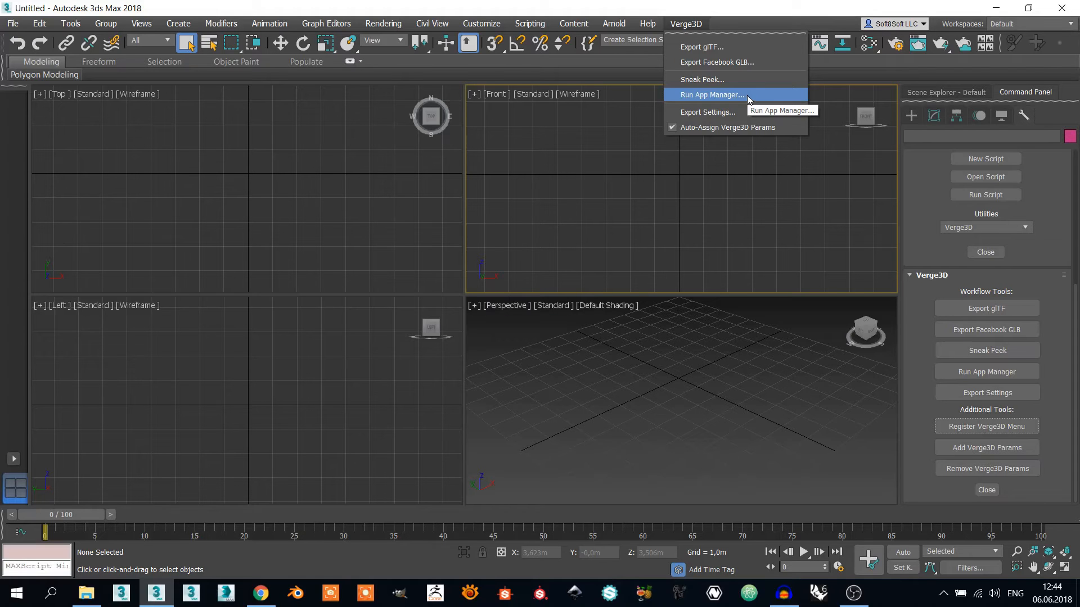
- Launch the Verge3D App Manager in Chrome from the Verge3D menu
click(711, 94)
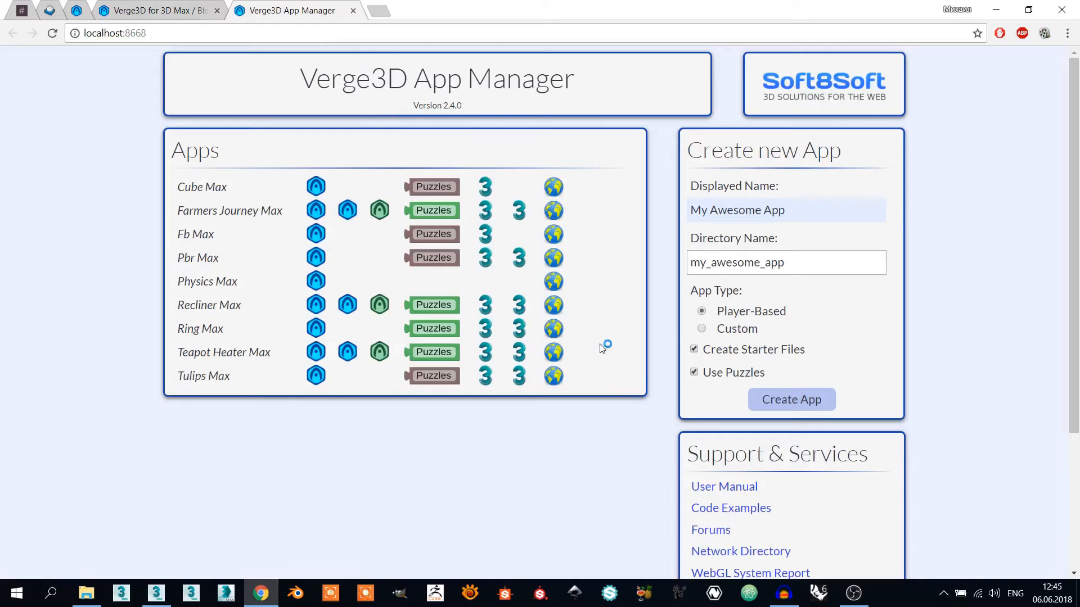
mouse_move(211, 216)
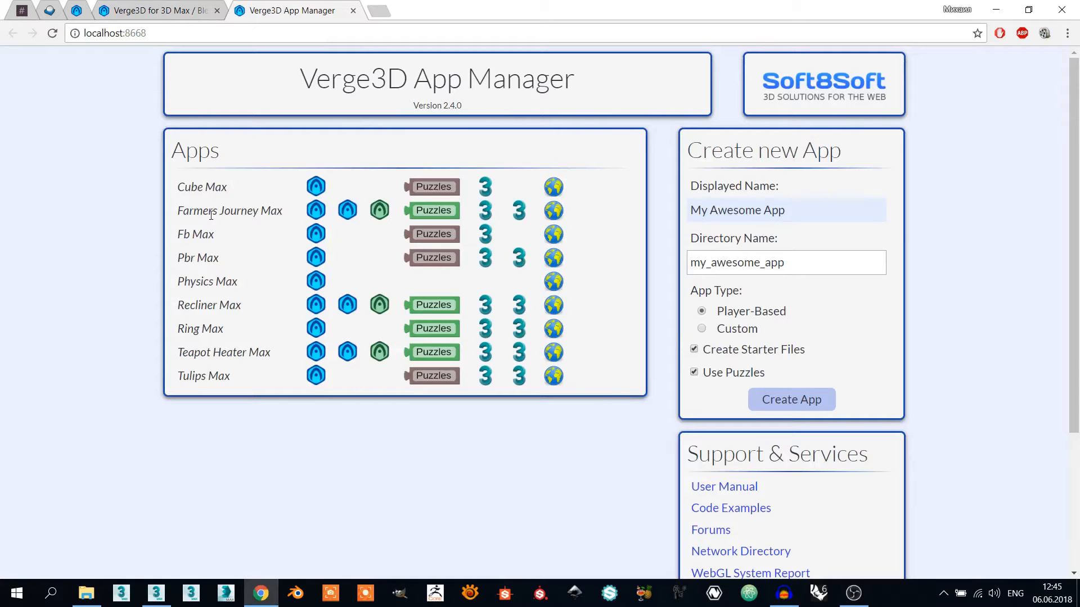
mouse_move(275, 219)
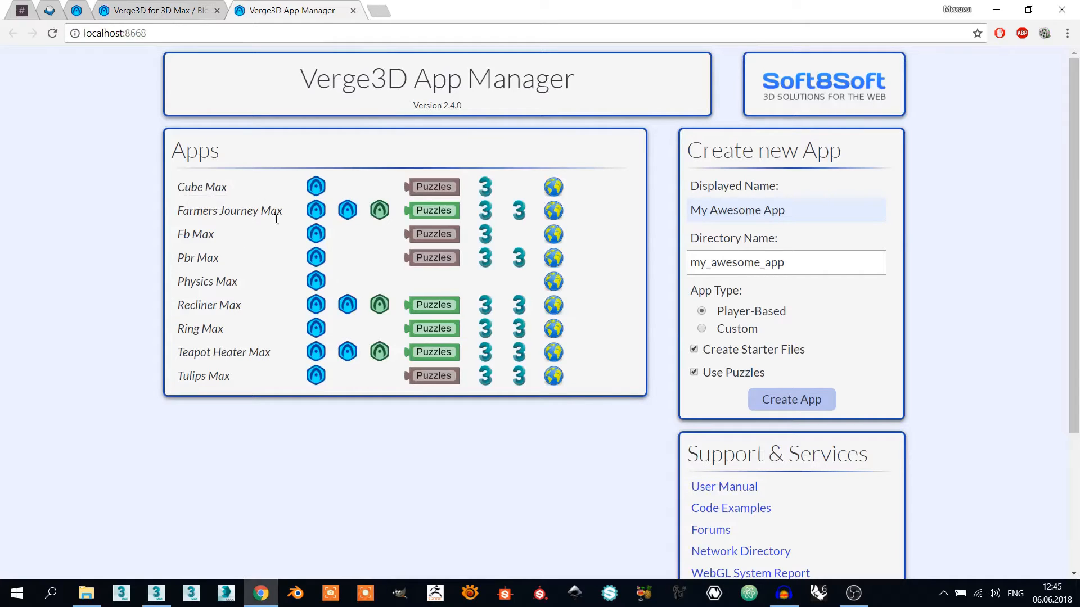
mouse_move(267, 375)
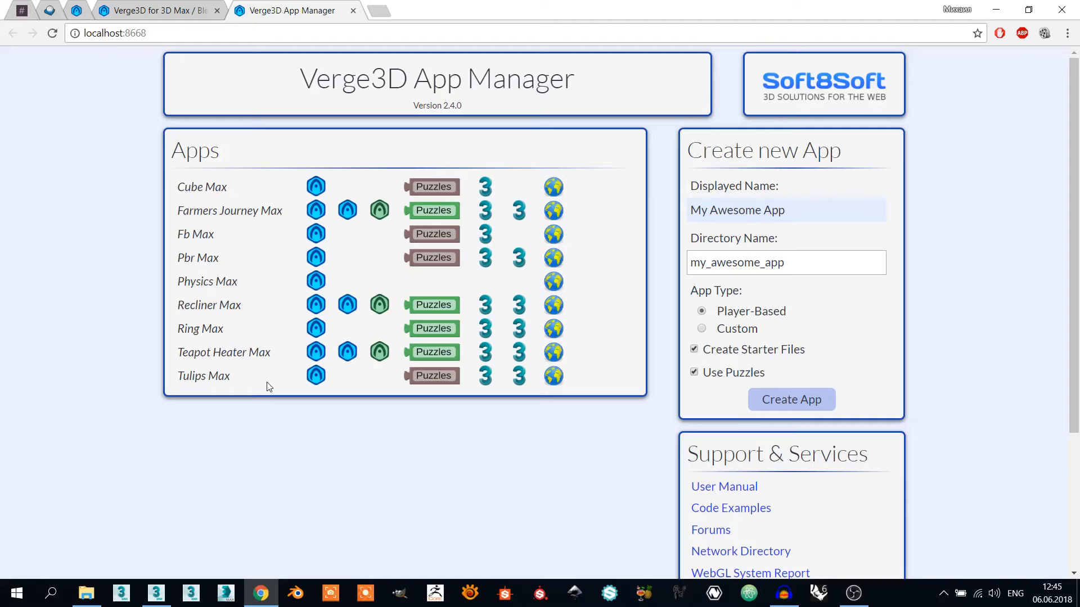
mouse_move(253, 271)
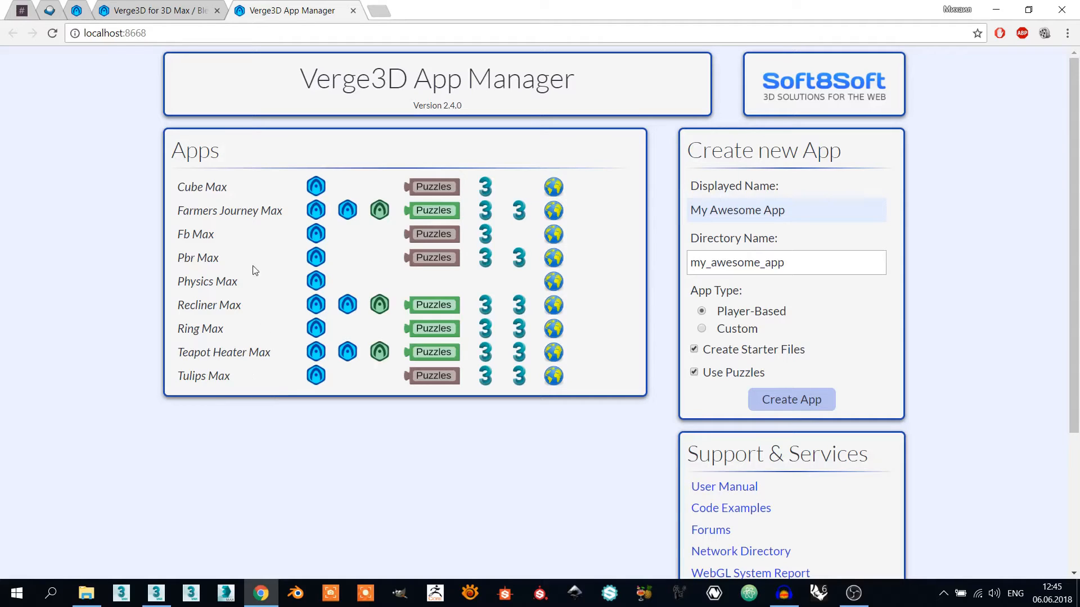
mouse_move(263, 182)
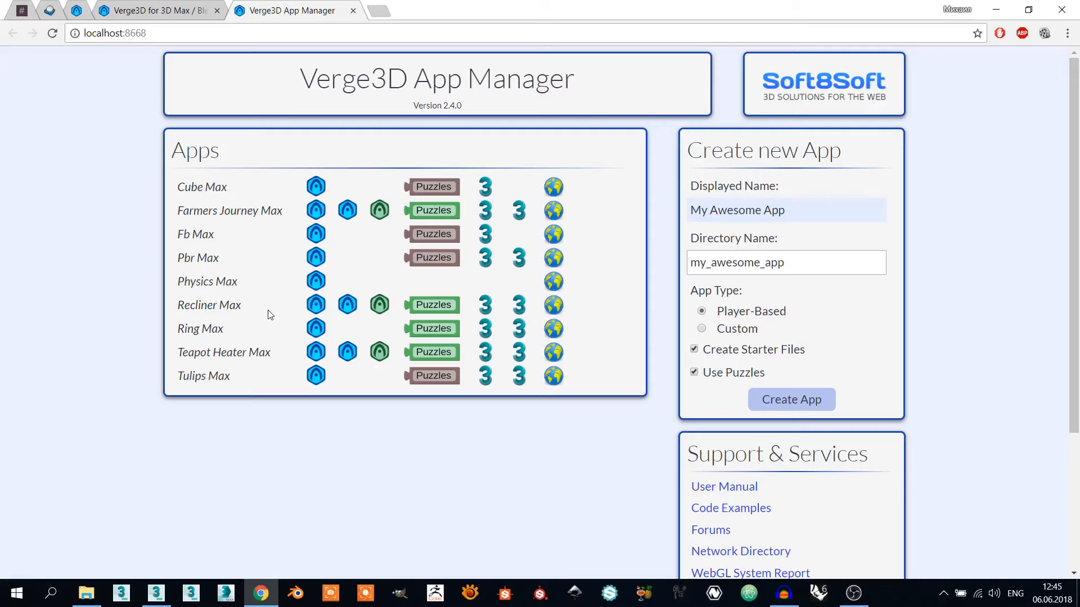
mouse_move(348, 305)
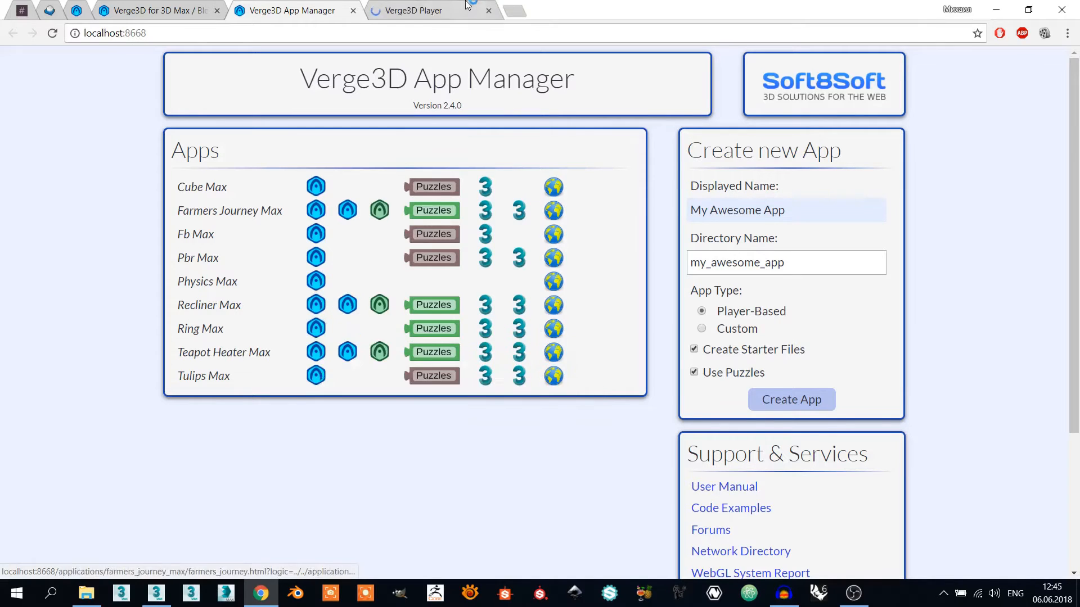
- View the Ring Max sample in the Verge3D Player and orbit the ring
click(413, 10)
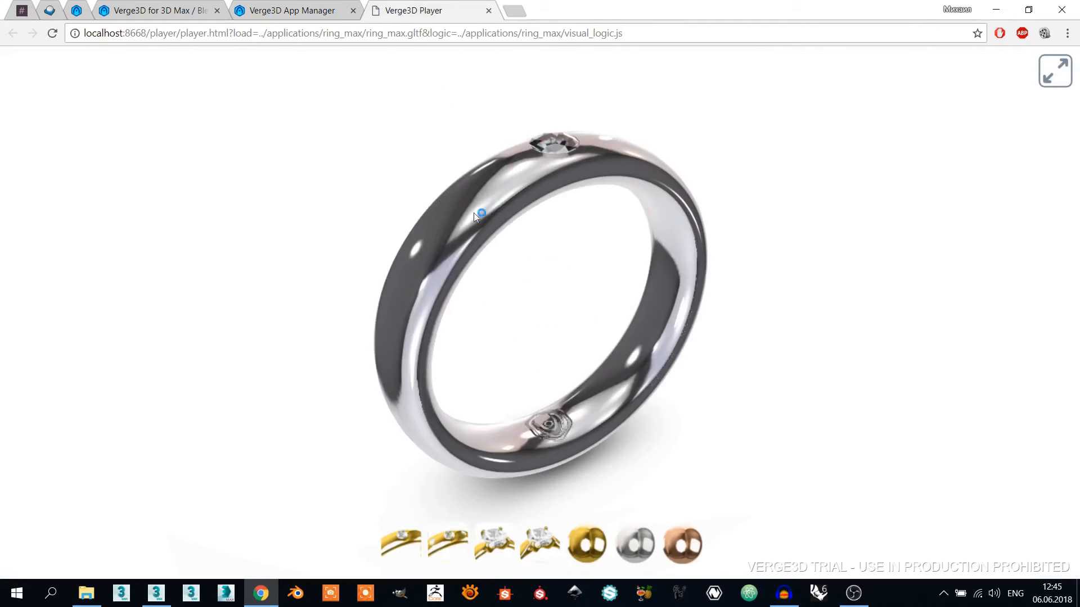
drag(479, 214, 234, 224)
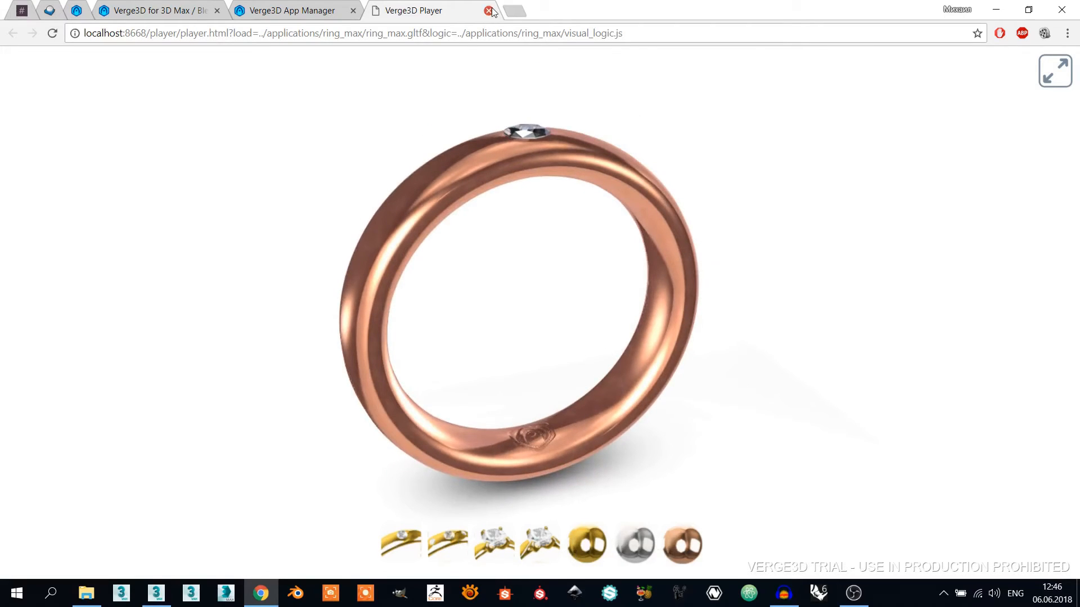
- Close the ring demo player and scroll the App Manager down to License Information
click(489, 10)
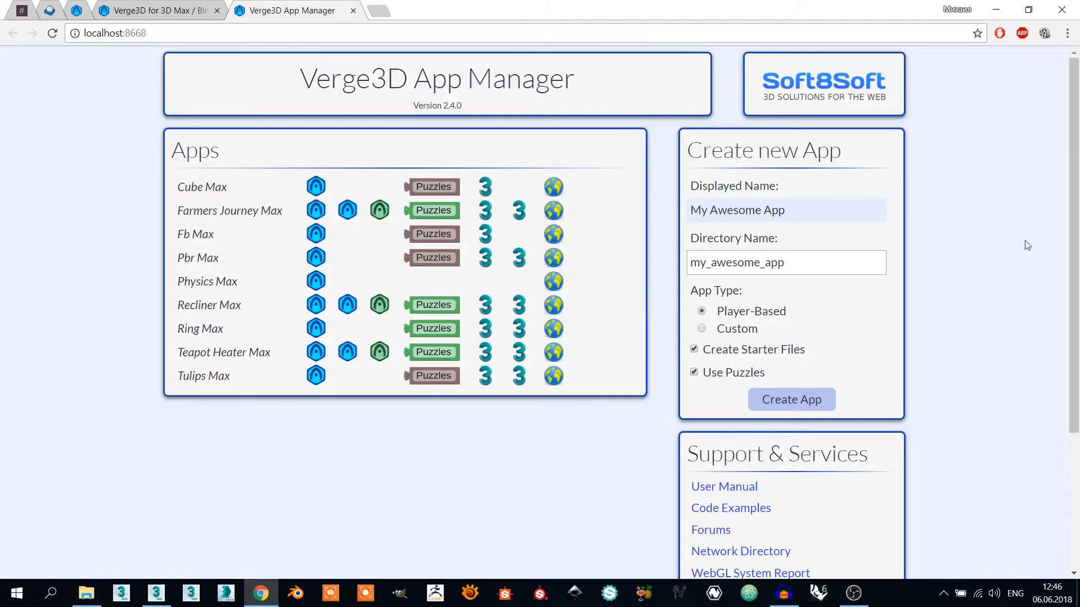
scroll(down, 3)
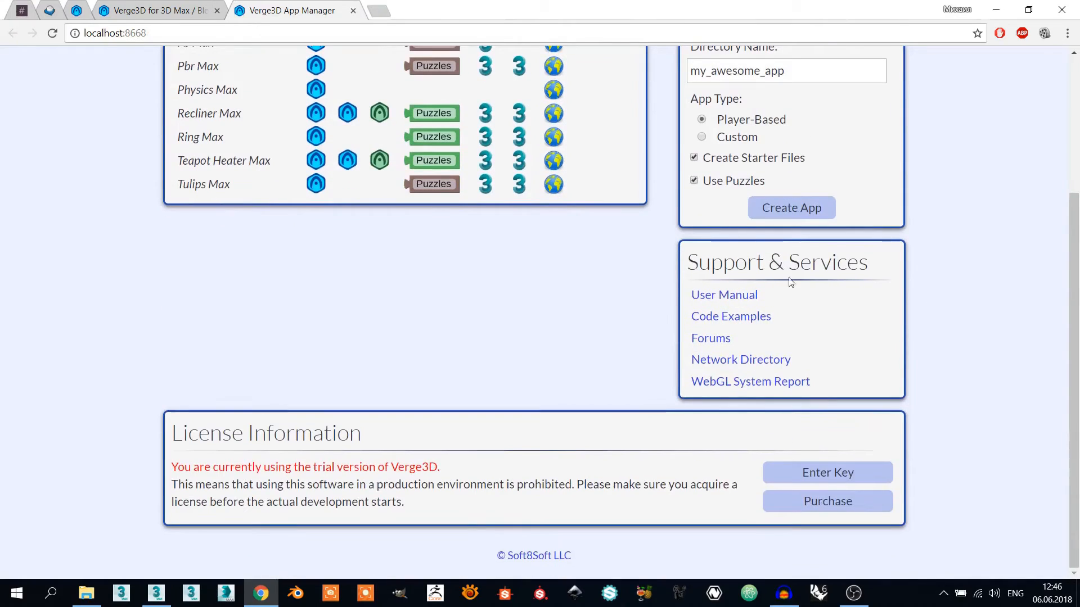
mouse_move(773, 311)
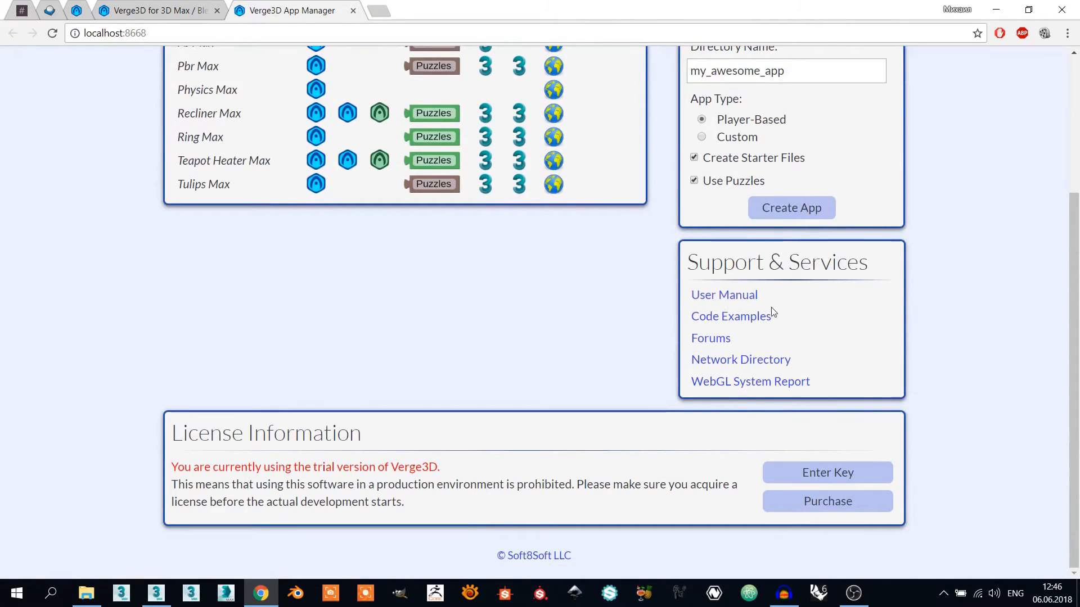
mouse_move(805, 324)
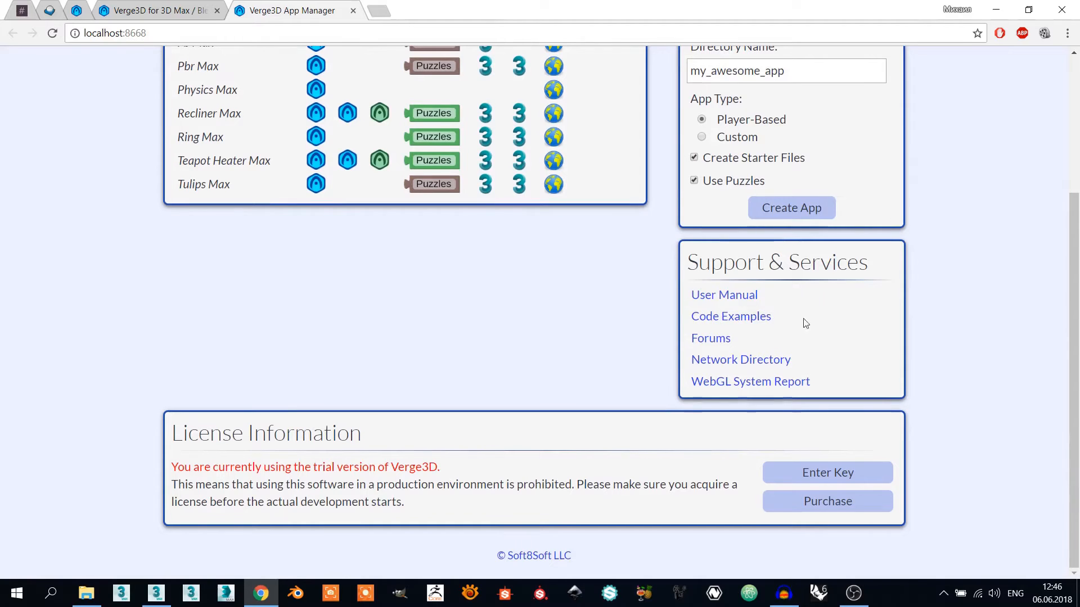
mouse_move(710, 339)
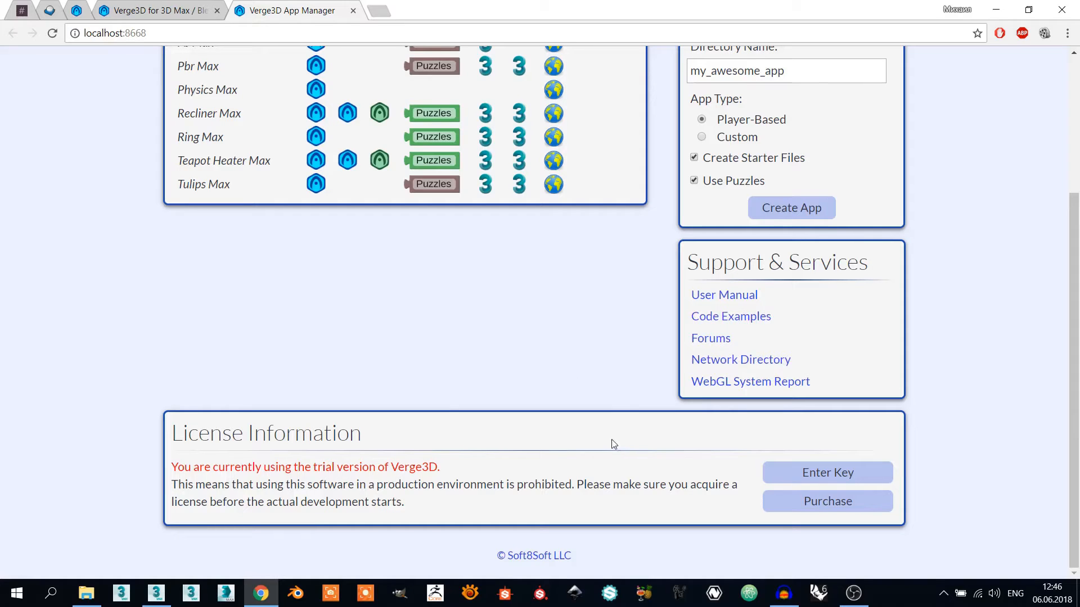
mouse_move(608, 443)
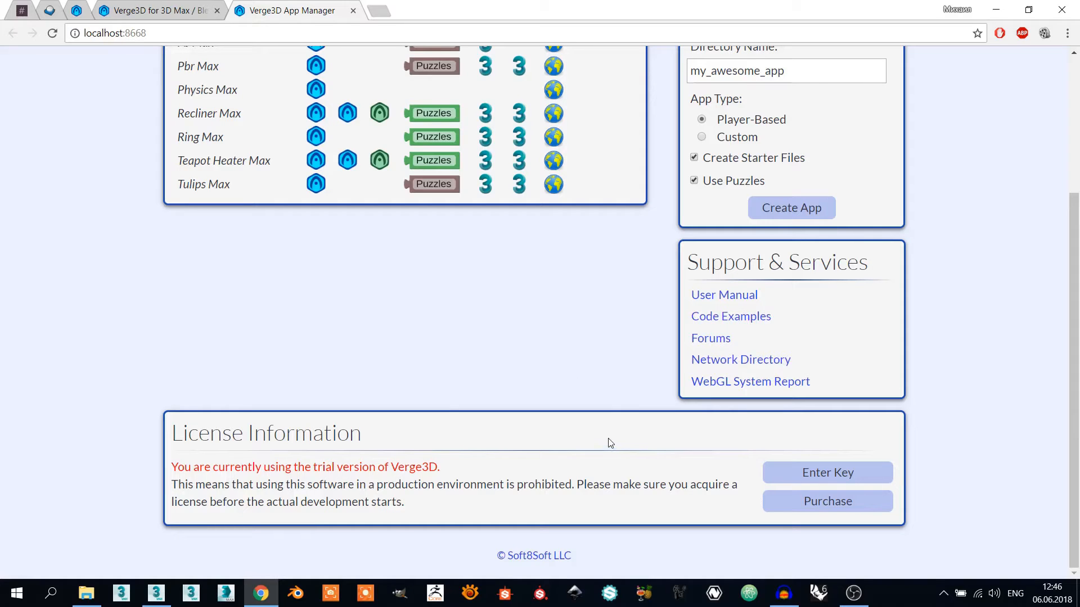
mouse_move(827, 472)
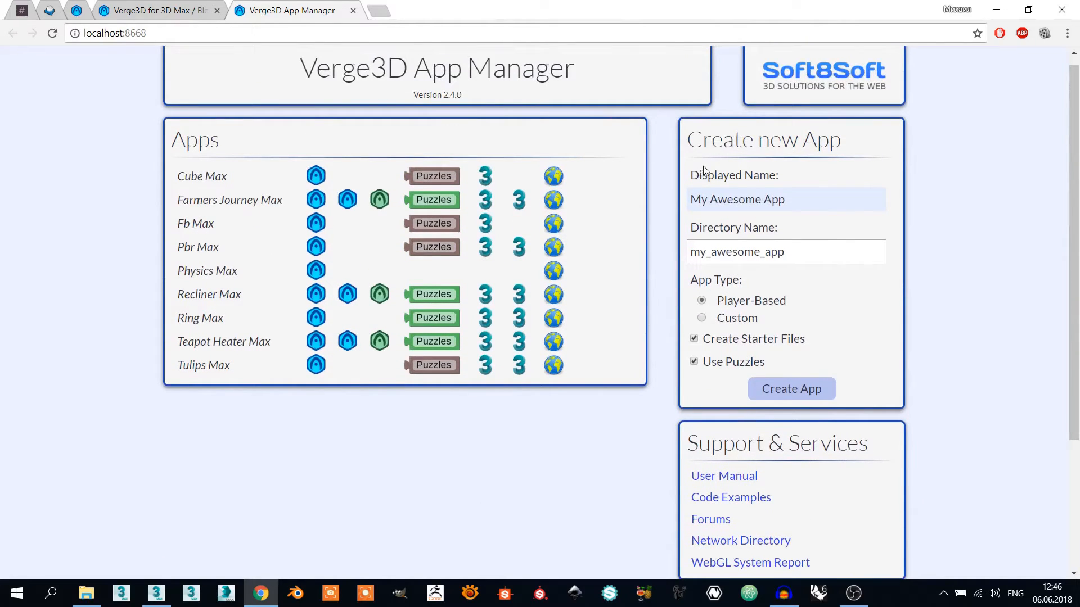
mouse_move(619, 178)
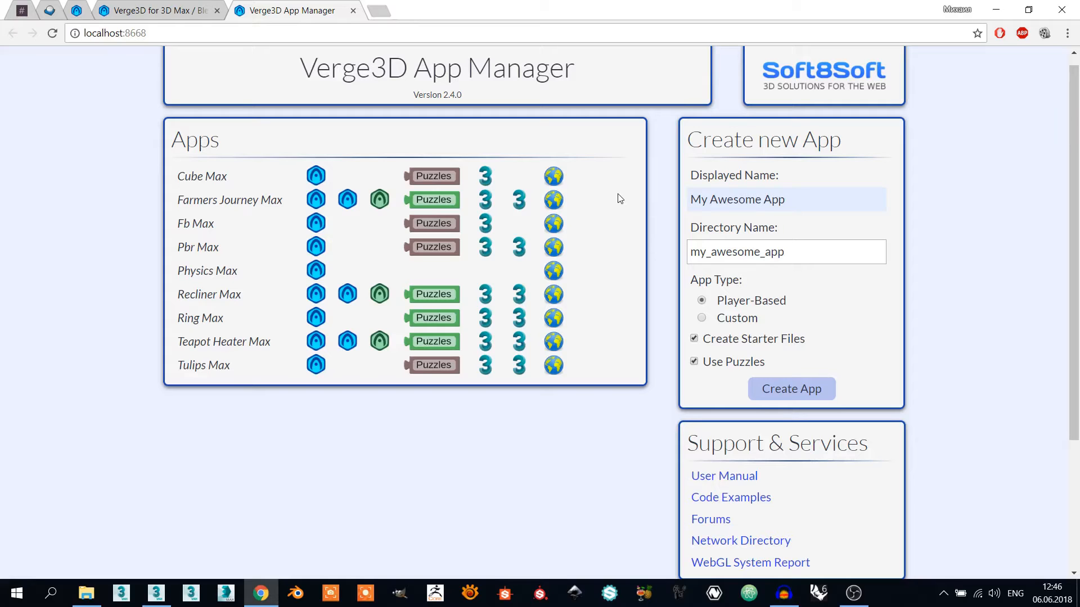
mouse_move(618, 211)
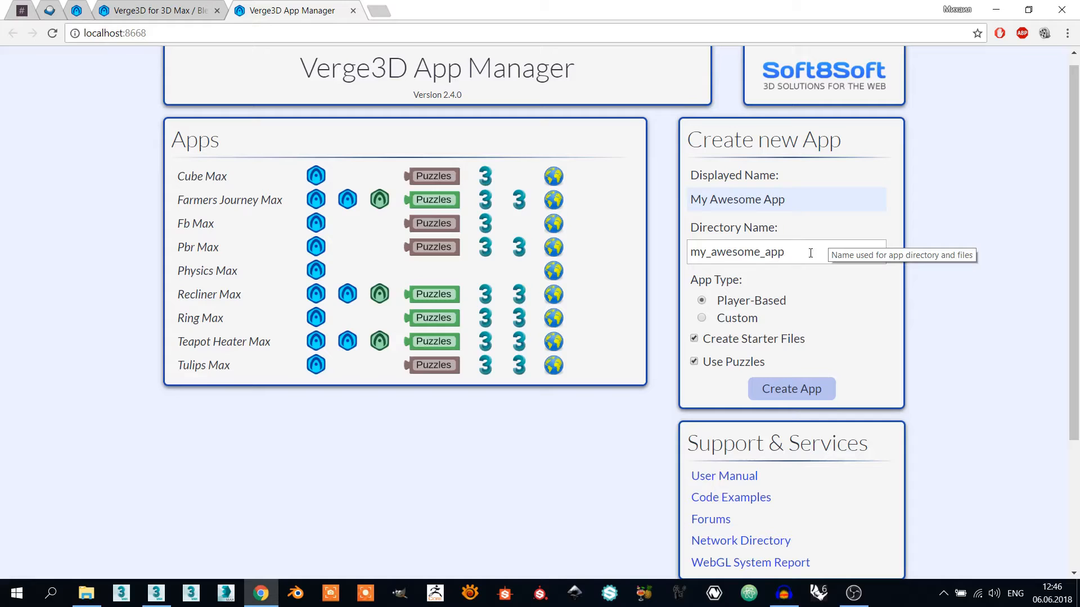
- Create My Awesome App with the default name and directory, then return to the apps list showing it
click(785, 251)
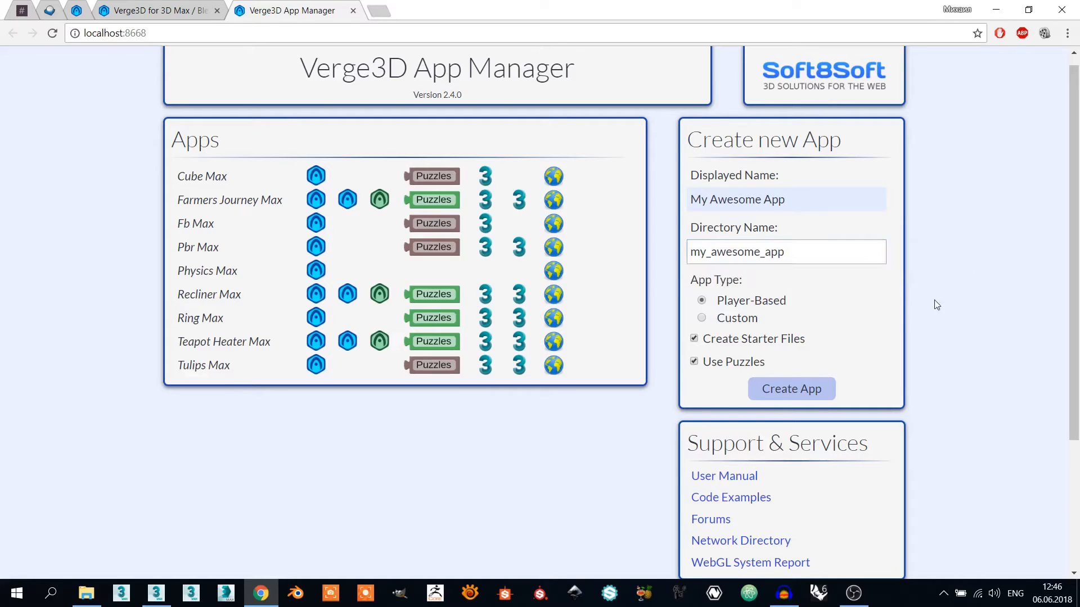
click(780, 251)
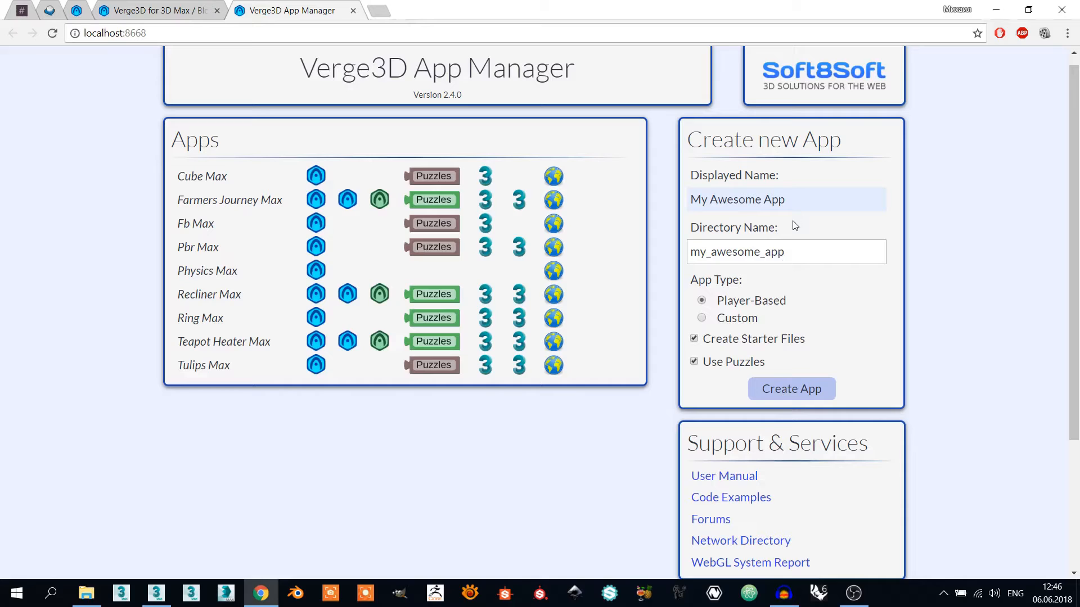
mouse_move(790, 388)
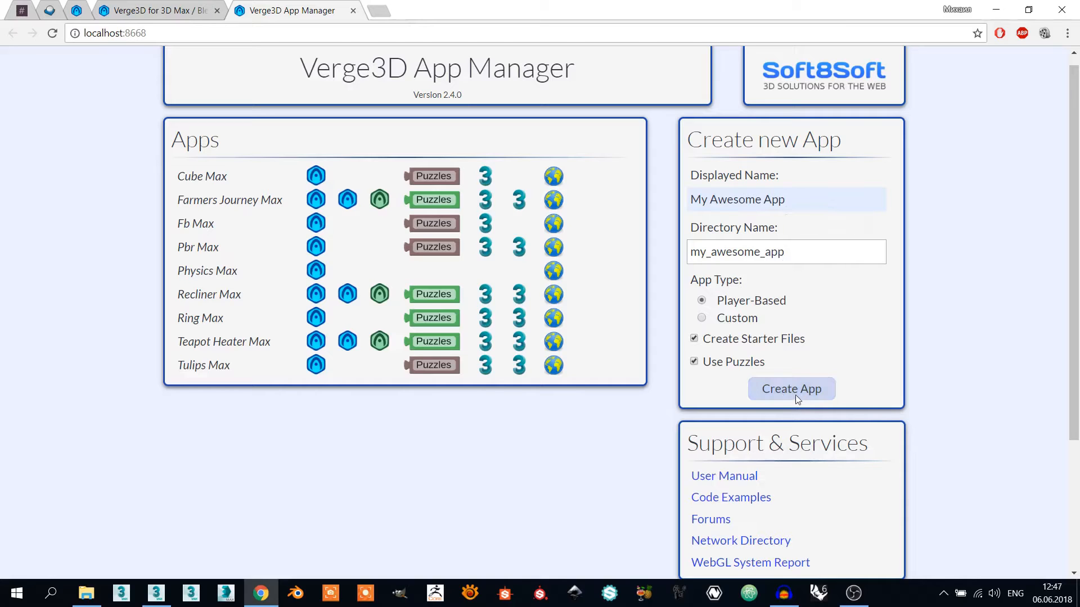
click(790, 388)
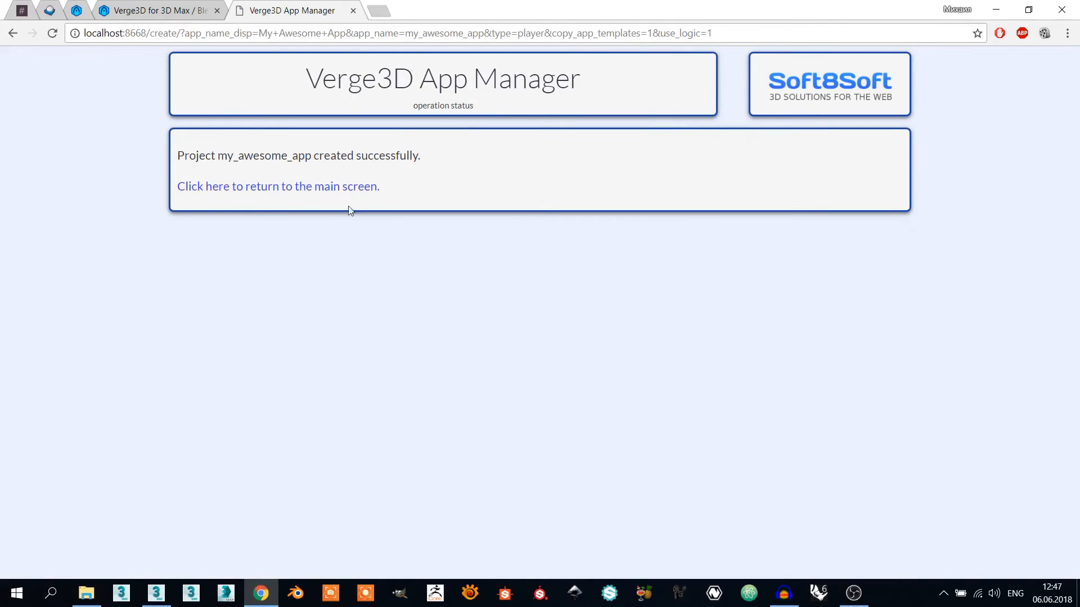
click(277, 187)
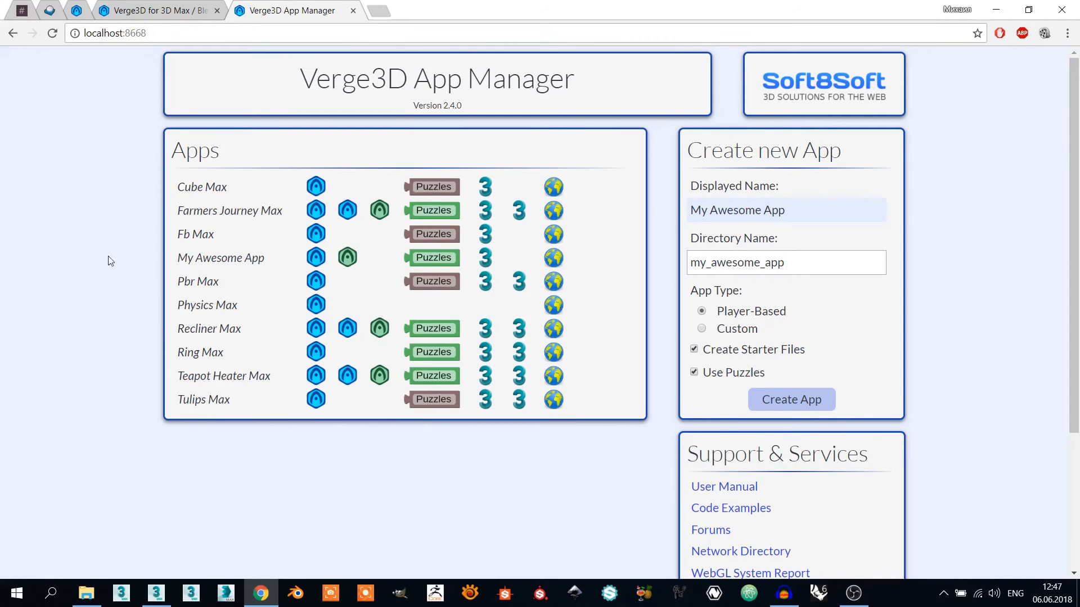
double_click(220, 258)
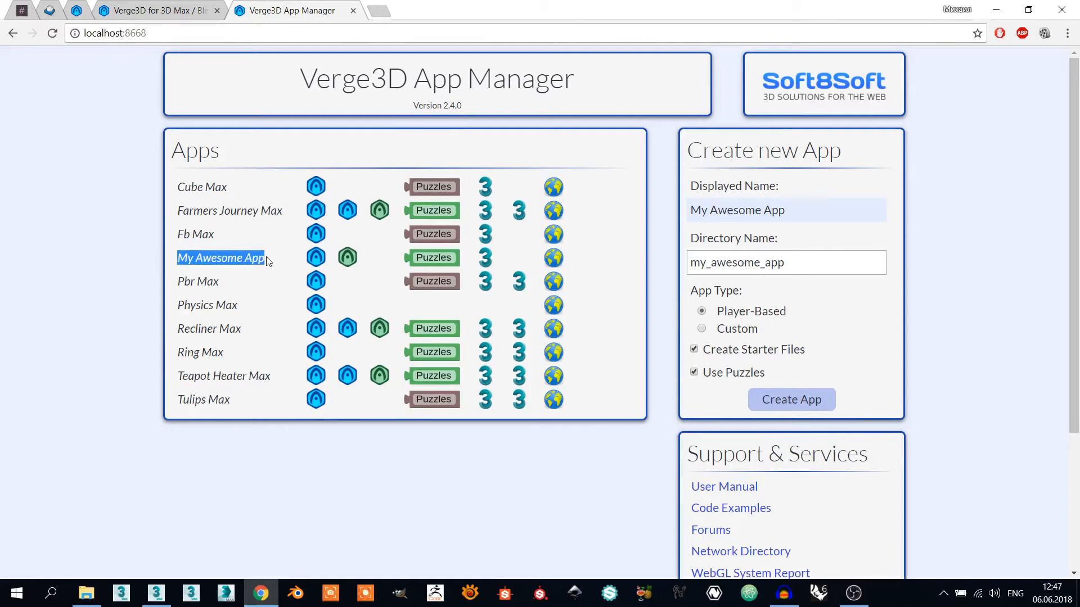
mouse_move(275, 312)
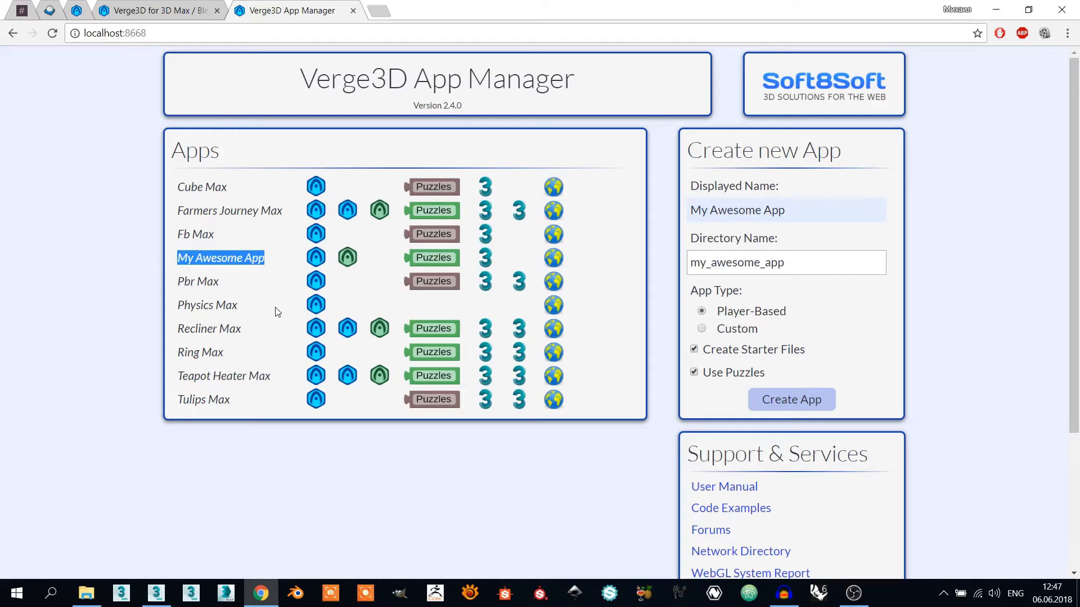
mouse_move(315, 257)
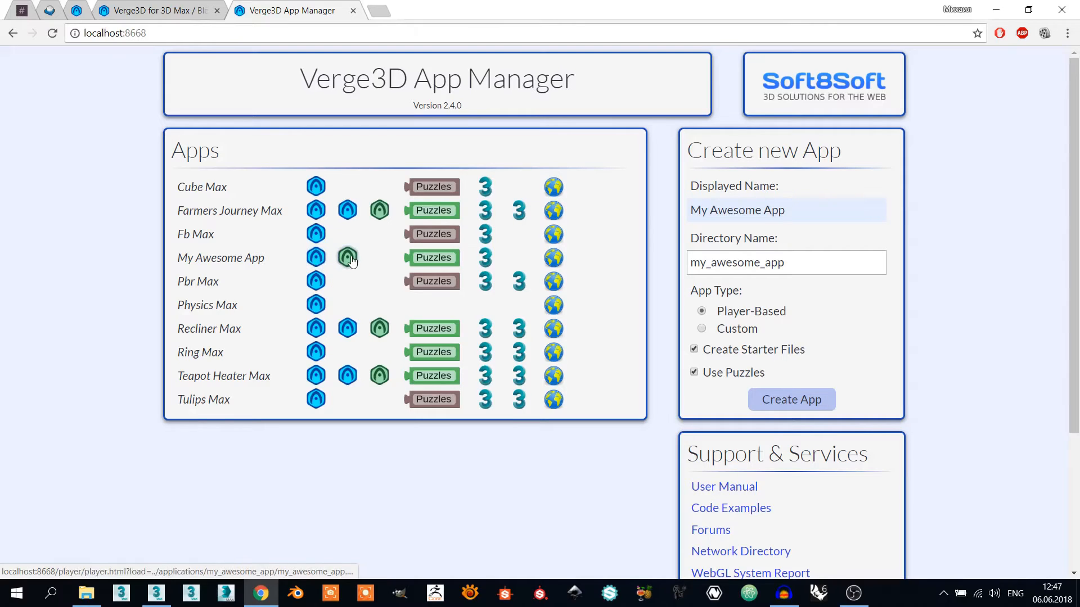
mouse_move(348, 257)
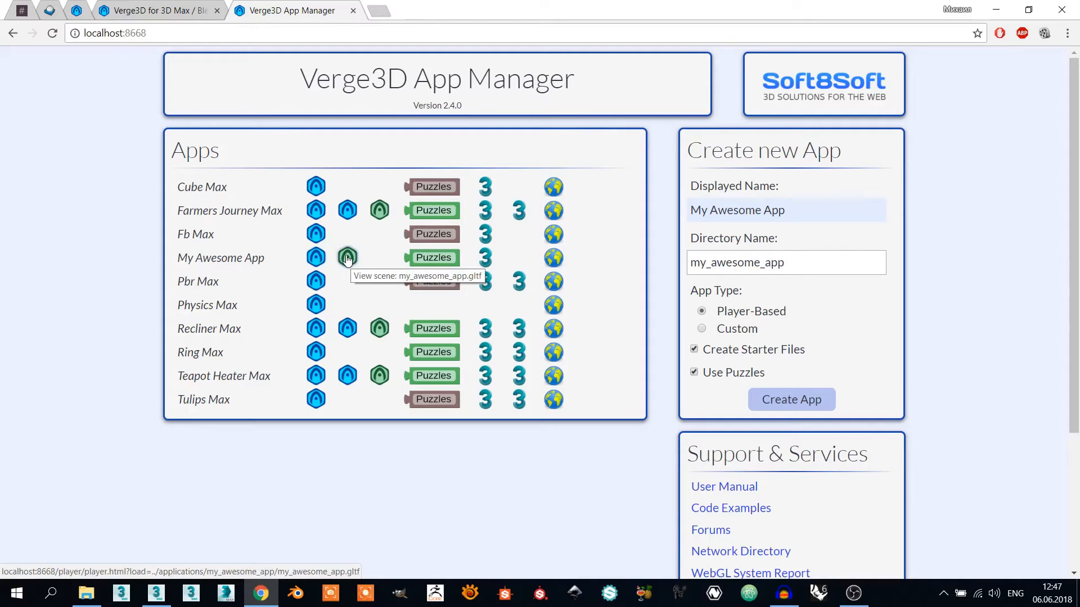
mouse_move(434, 257)
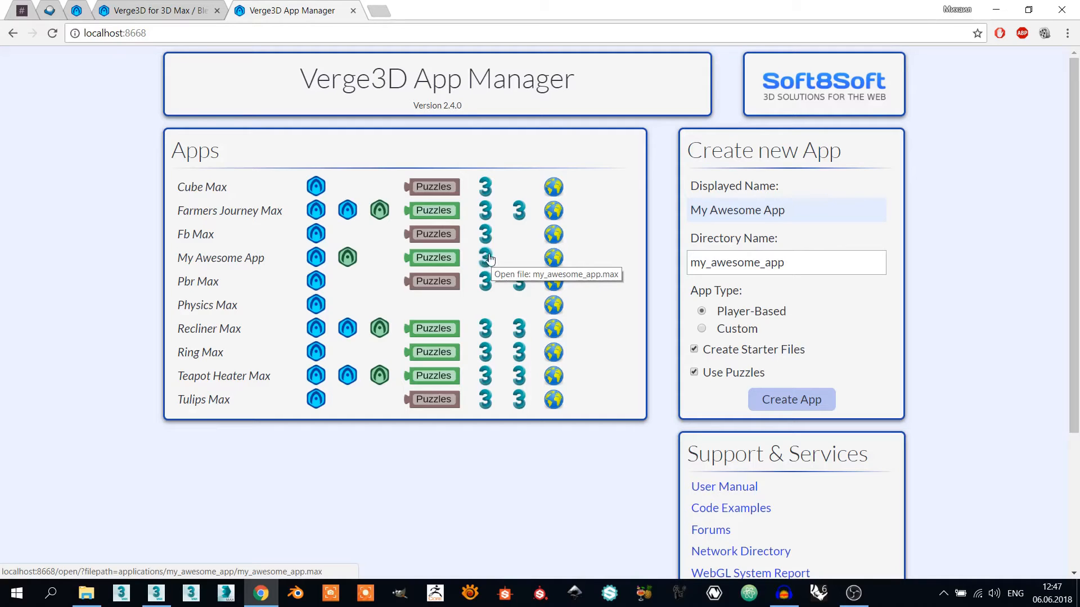
mouse_move(538, 251)
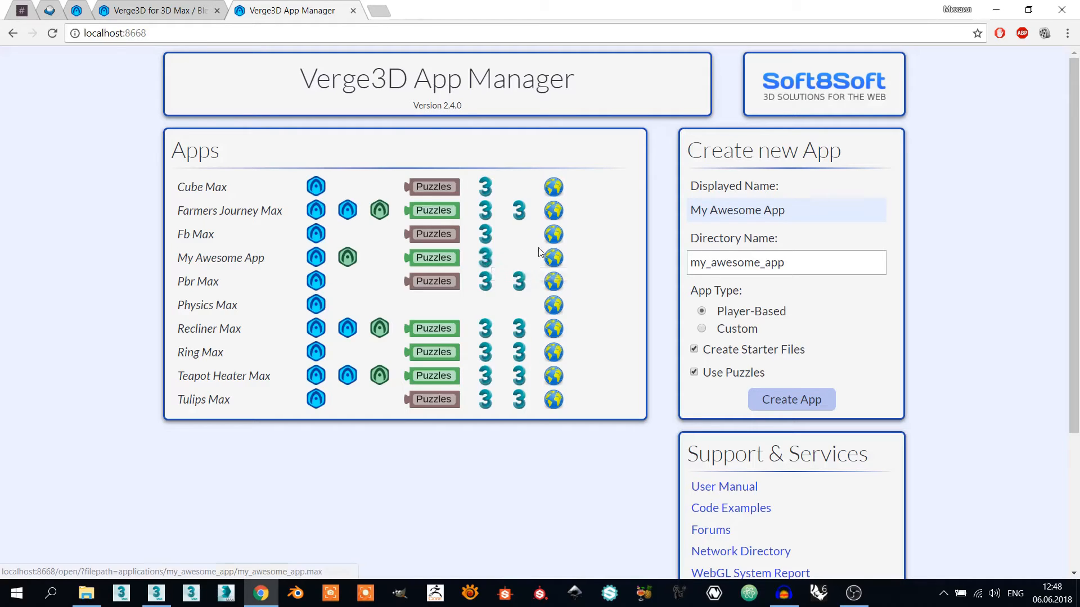
mouse_move(553, 258)
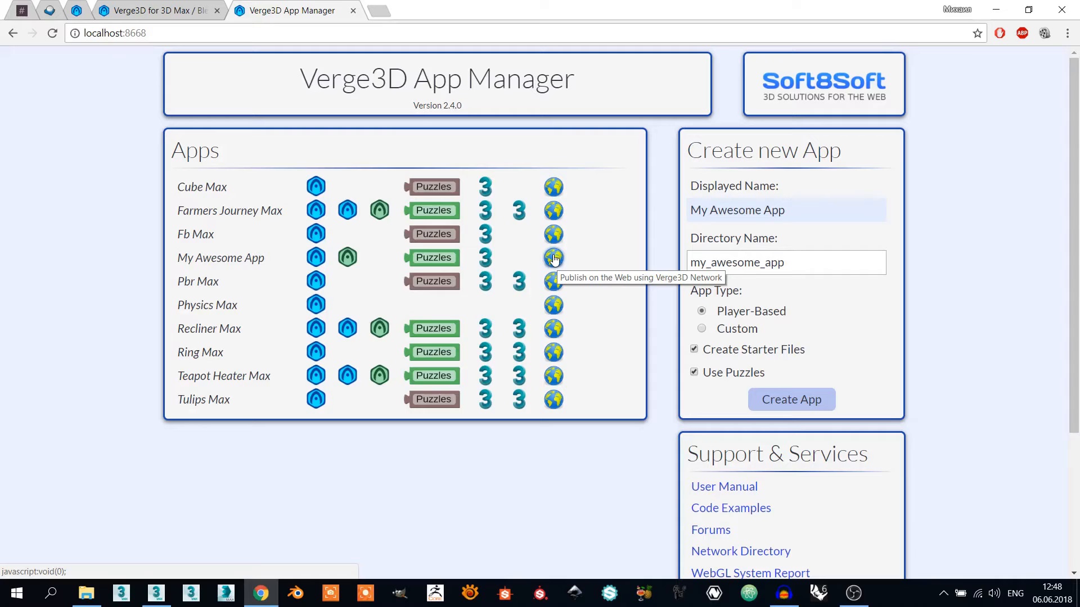
mouse_move(554, 265)
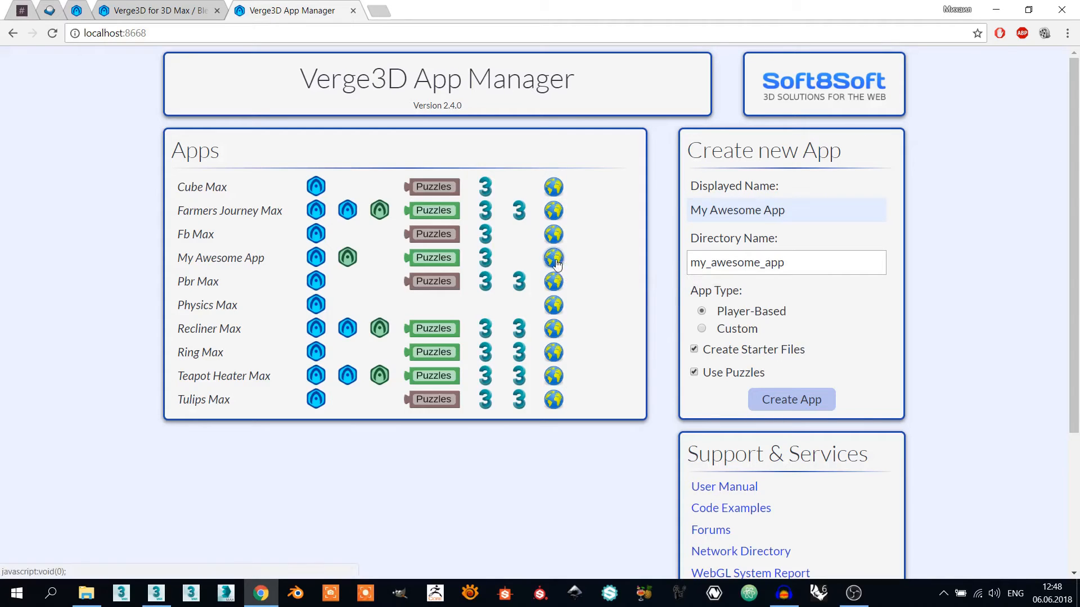
mouse_move(553, 258)
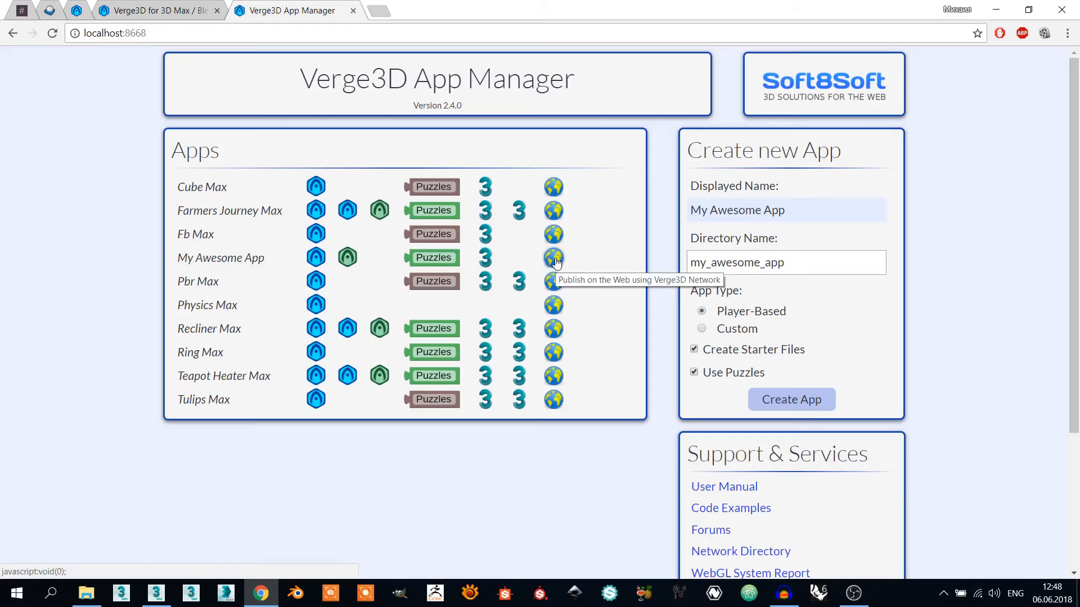
mouse_move(315, 257)
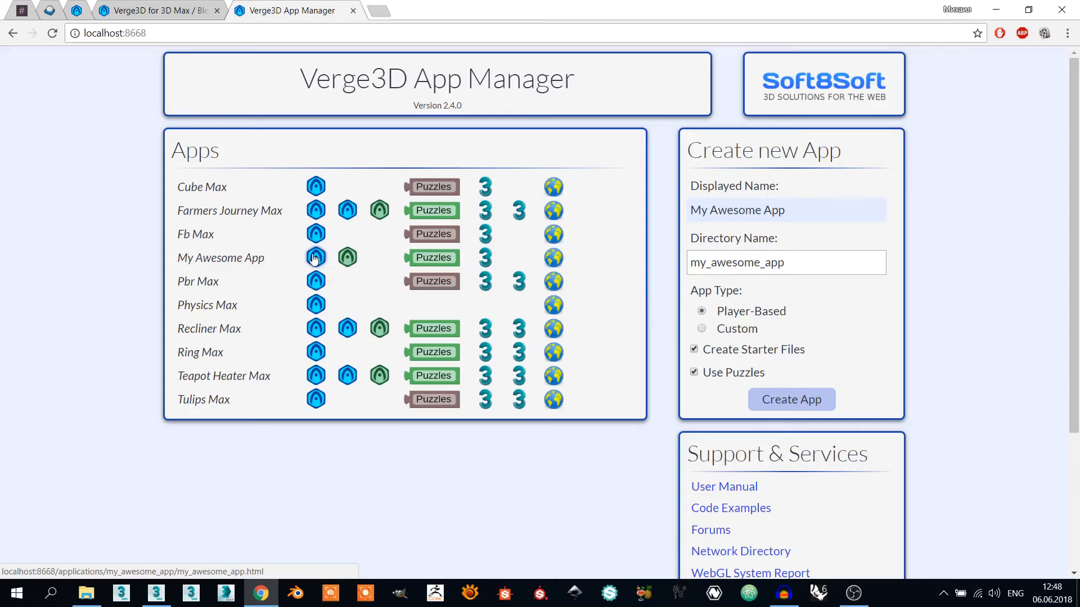
- Launch My Awesome App in the player and orbit its starter cube to view other faces
click(315, 258)
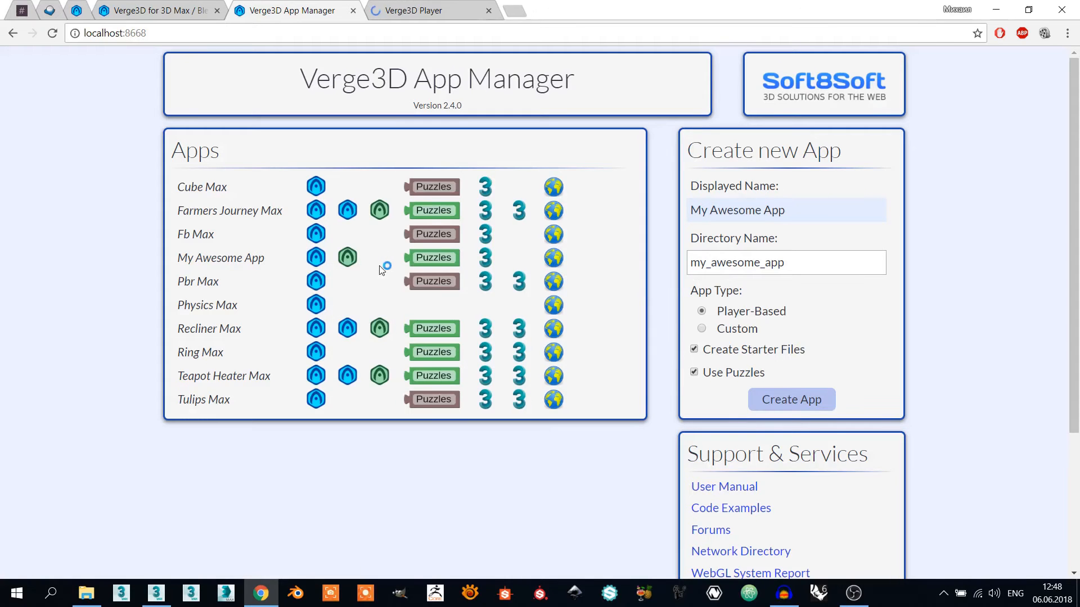
click(553, 257)
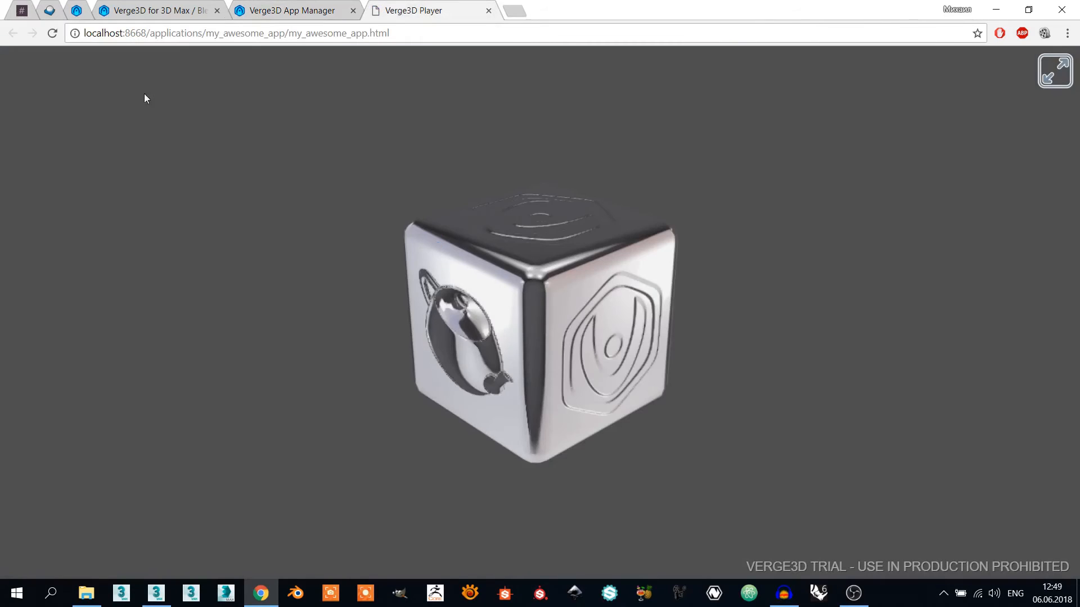
mouse_move(317, 157)
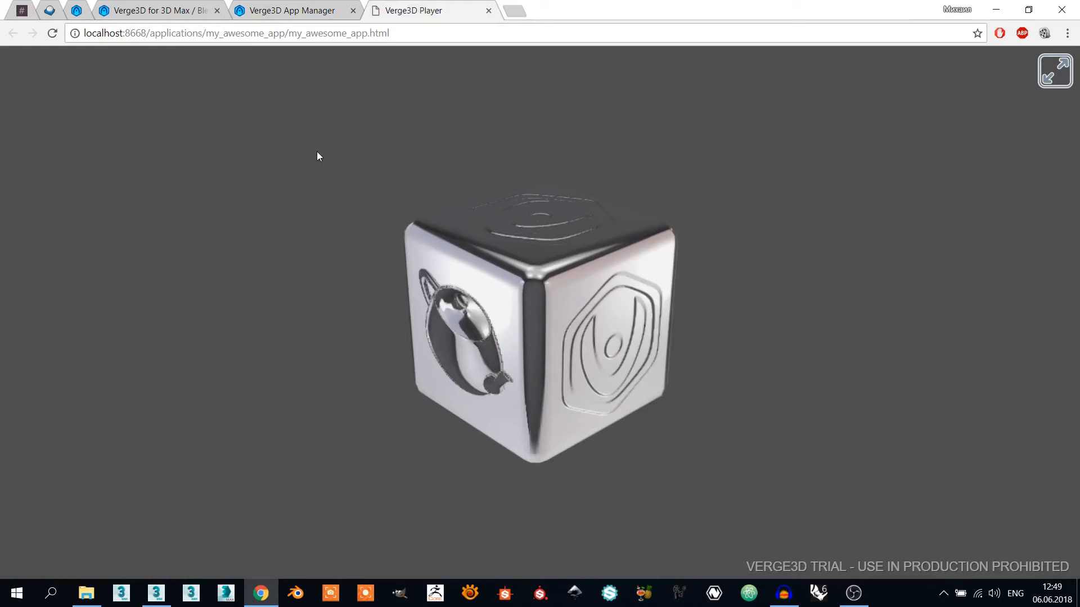
drag(318, 156, 580, 164)
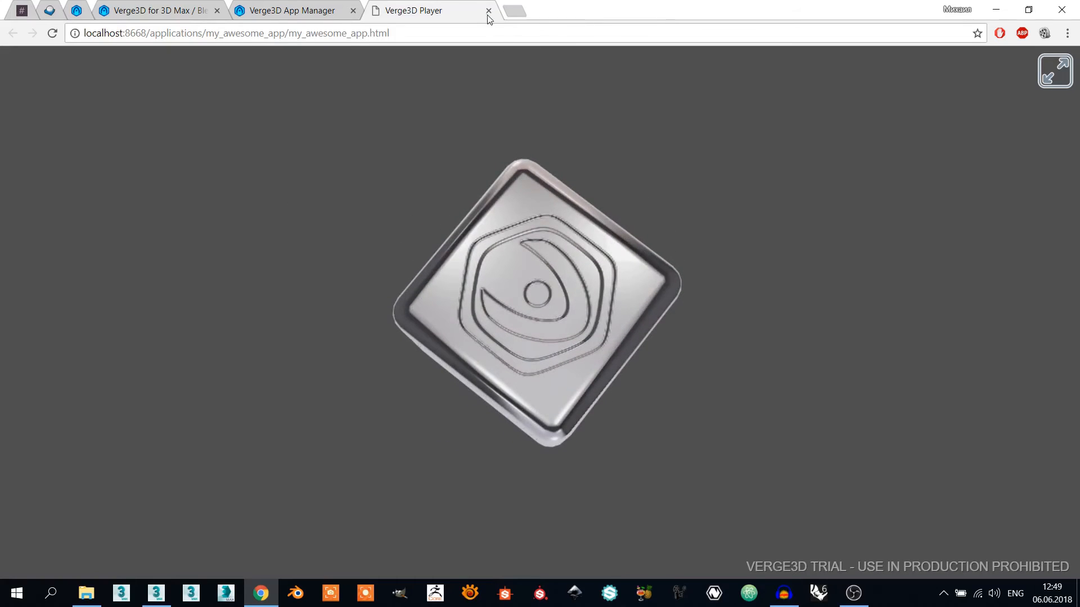
- Close the My Awesome App player tab to return to the apps list
click(488, 10)
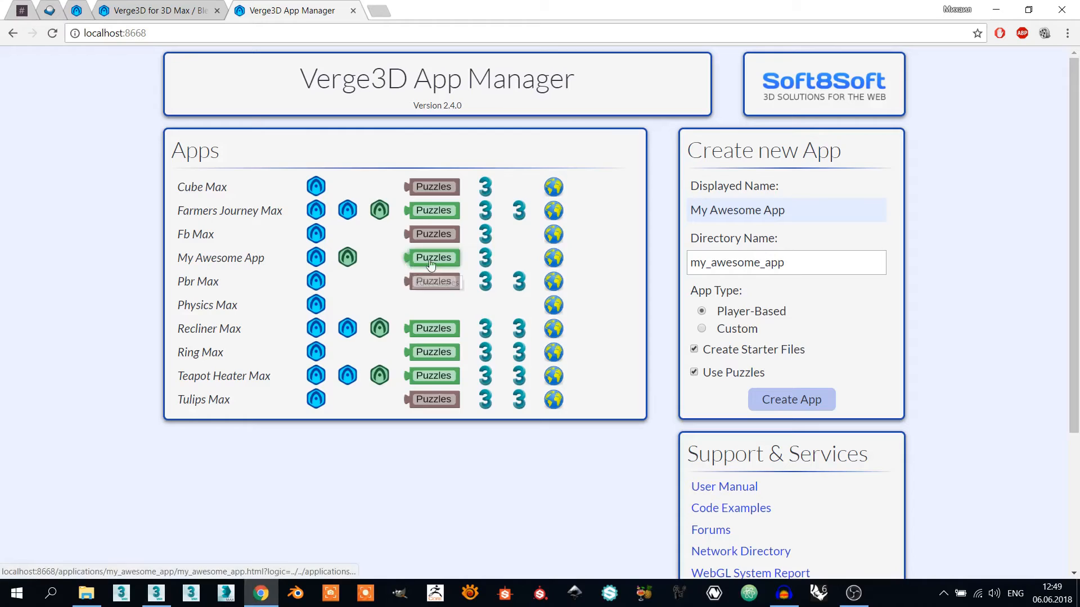
mouse_move(485, 258)
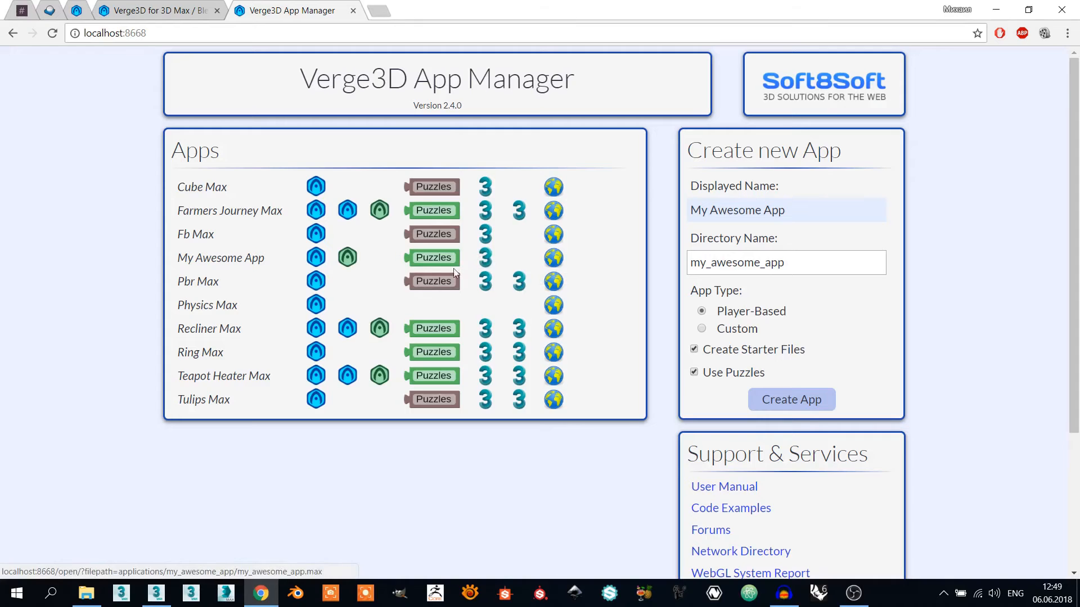
- Open my_awesome_app.max from the applications > my_awesome_app folder via File > Open
click(12, 23)
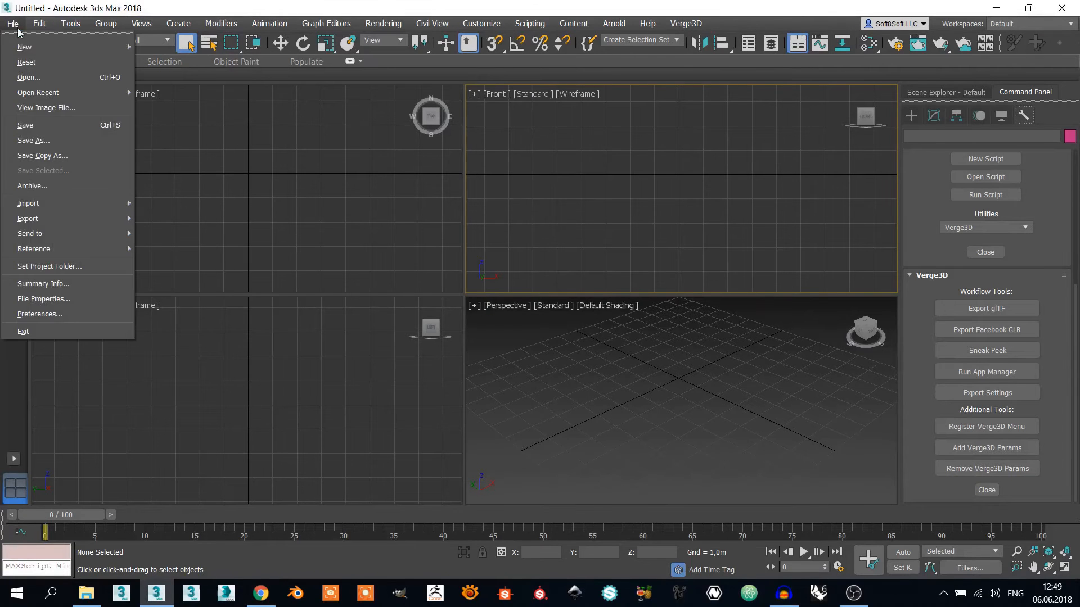
click(28, 78)
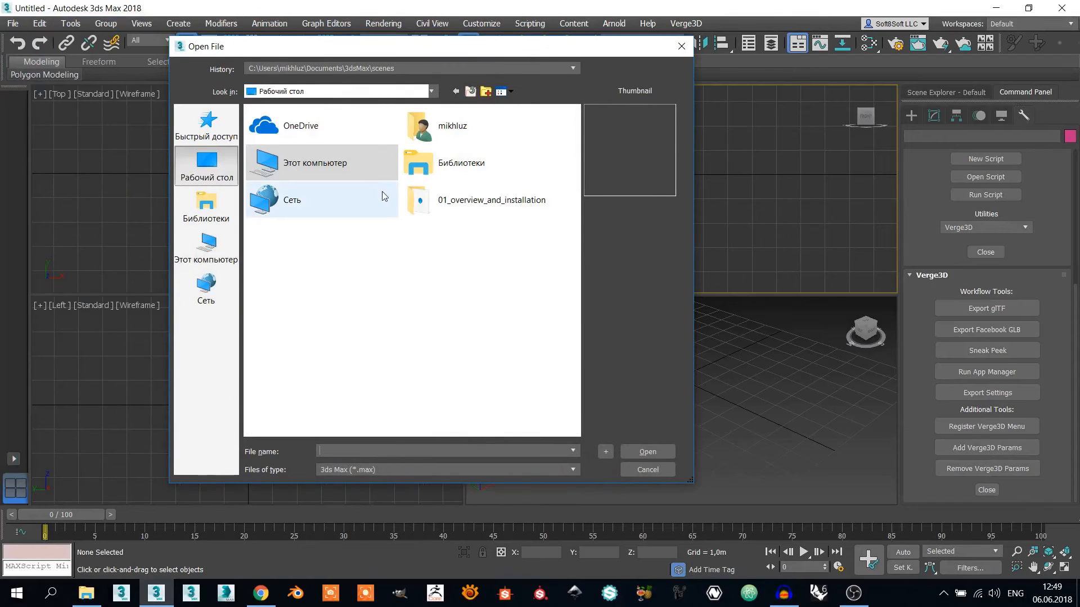
double_click(491, 200)
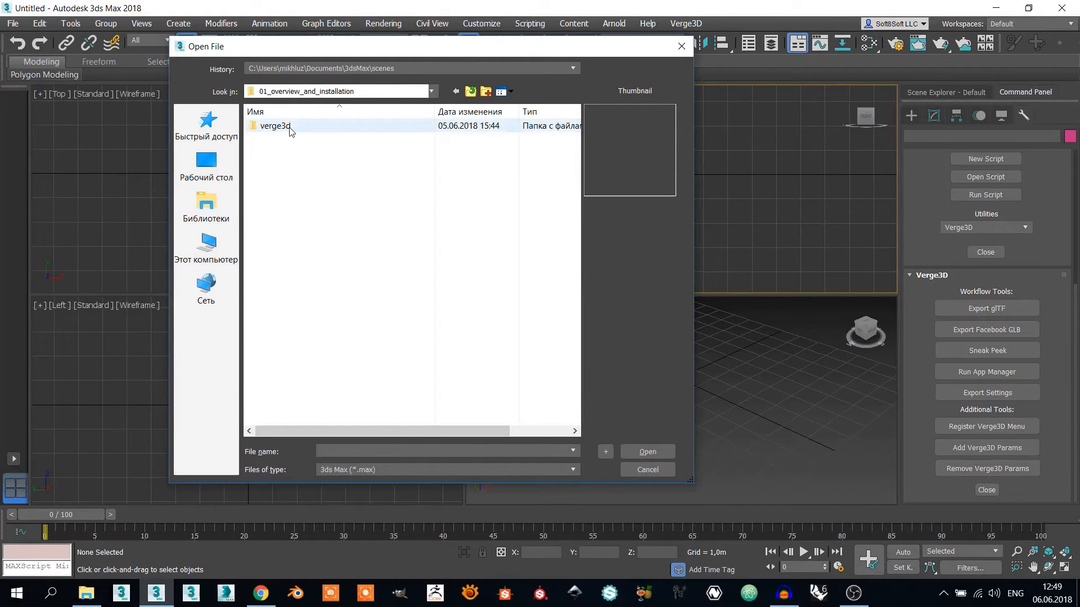
double_click(275, 125)
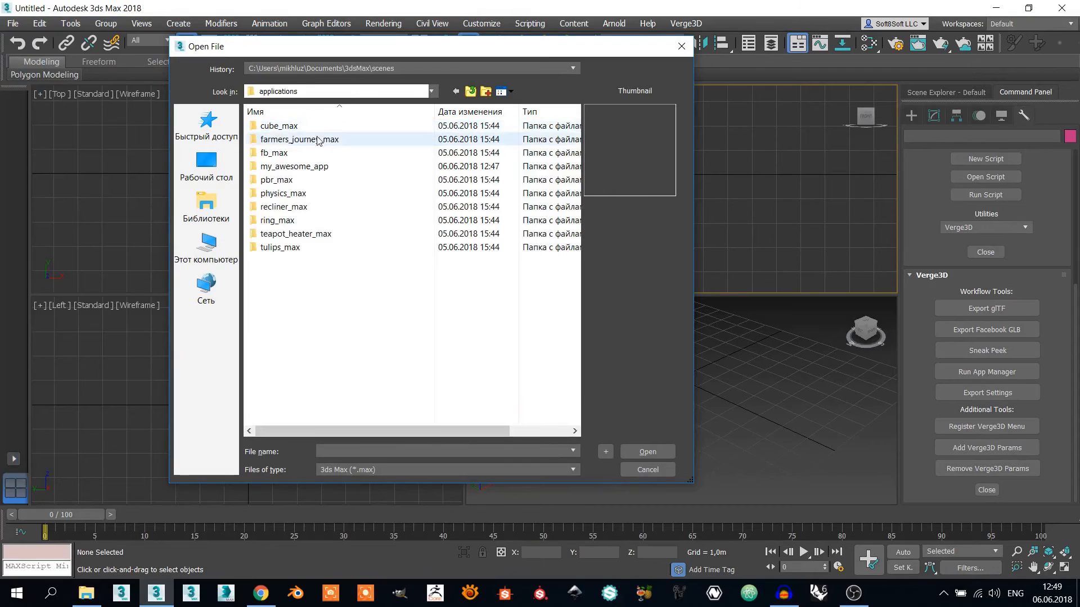
mouse_move(293, 167)
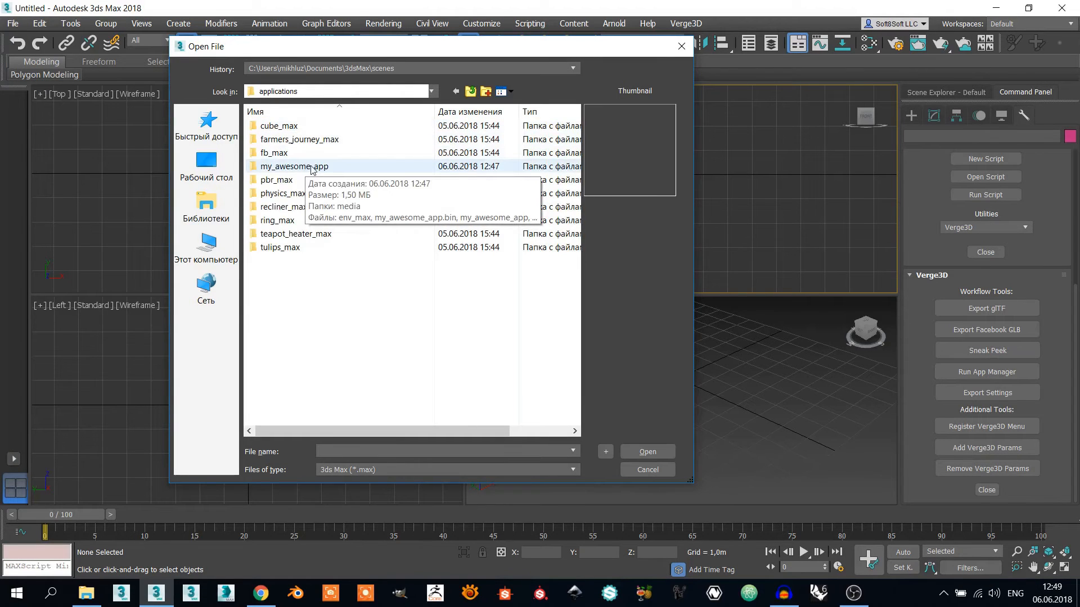
double_click(293, 167)
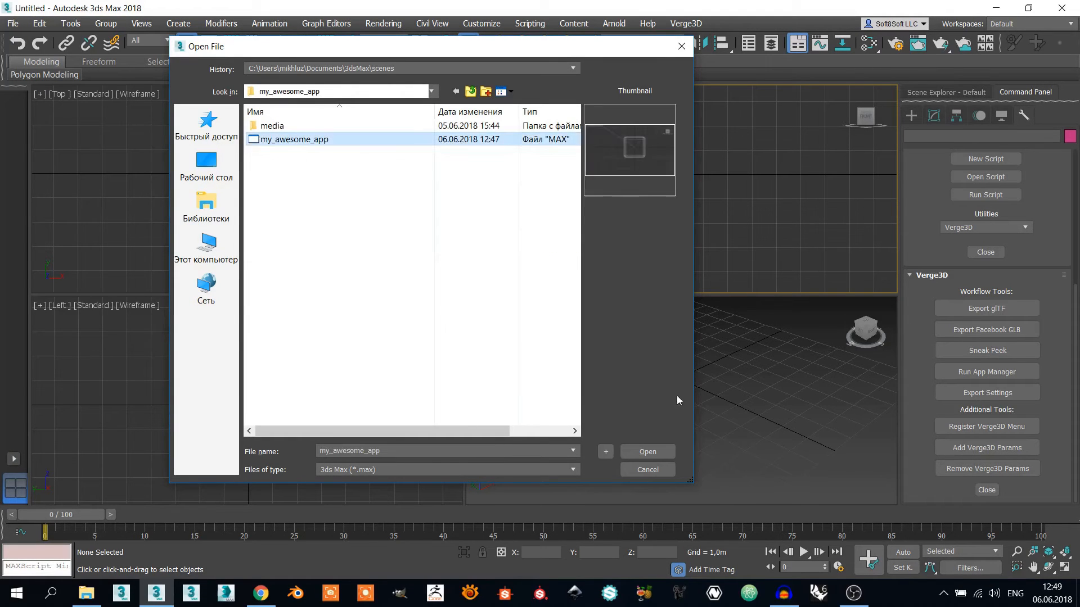
click(645, 452)
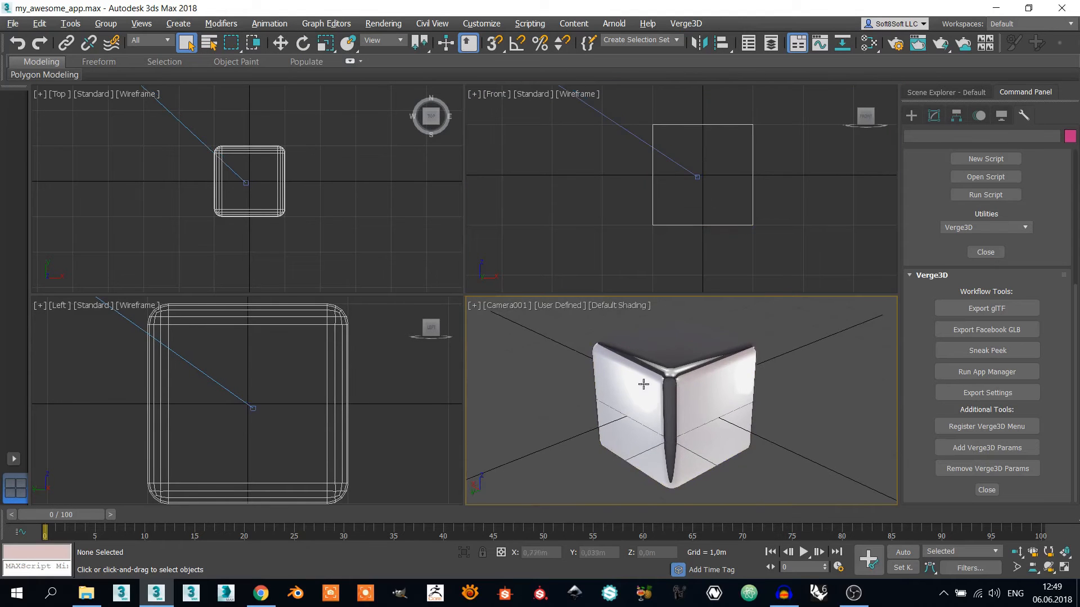
- Switch the Camera001 viewport to Perspective and bring up the Verge3D menu
click(496, 305)
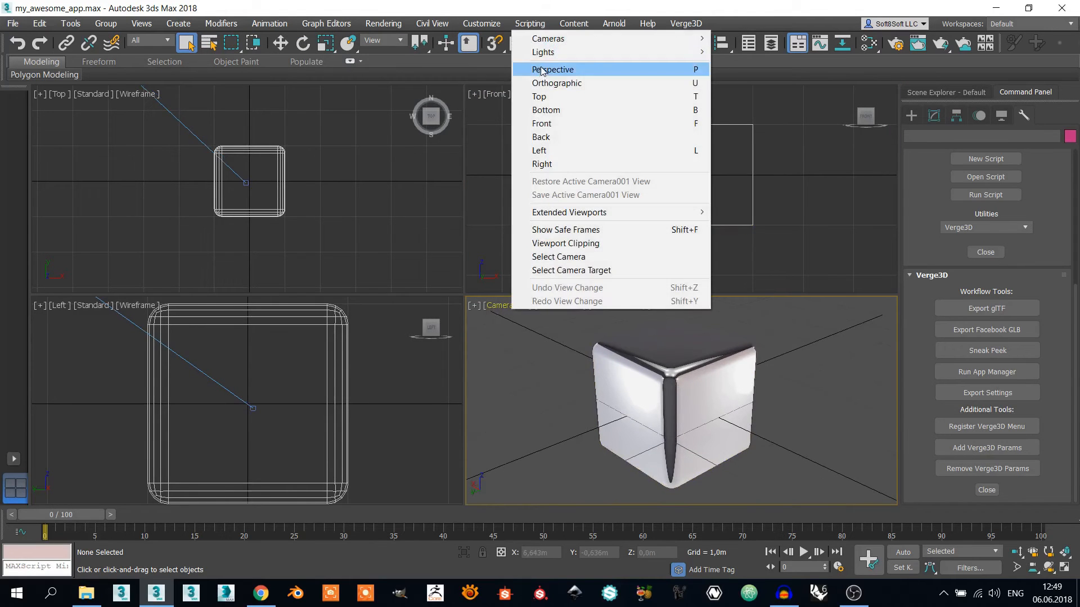
click(552, 69)
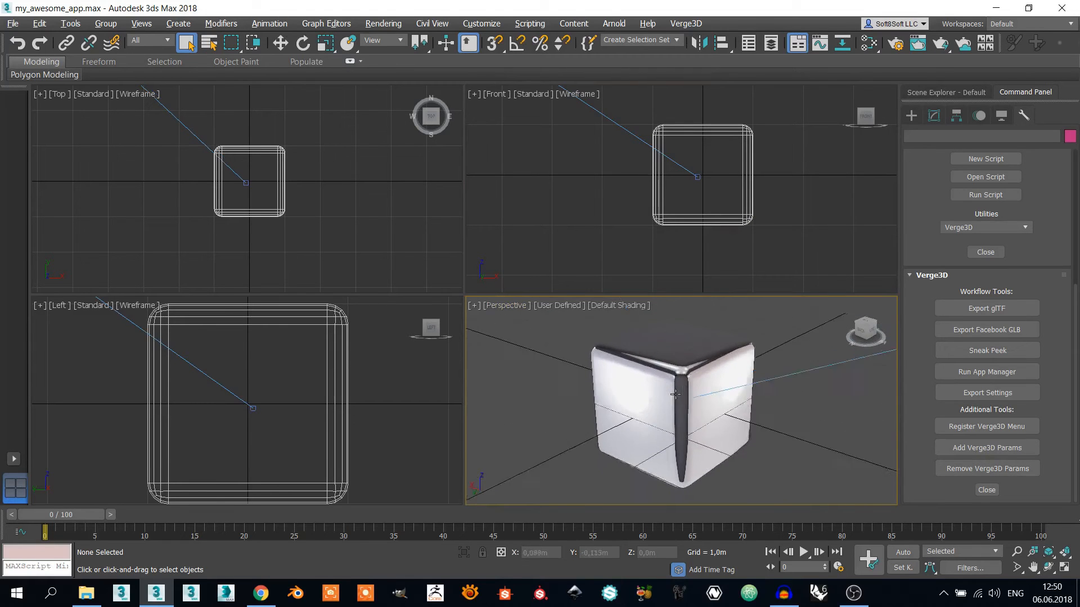
click(684, 23)
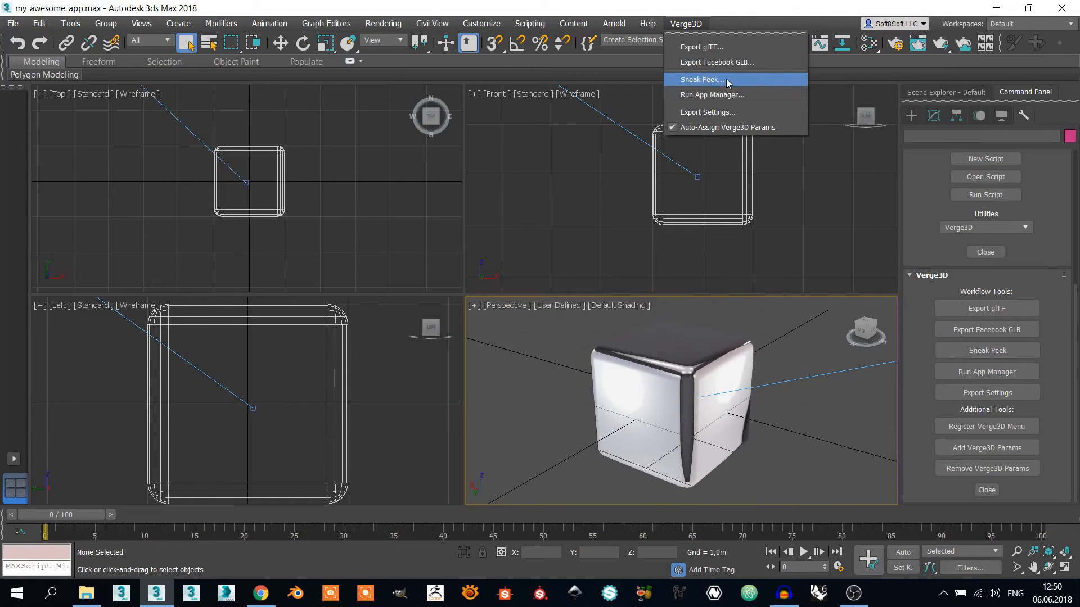
- Run Sneak Peek and orbit the previewed cube to see its side and top faces
click(699, 79)
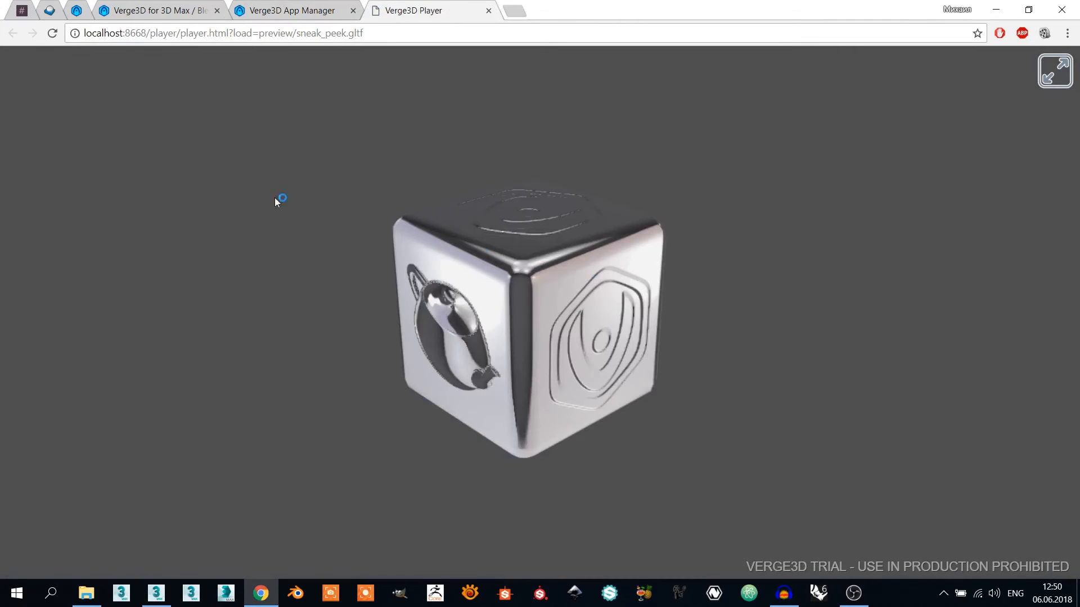
drag(275, 201, 412, 241)
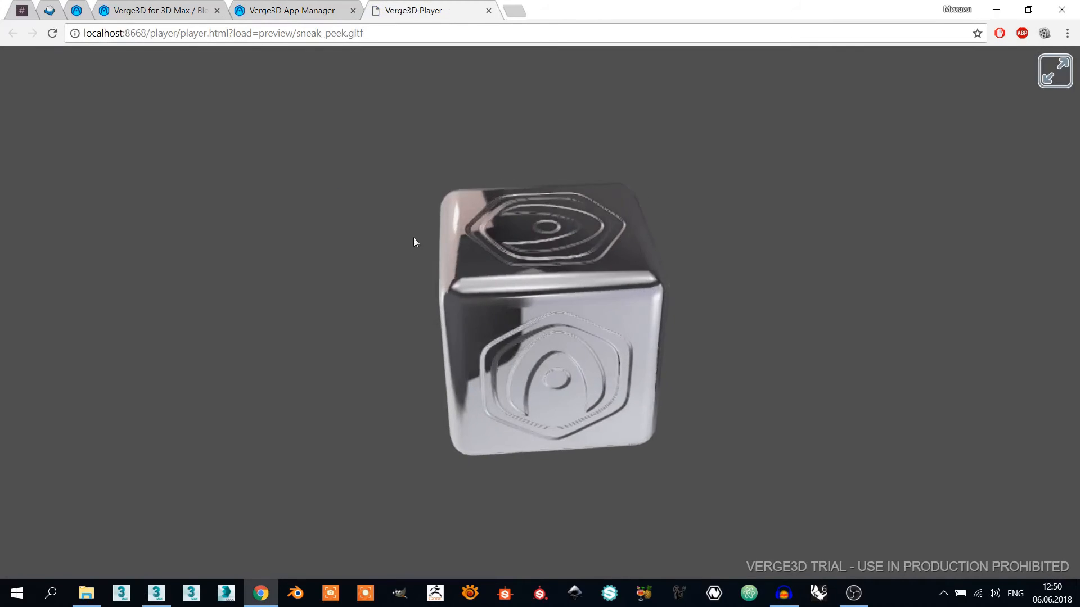
drag(414, 241, 529, 236)
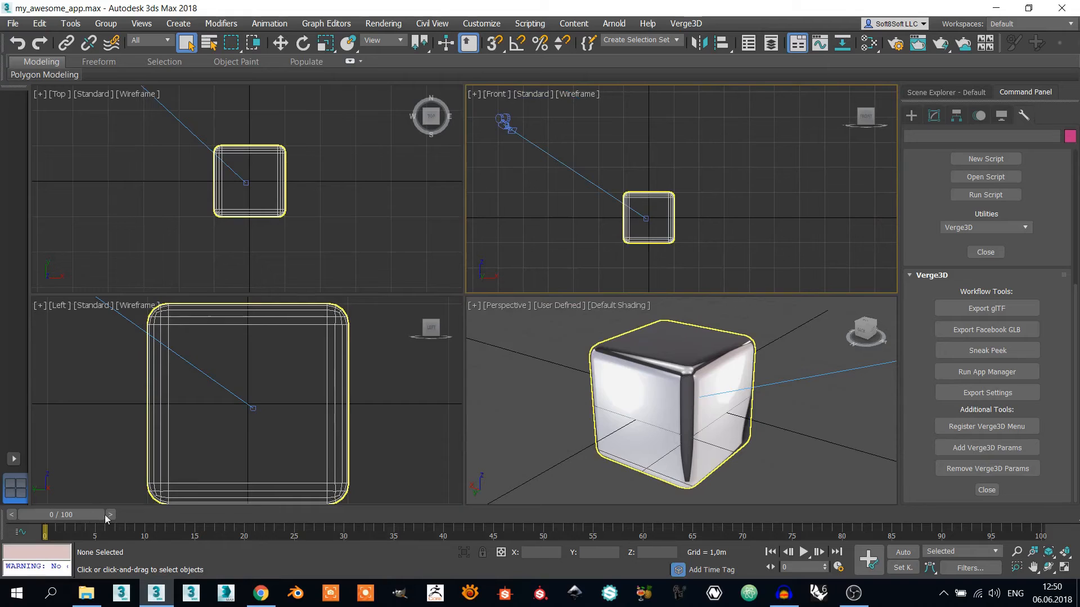
mouse_move(869, 557)
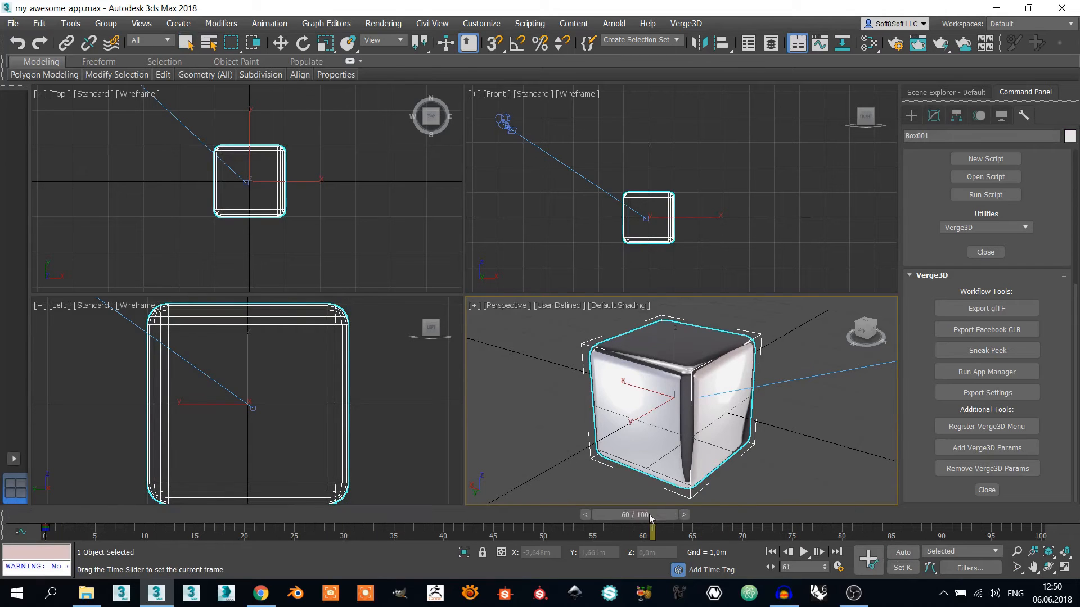
- Scrub the timeline, move the cube up to key frame 50, then launch Sneak Peek
drag(651, 535, 544, 535)
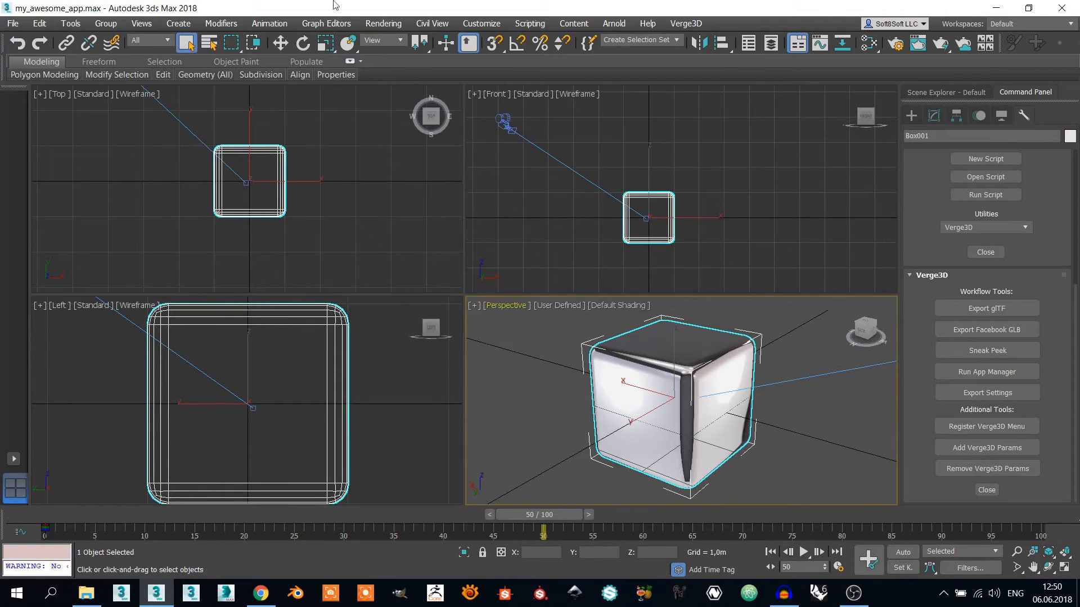
click(280, 43)
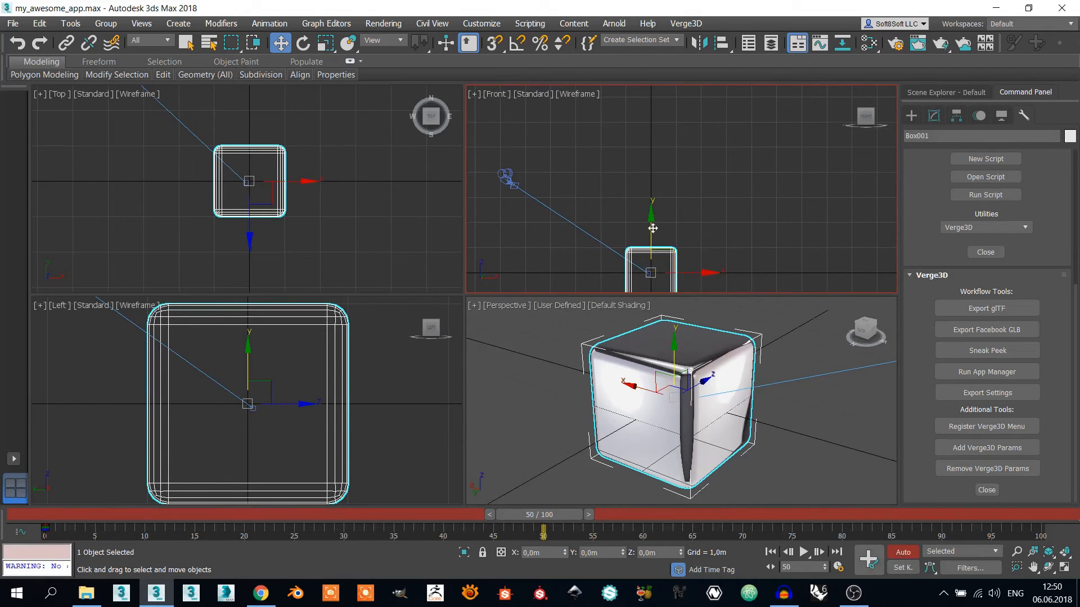
drag(651, 269, 651, 123)
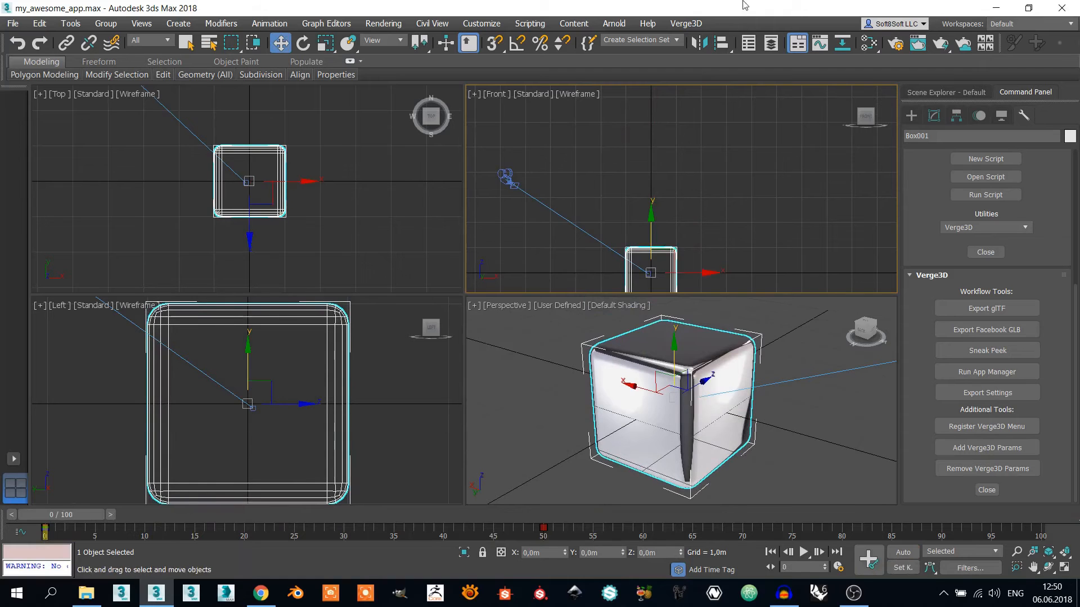
click(986, 349)
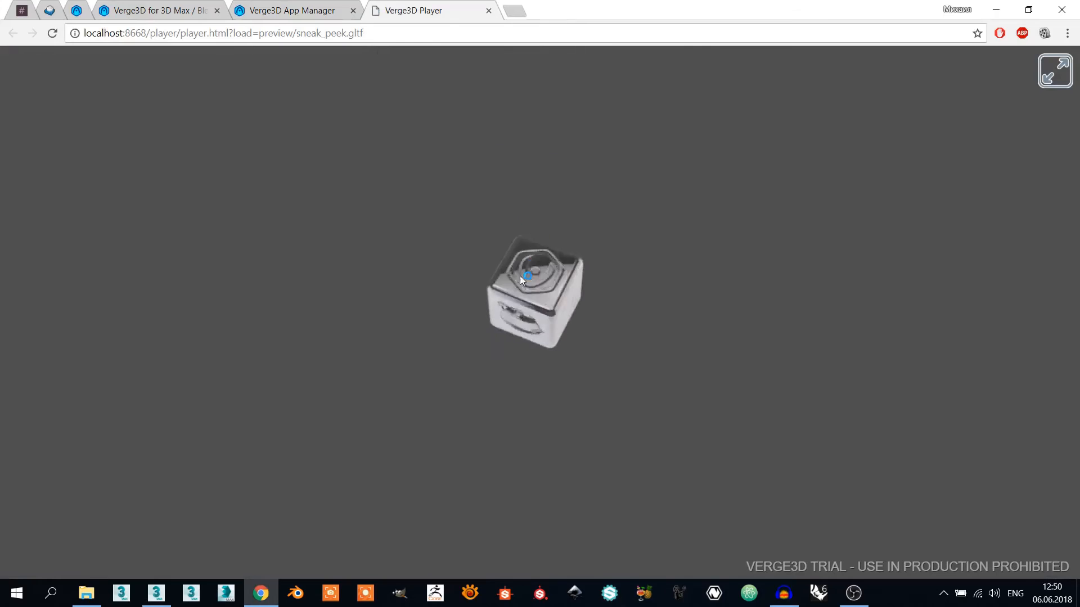
- Orbit around the rising cube in the player, then close the preview tab
drag(523, 279, 357, 279)
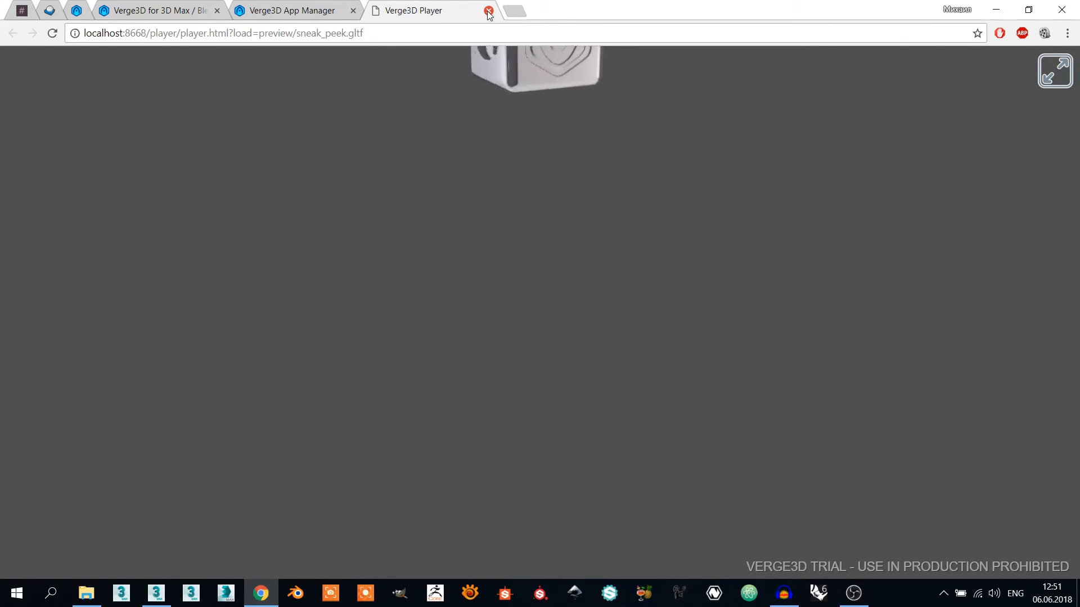
click(488, 10)
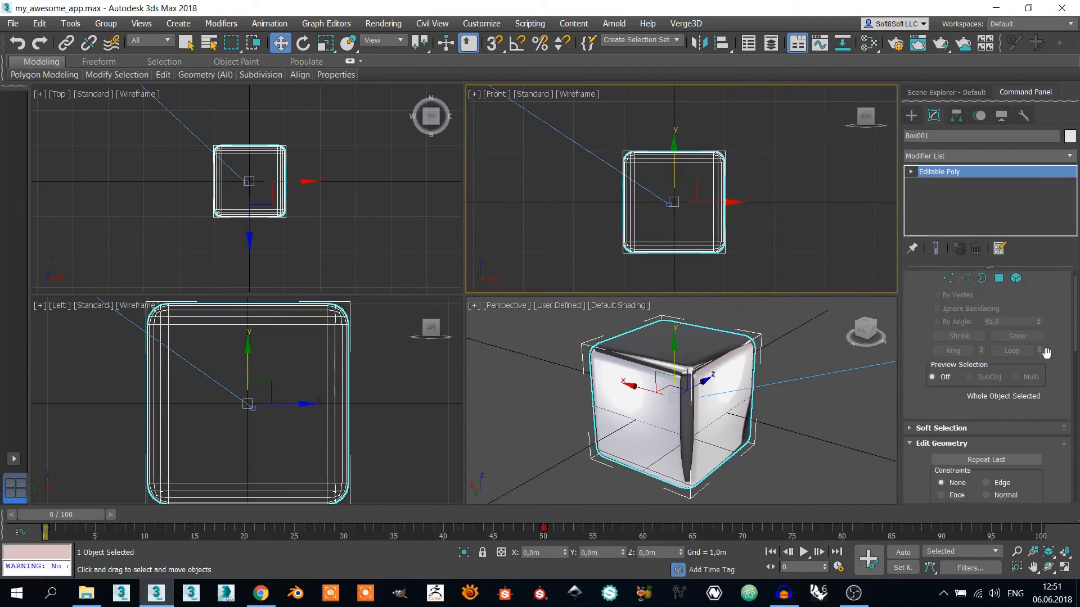
- Add Verge3D Params to Box001 from the Utilities panel's Verge3D tools
scroll(down, 3)
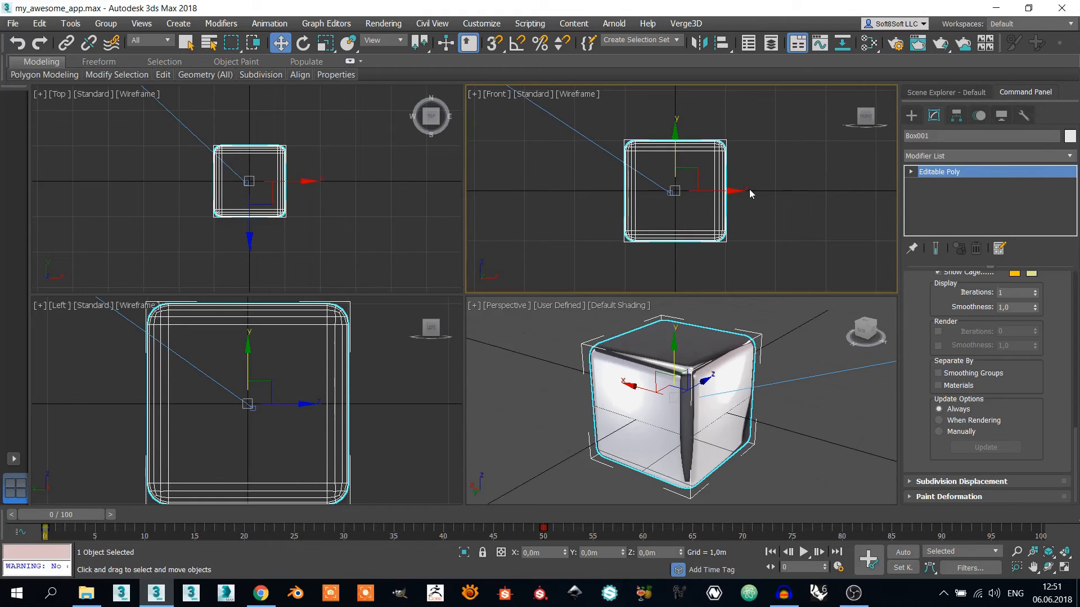
mouse_move(1050, 428)
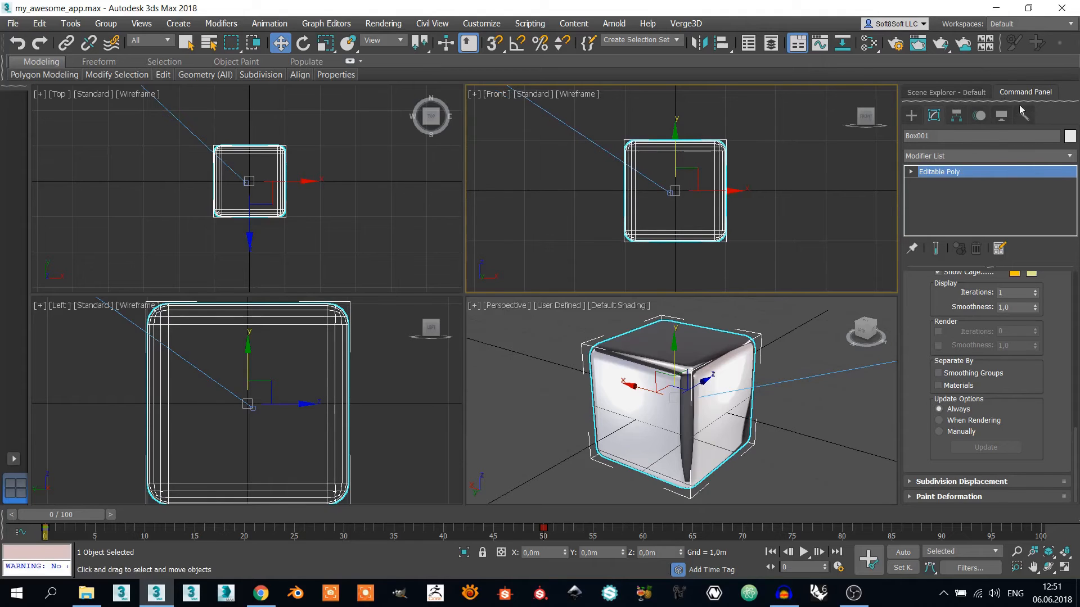
click(1024, 115)
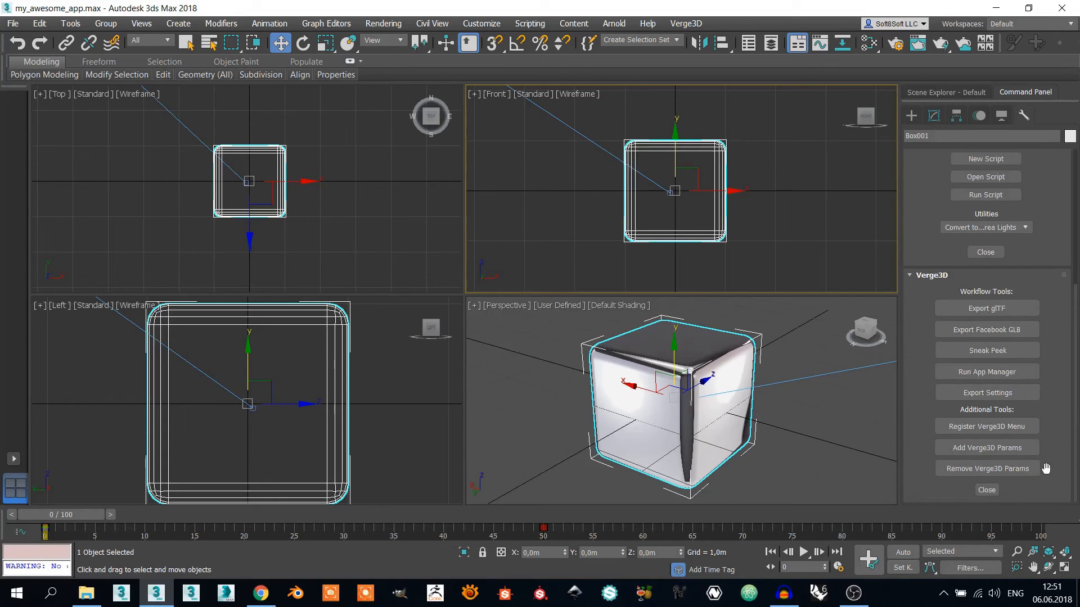
click(985, 227)
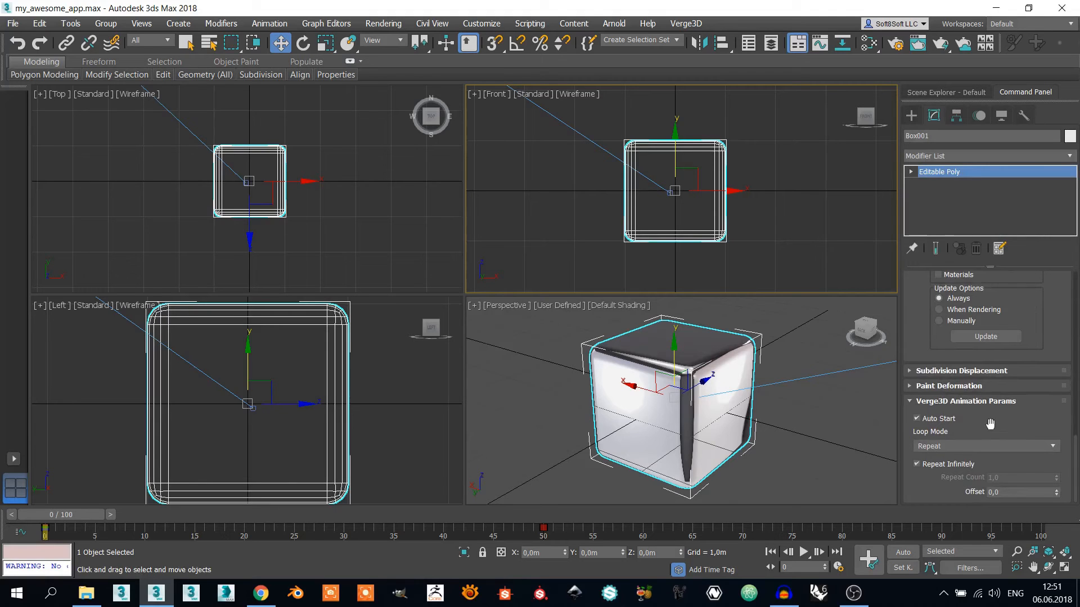
- Keep Auto Start on and expose Box001's Loop Mode choices Repeat, Ping Pong, Once
click(916, 419)
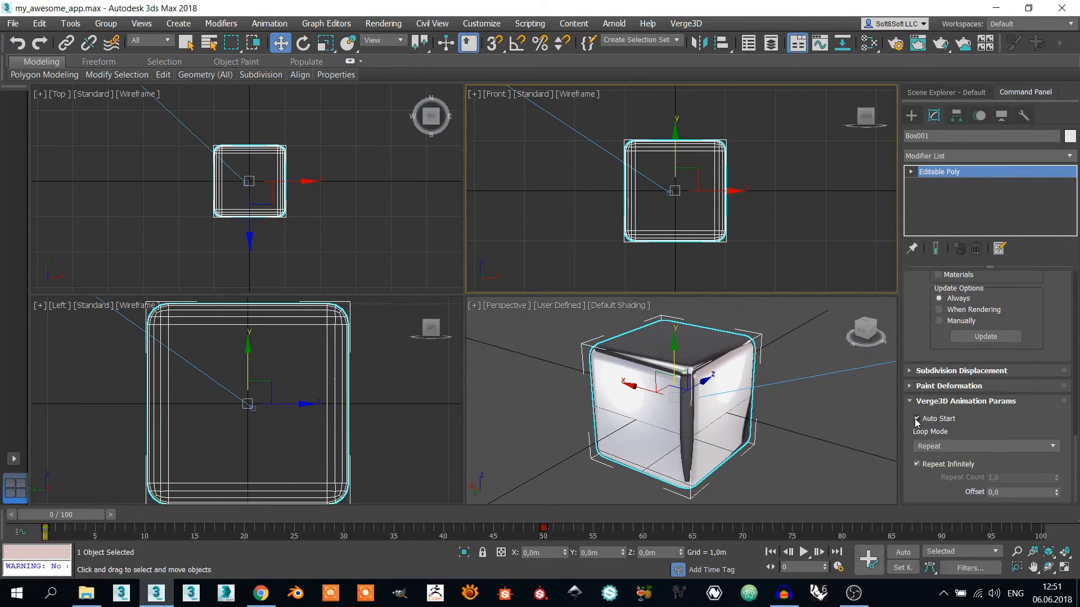
click(916, 419)
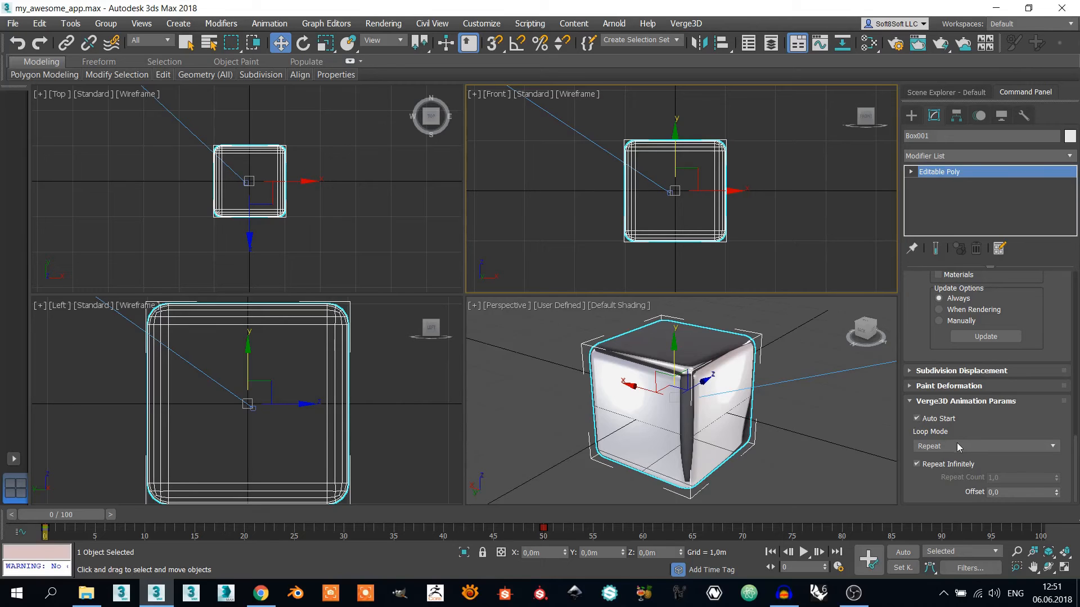
click(918, 418)
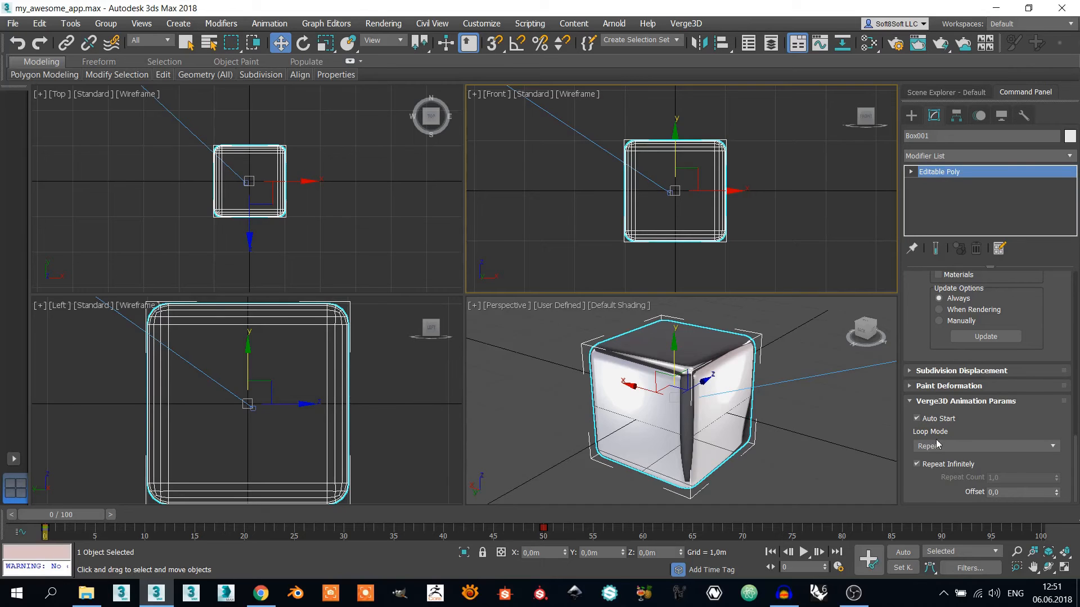
click(985, 447)
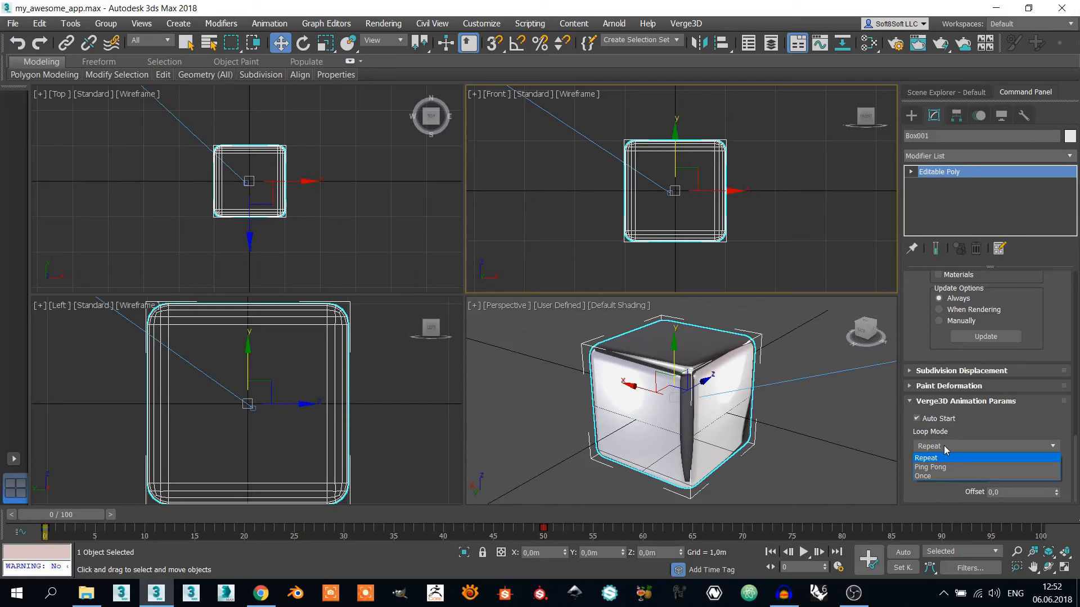
mouse_move(930, 466)
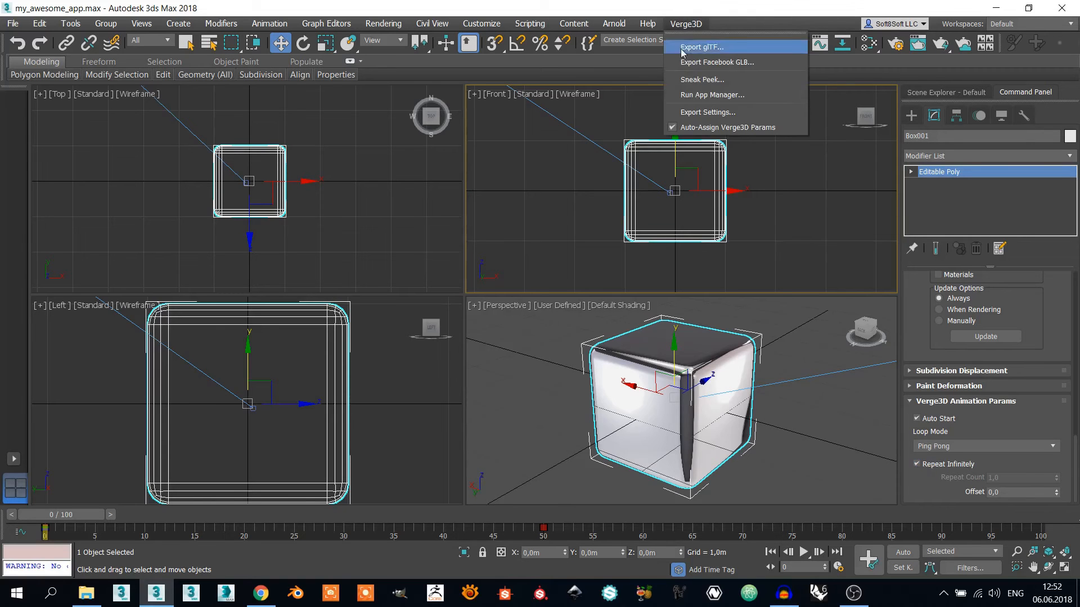
click(701, 78)
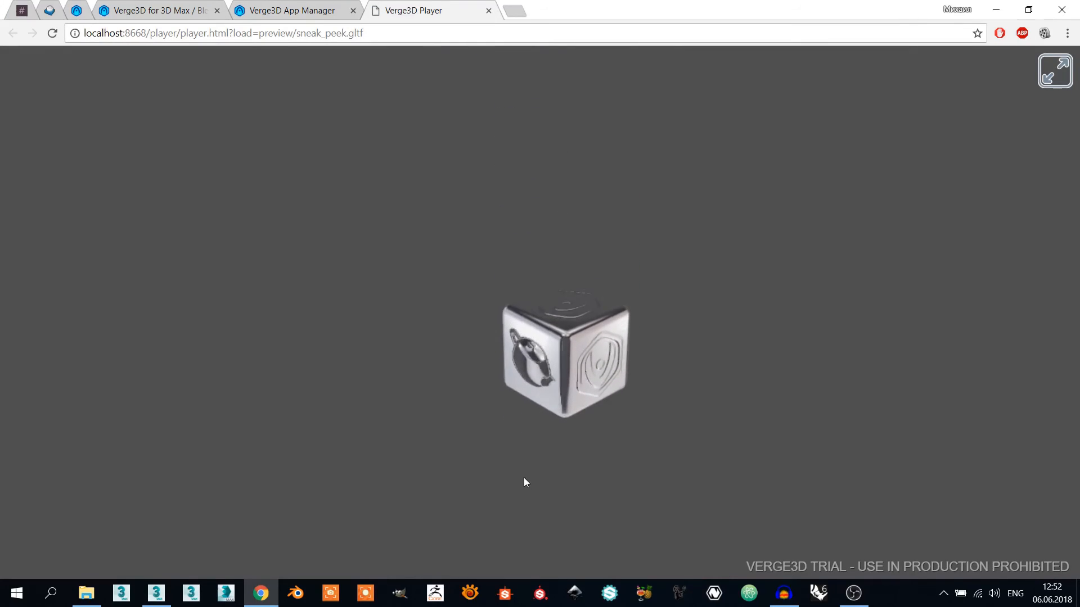
click(155, 592)
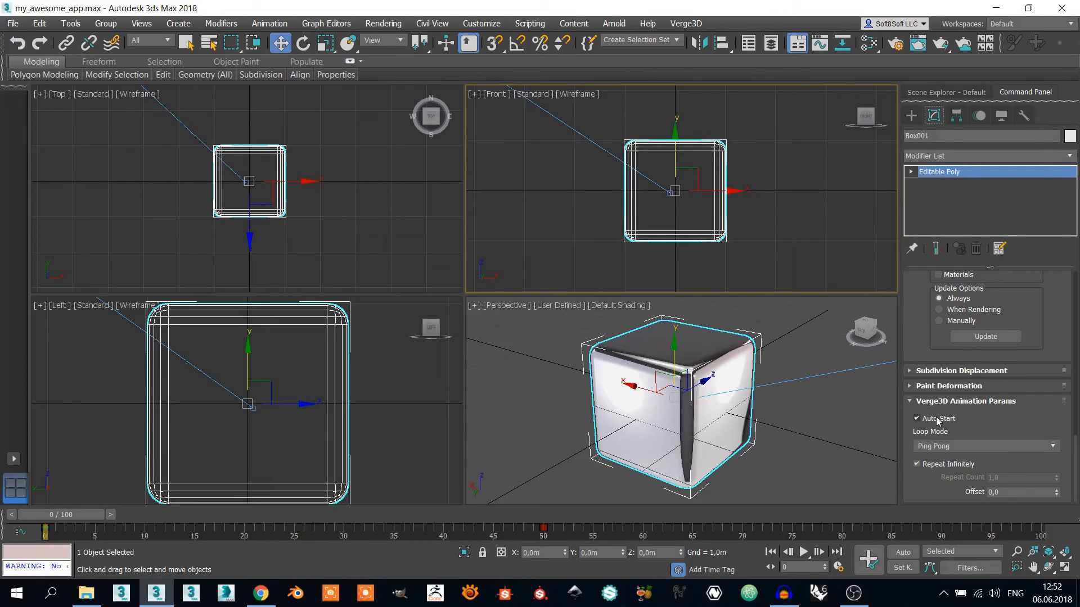
- Turn off Auto Start for Box001 and bring up the Verge3D menu commands
click(916, 418)
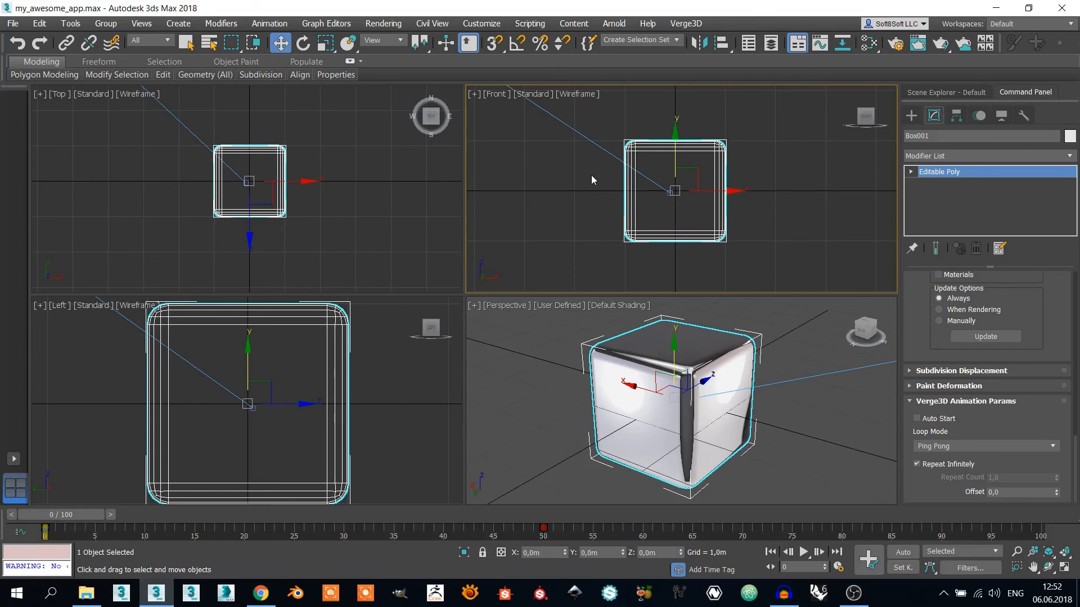
click(685, 23)
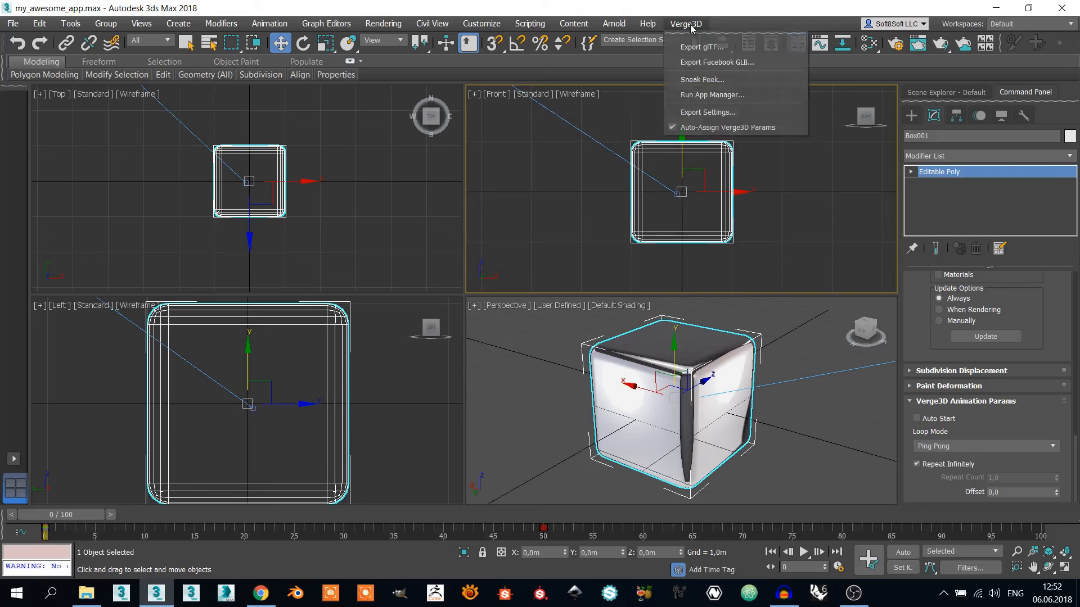
mouse_move(700, 47)
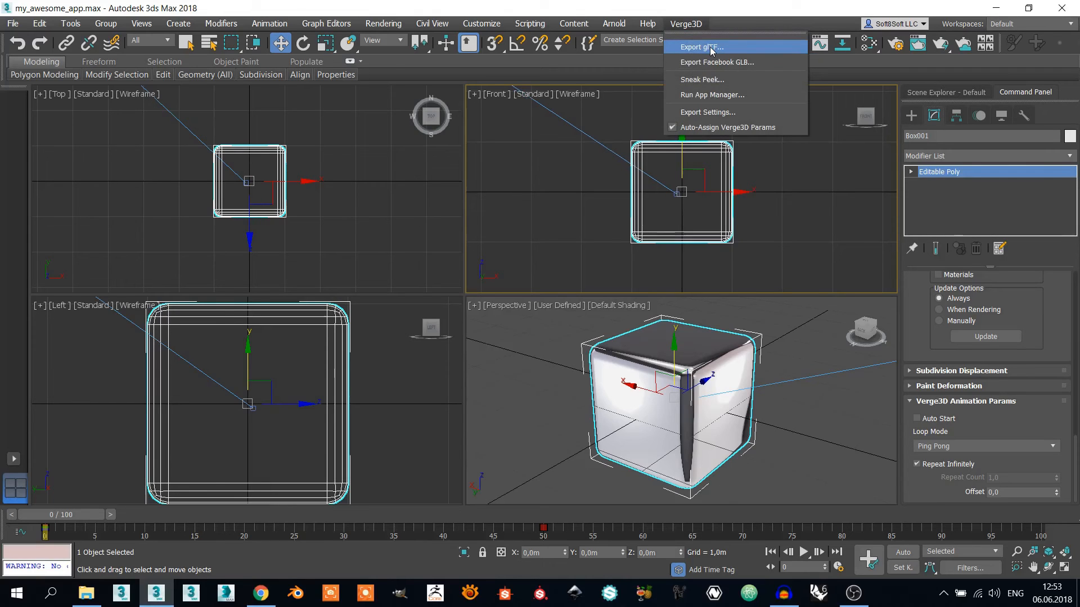
mouse_move(698, 47)
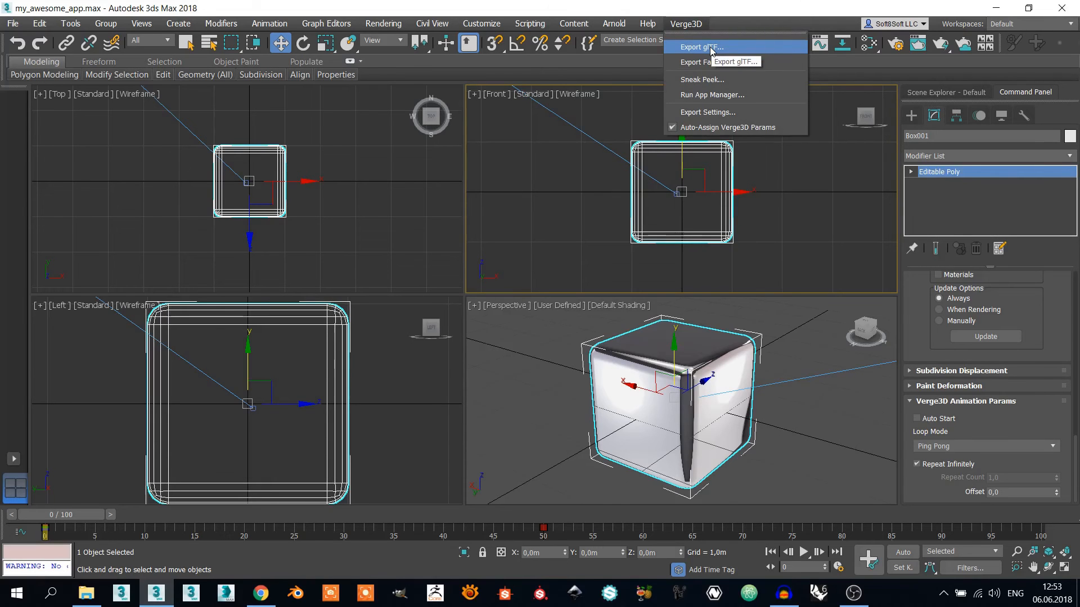
- Export glTF over the existing my_awesome_app.gltf, confirming the replacement
click(700, 47)
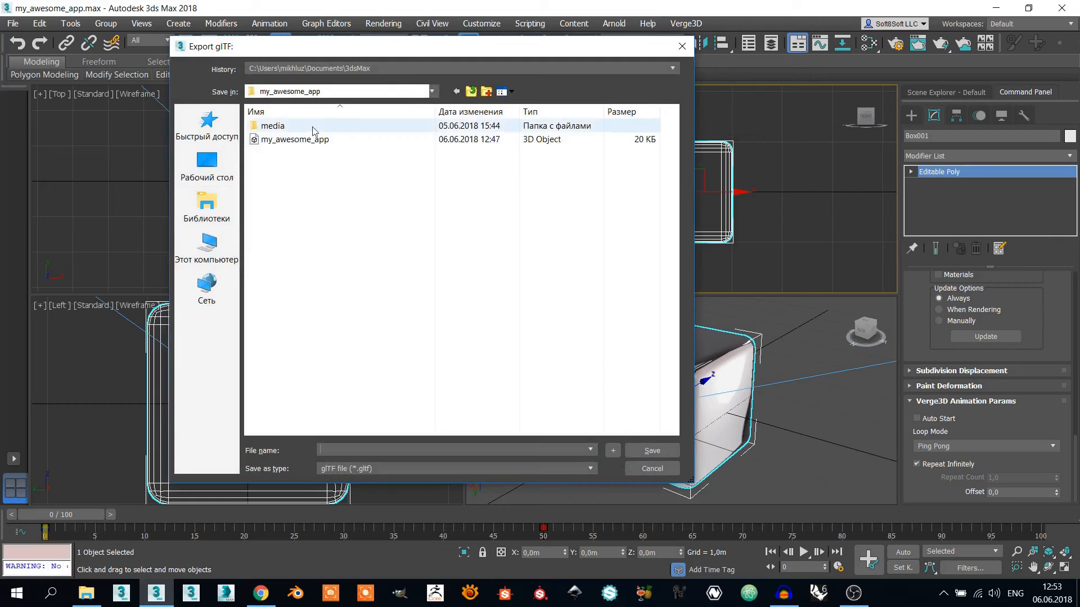
mouse_move(295, 139)
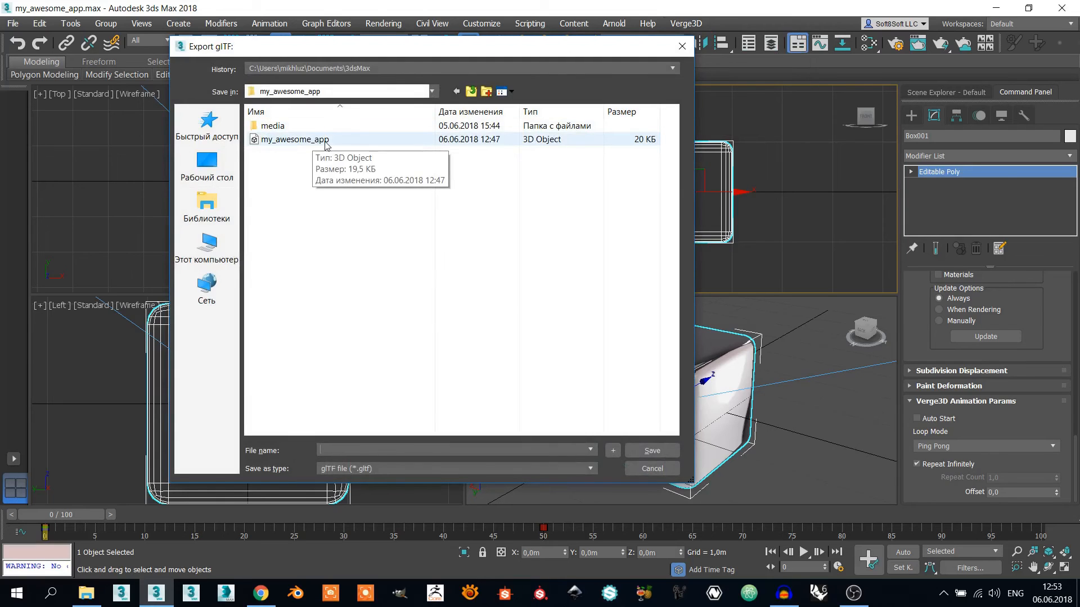
click(294, 140)
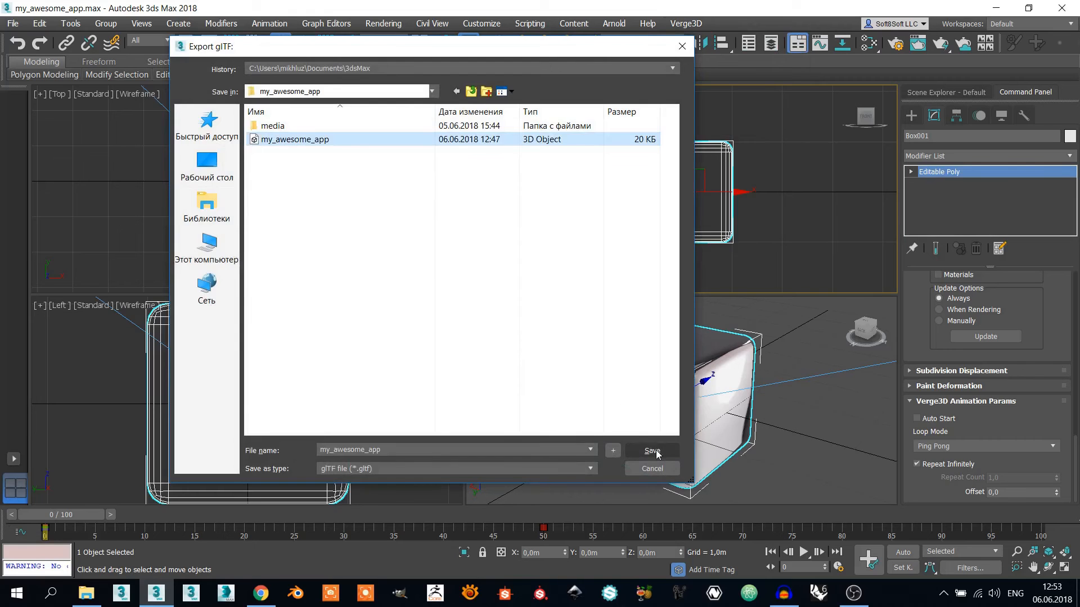
click(651, 452)
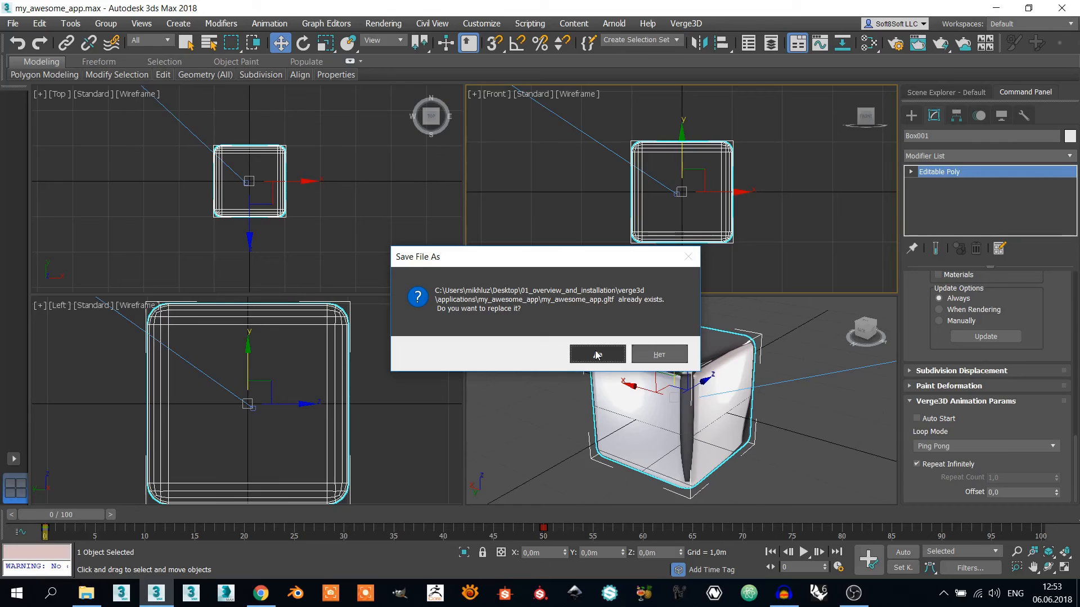
click(596, 354)
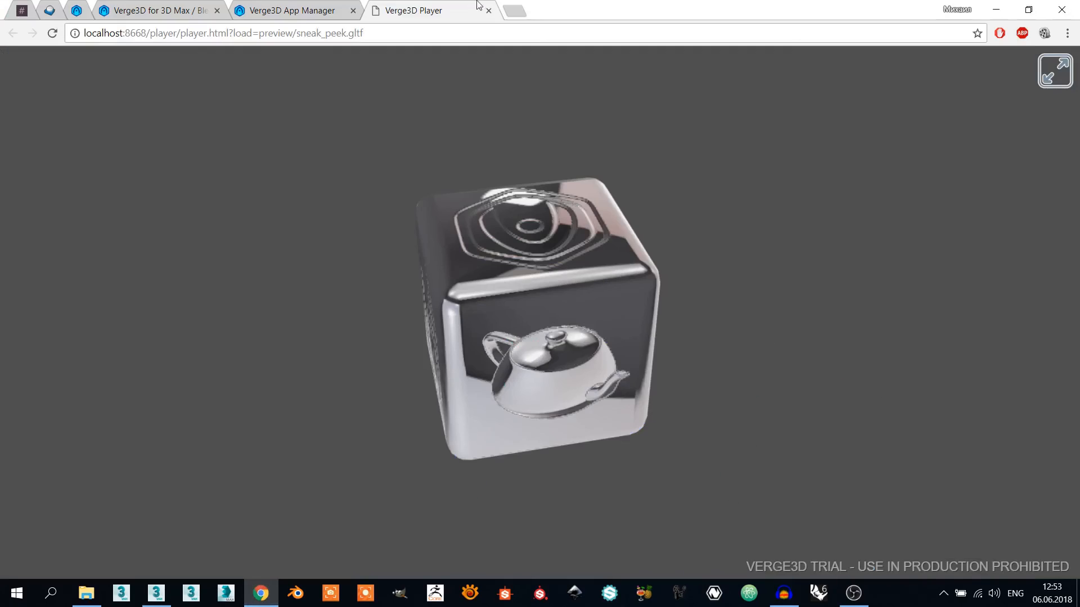
- Orbit the updated cube in the Verge3D Player tab to inspect it
click(488, 10)
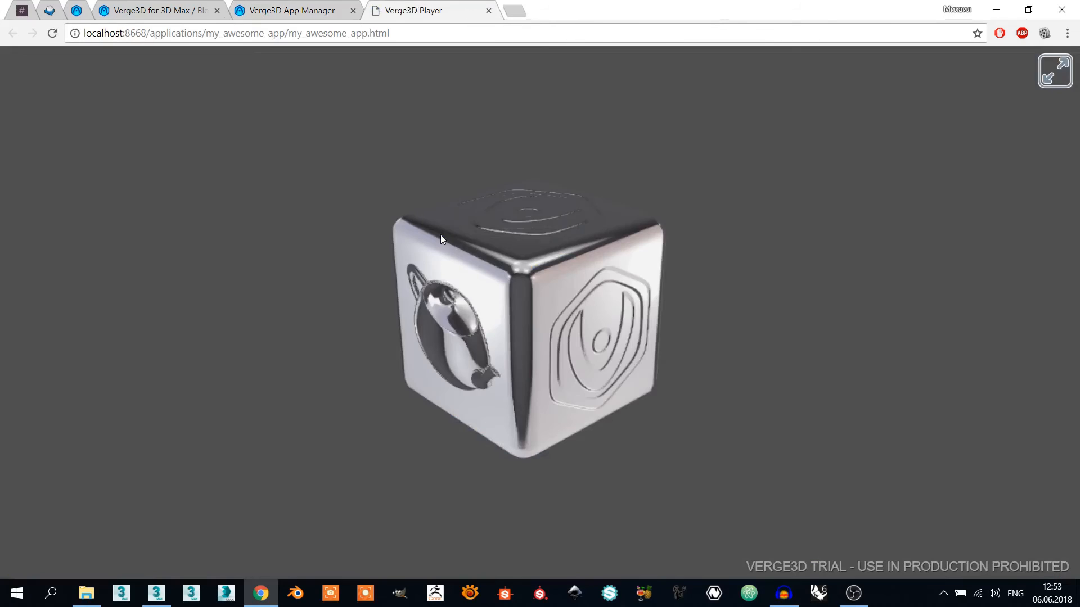
drag(441, 238, 606, 166)
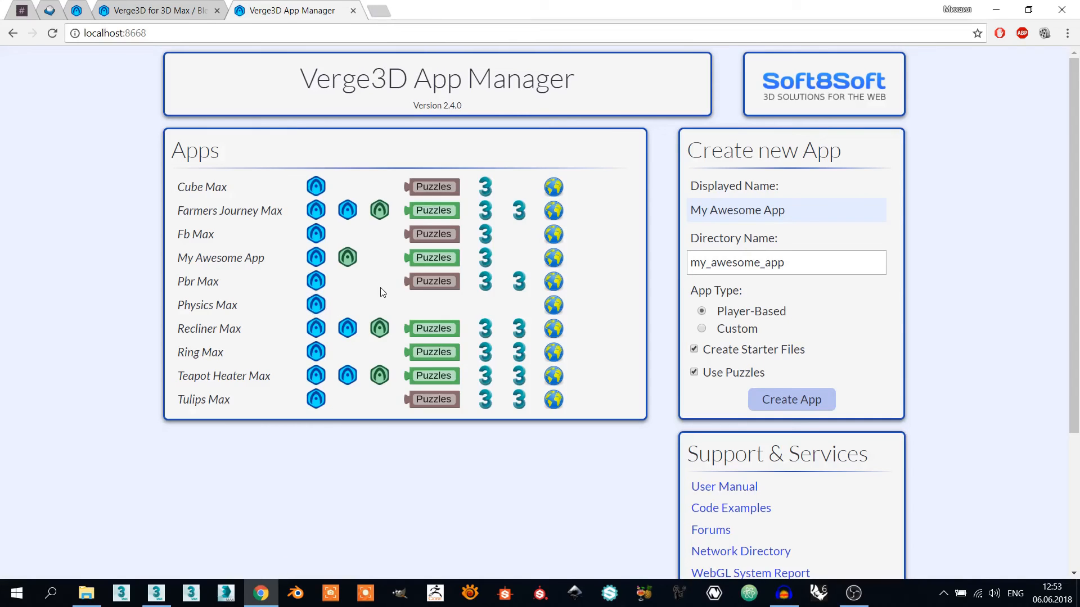
mouse_move(434, 258)
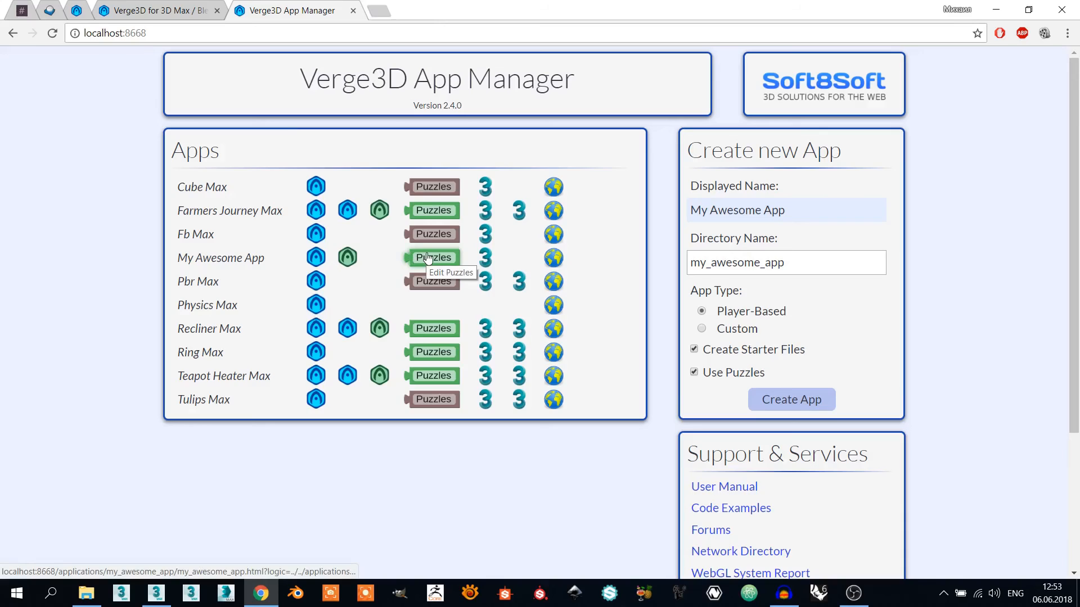
- Open My Awesome App's Puzzles editor and show the Events block list
click(432, 257)
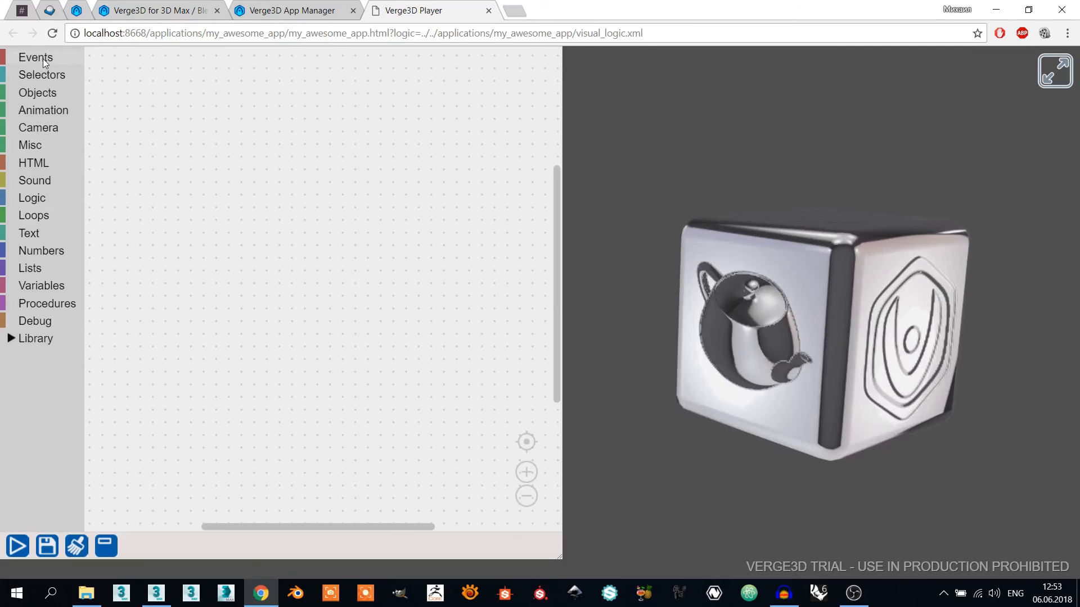
mouse_move(49, 103)
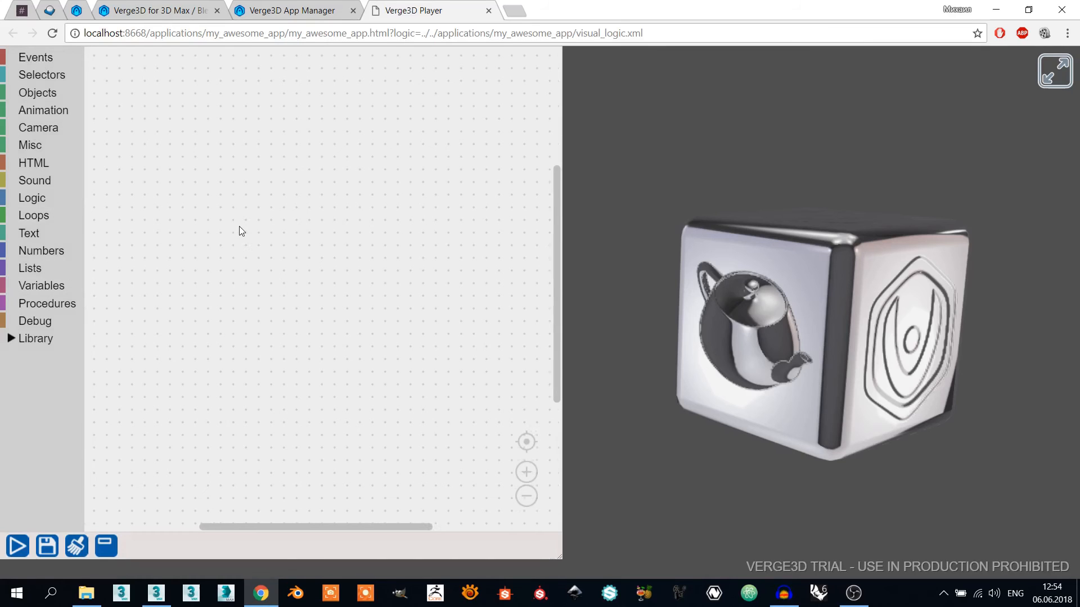
mouse_move(237, 232)
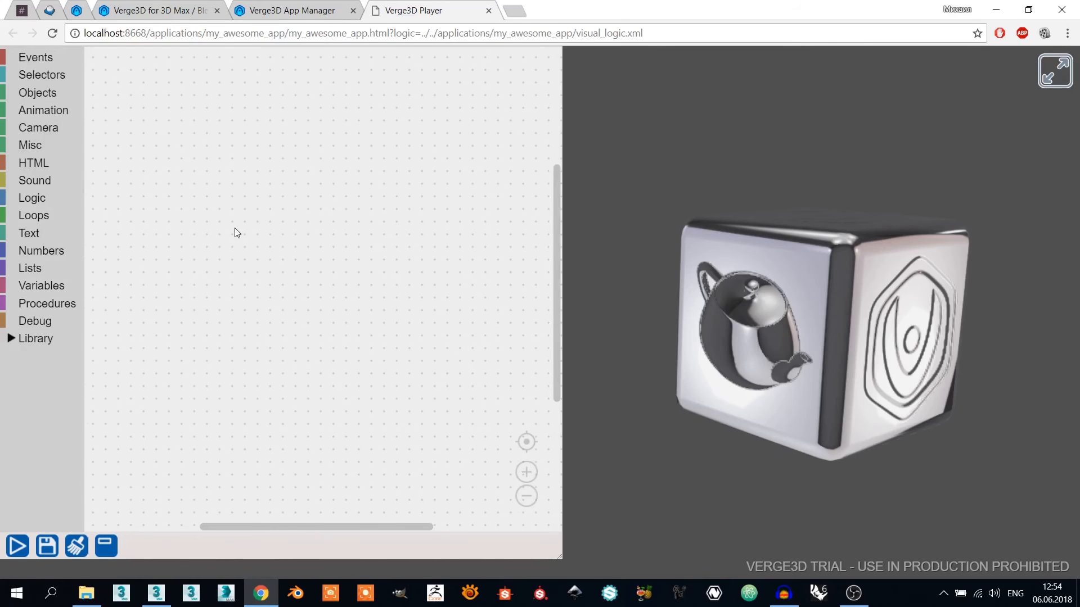
mouse_move(224, 208)
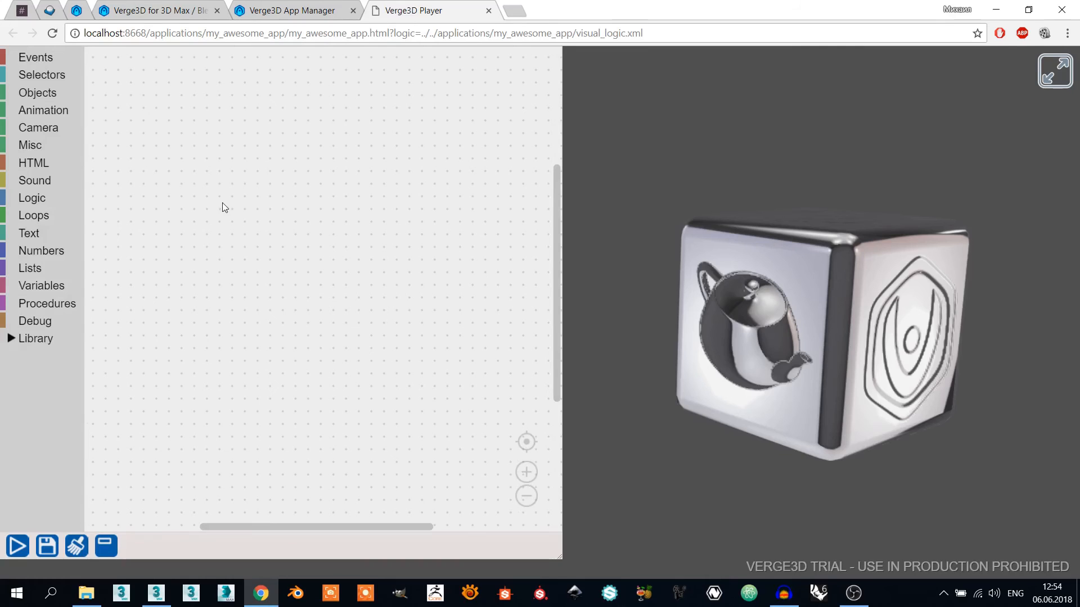
mouse_move(35, 57)
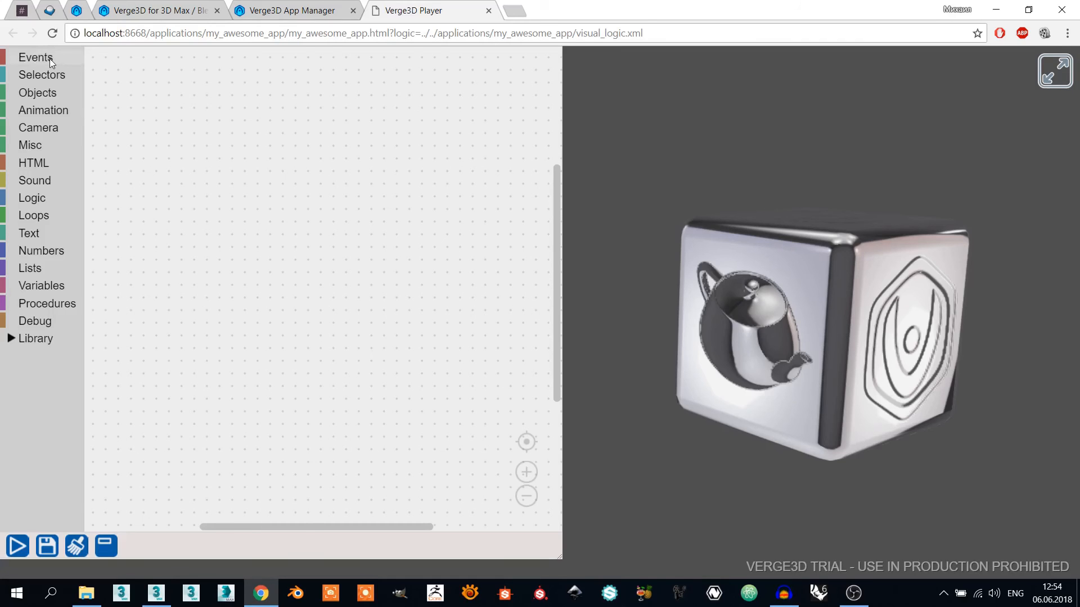
click(35, 58)
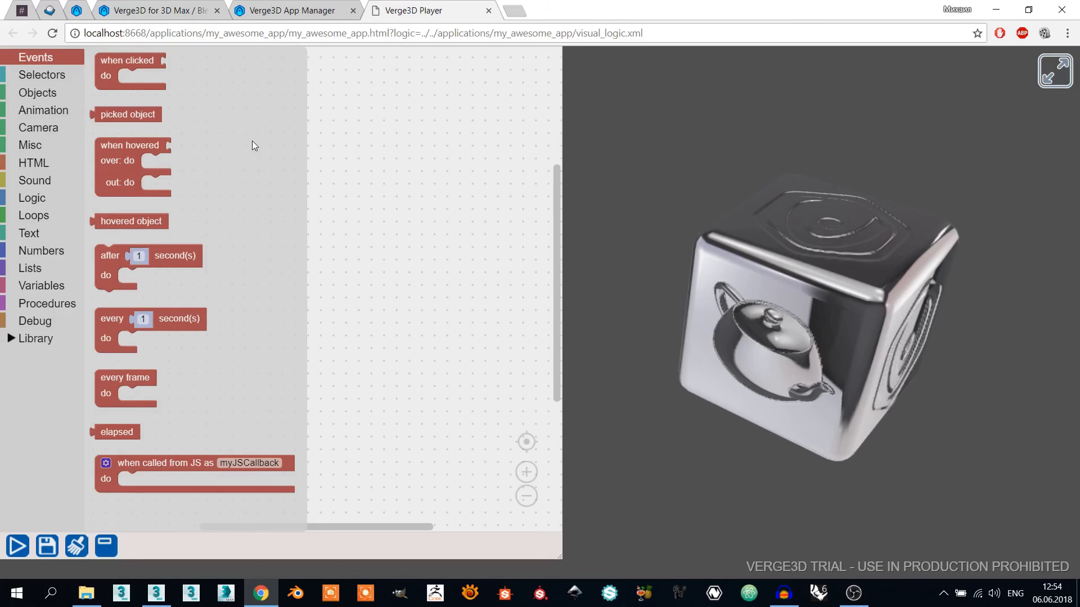
- Place a 'when clicked' event and attach the Box001 selector to it
click(127, 68)
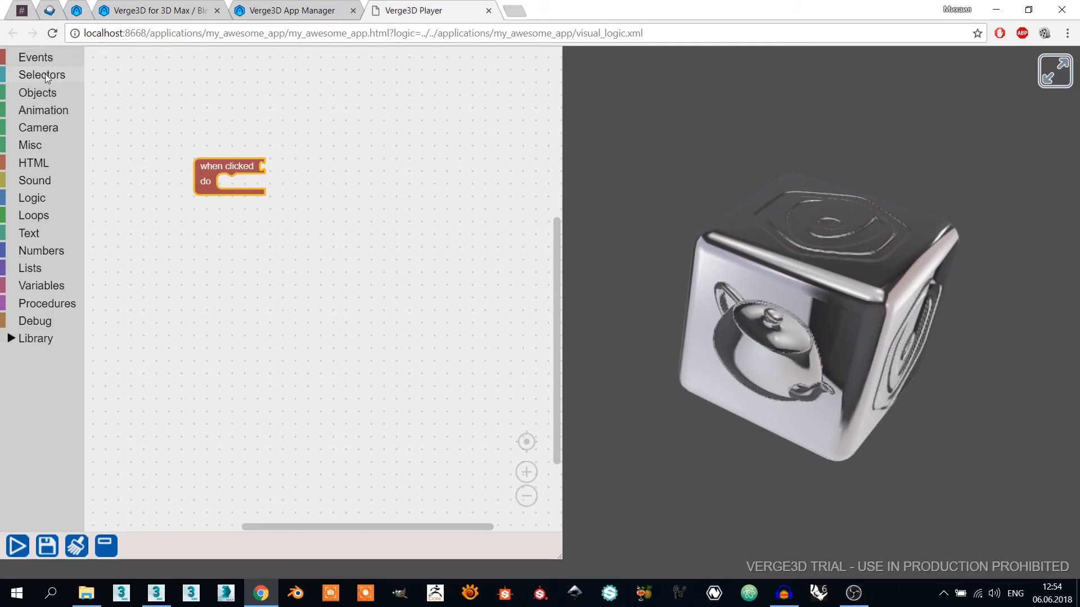
click(42, 74)
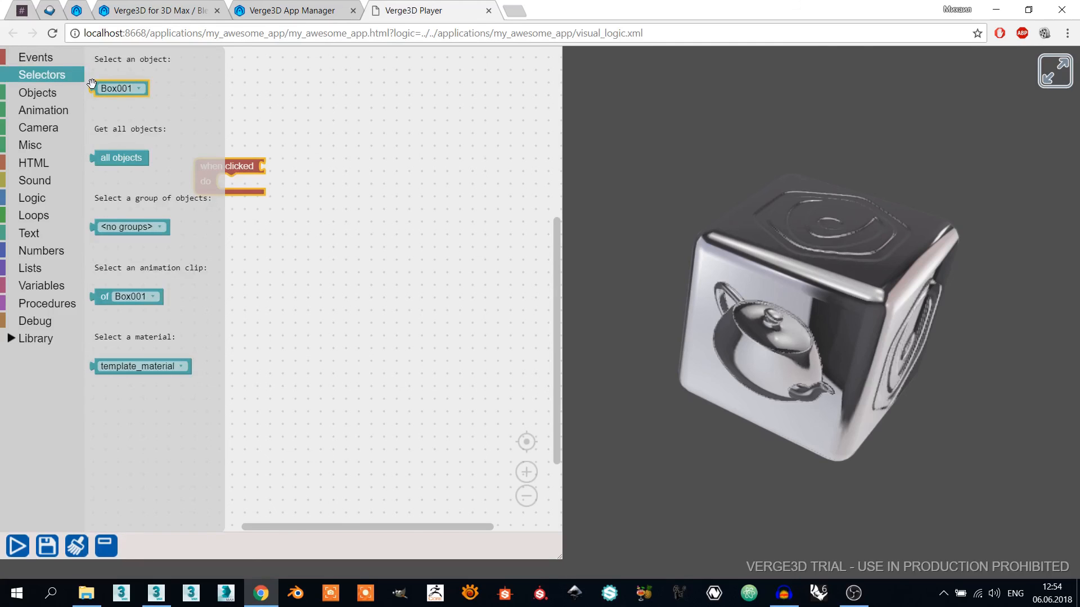
drag(117, 88, 288, 166)
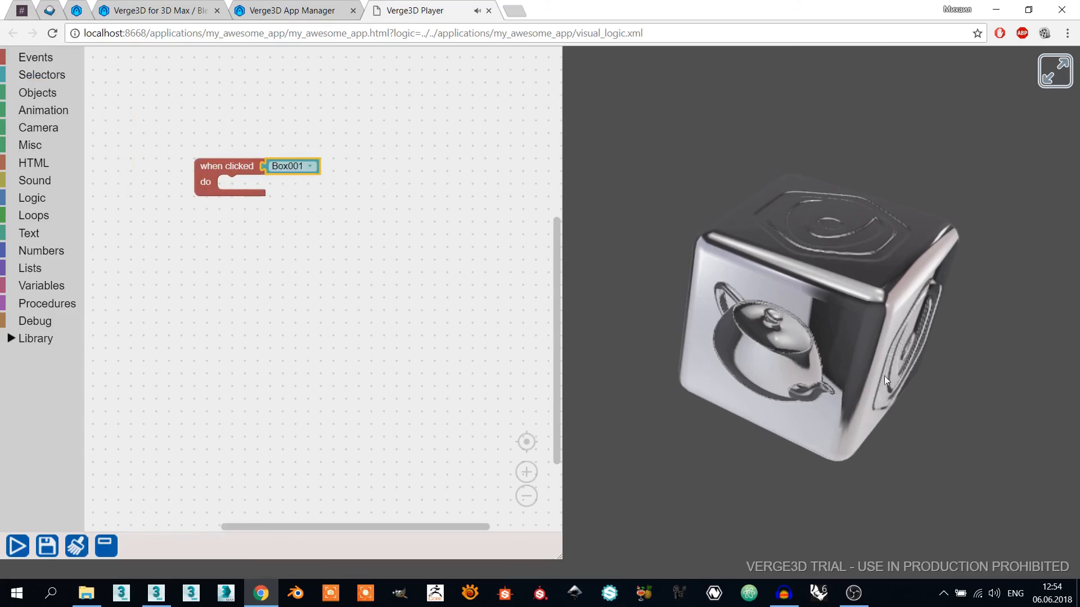
mouse_move(102, 133)
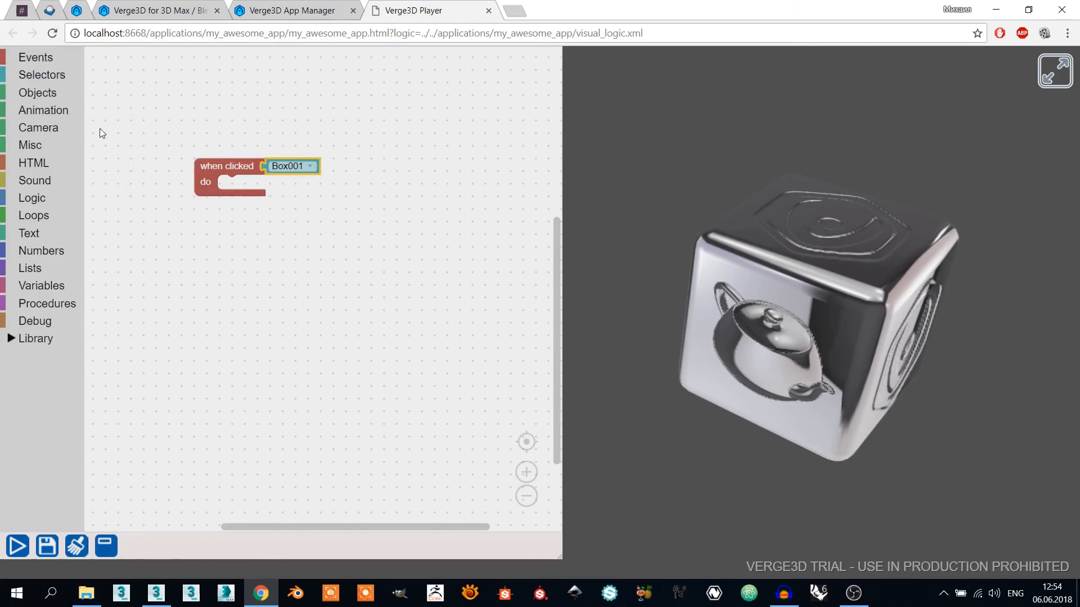
mouse_move(67, 114)
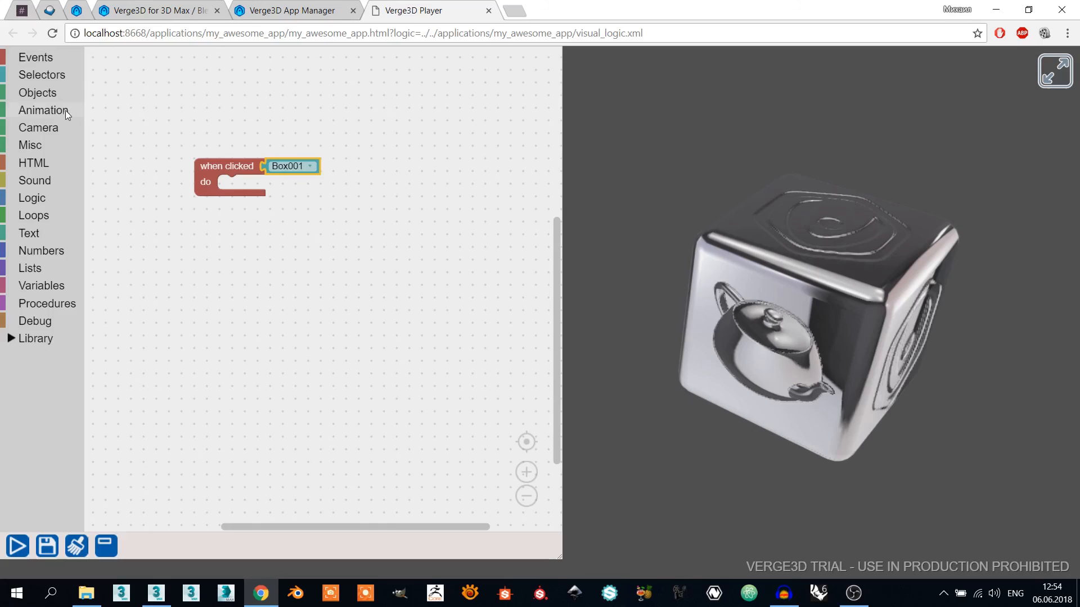
- Add 'play animation' of Box001 inside the click rule
click(44, 110)
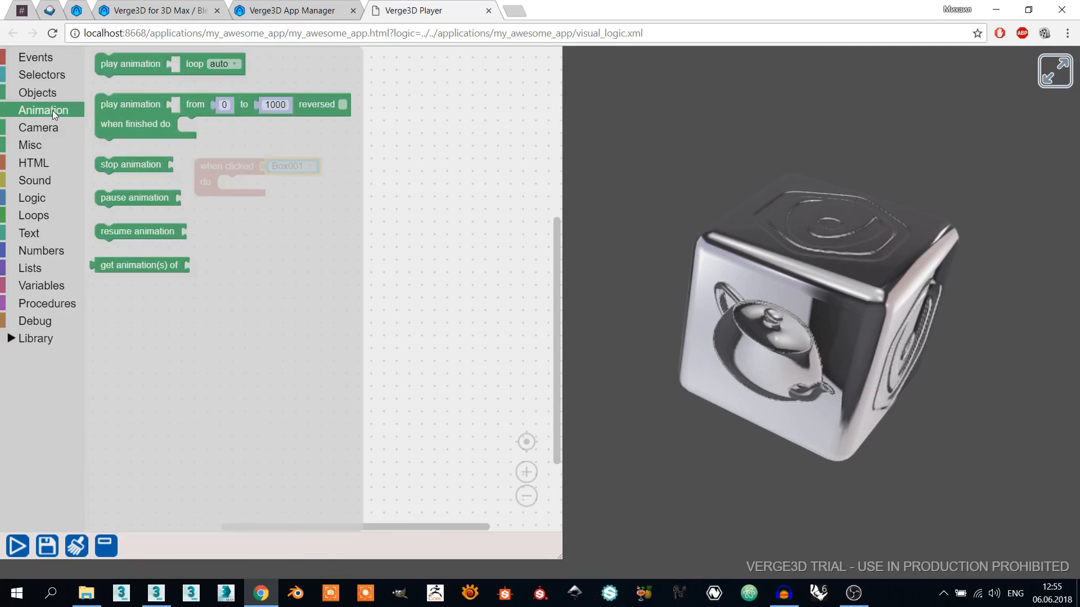
click(130, 63)
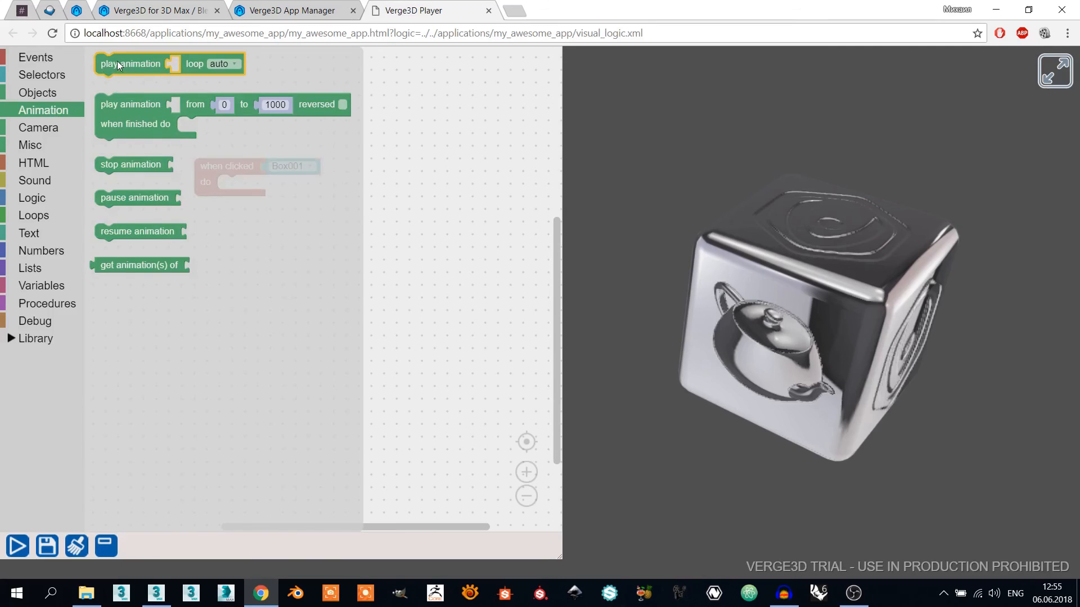
drag(131, 63, 255, 191)
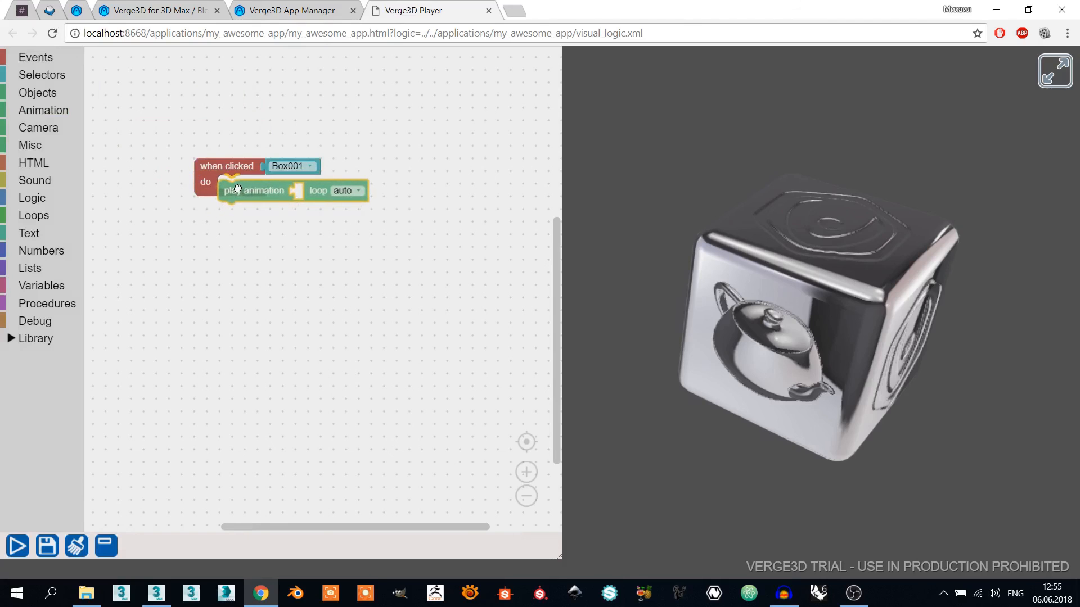
click(42, 74)
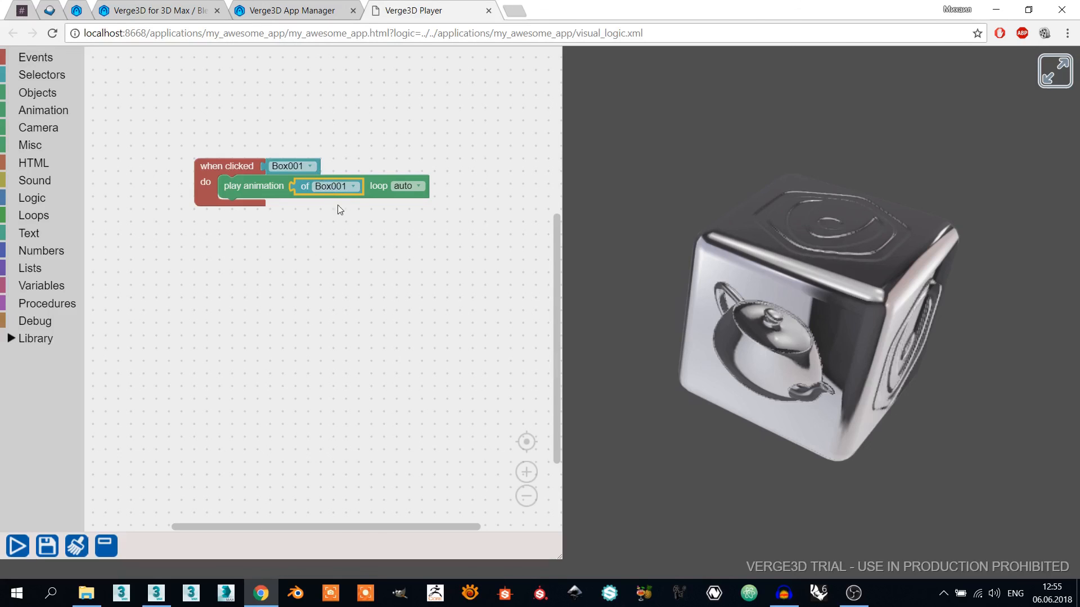
mouse_move(47, 546)
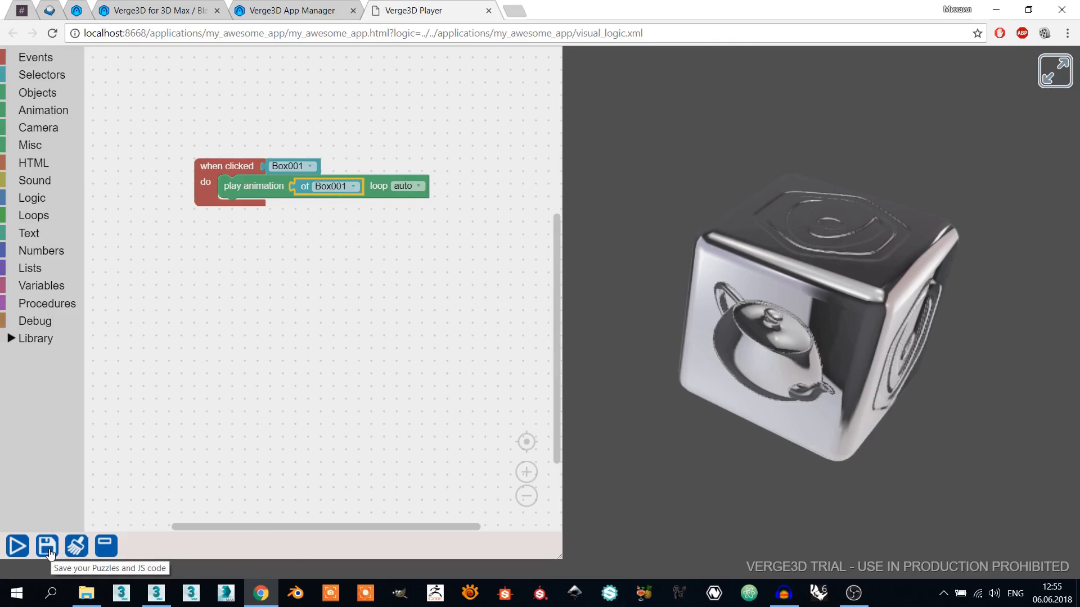
- Save the puzzles and rerun the app to test the click rule
click(46, 546)
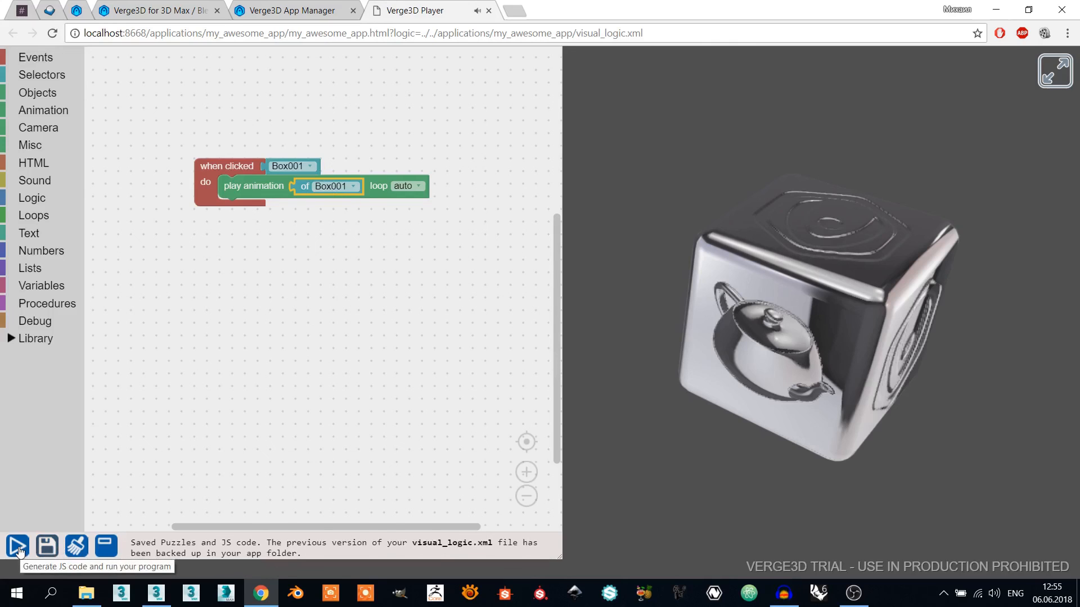
click(17, 546)
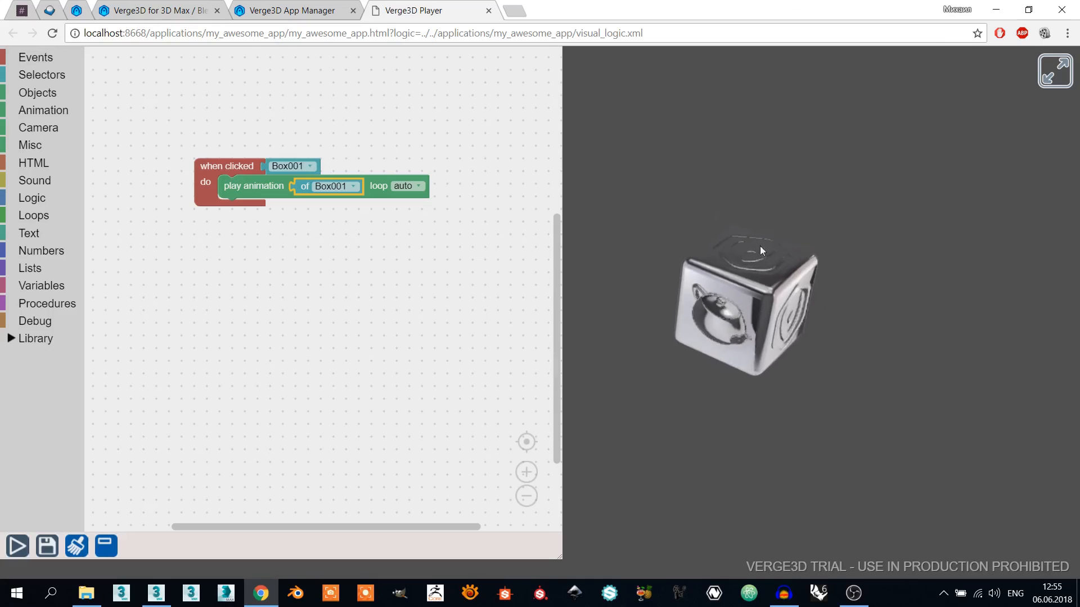
- Publish My Awesome App to Verge3D Network from the App Manager
click(289, 10)
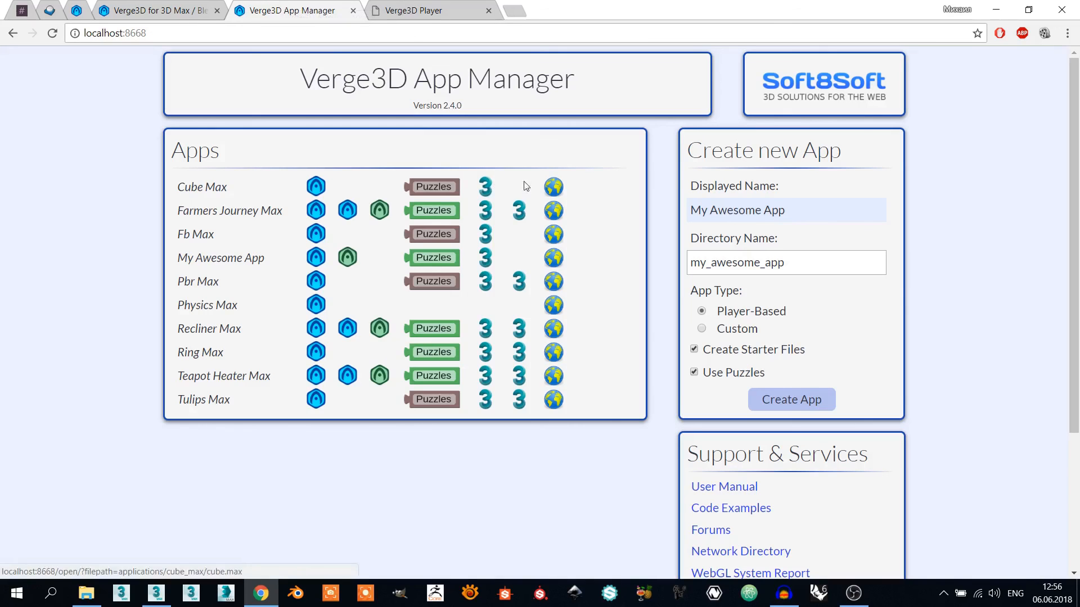
mouse_move(619, 303)
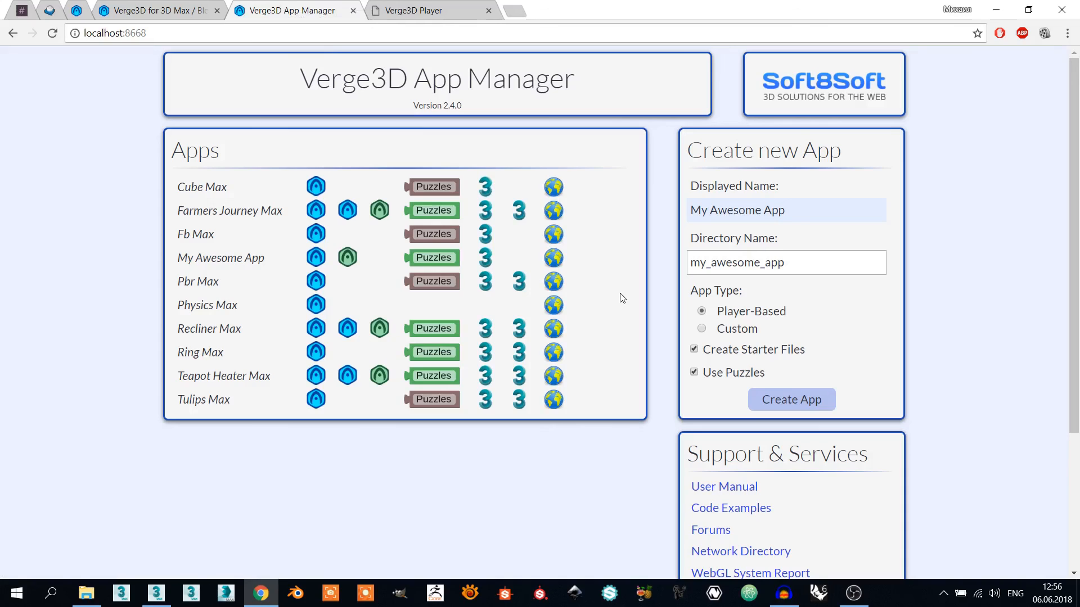
mouse_move(553, 257)
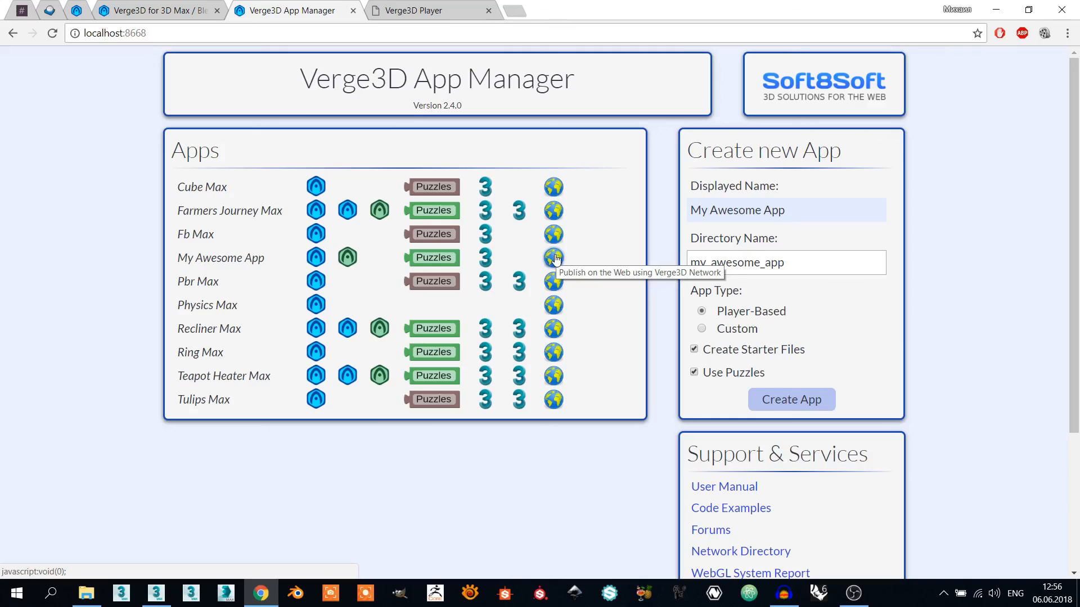
click(553, 258)
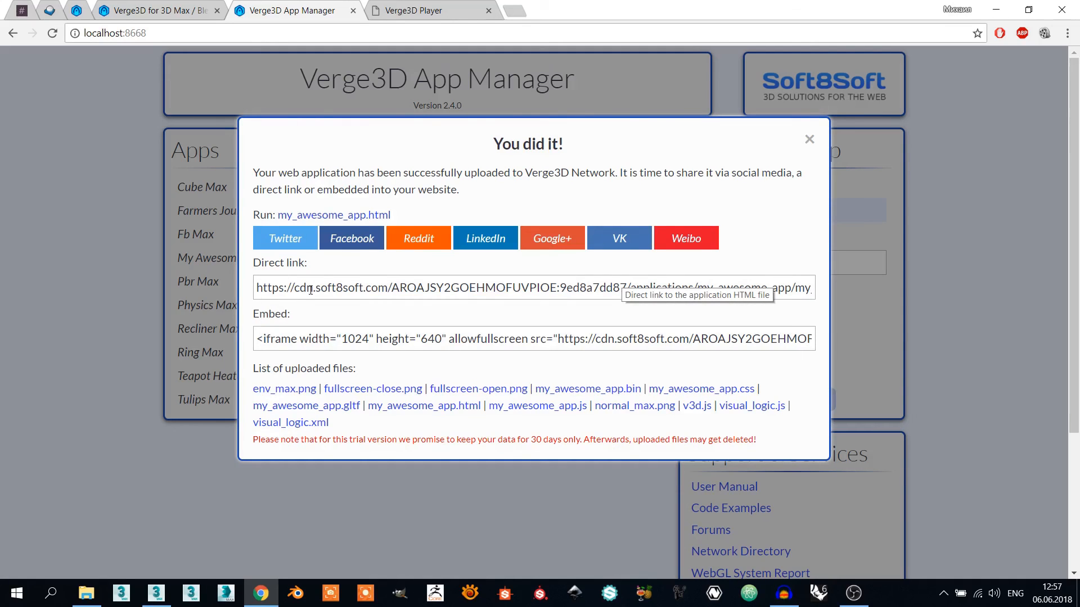
- Select the published app's direct link, then close the 'You did it!' dialog
double_click(376, 288)
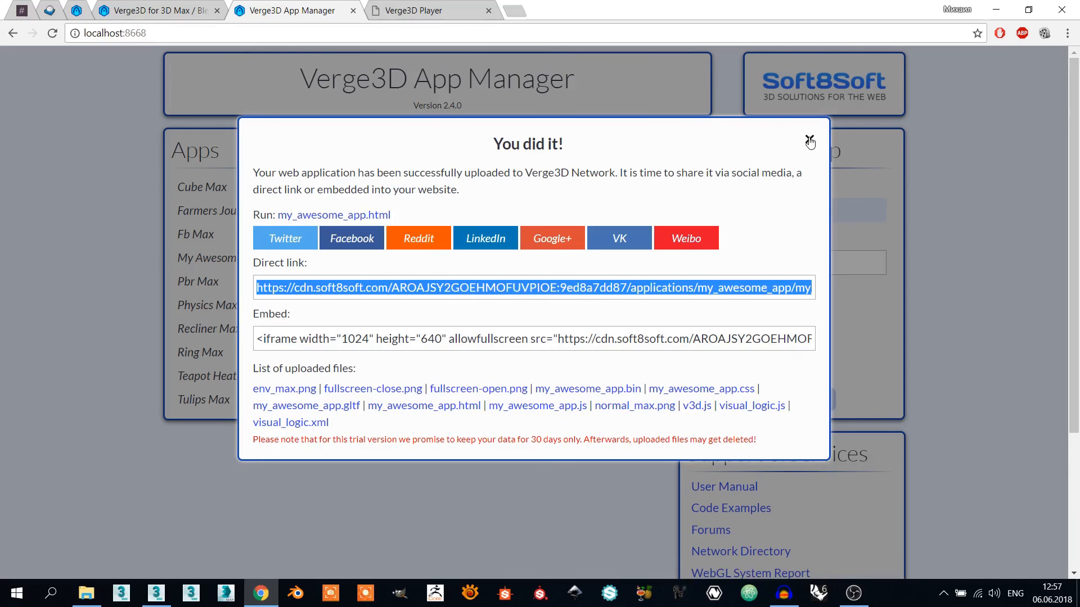
click(810, 141)
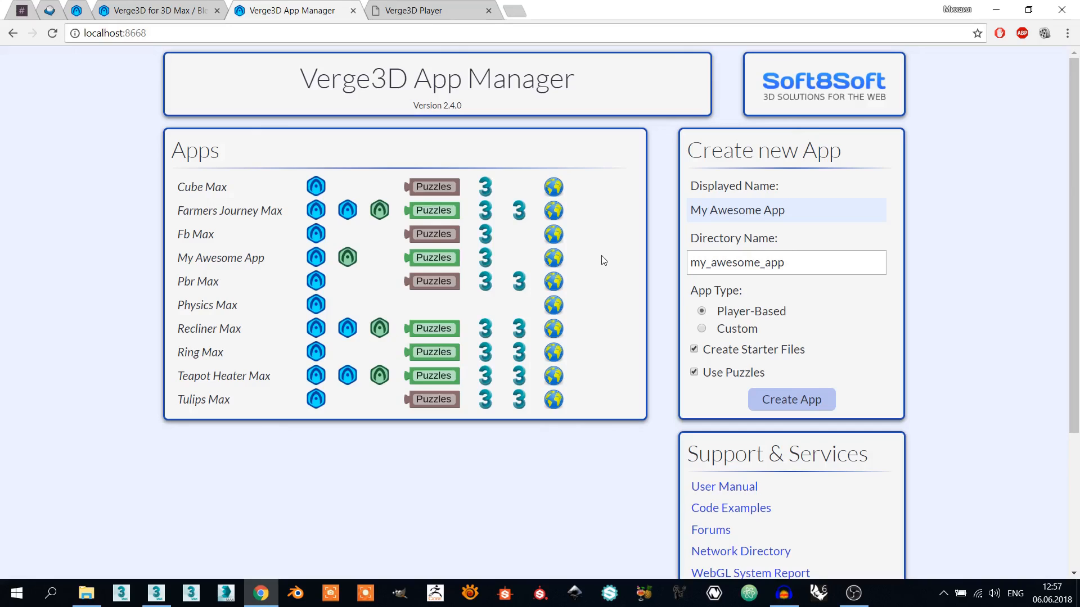
mouse_move(609, 269)
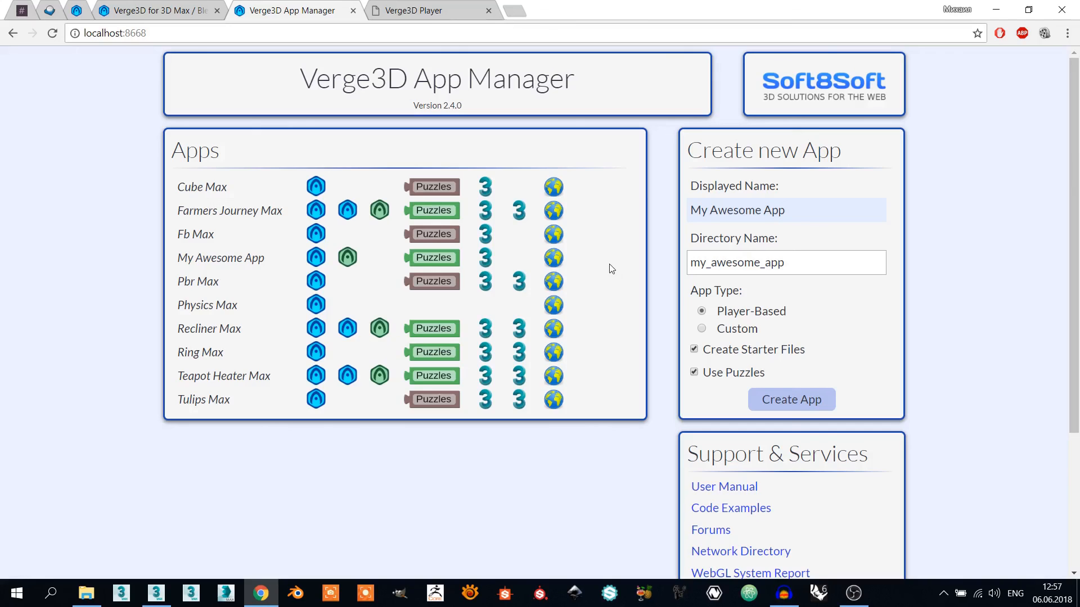
mouse_move(606, 271)
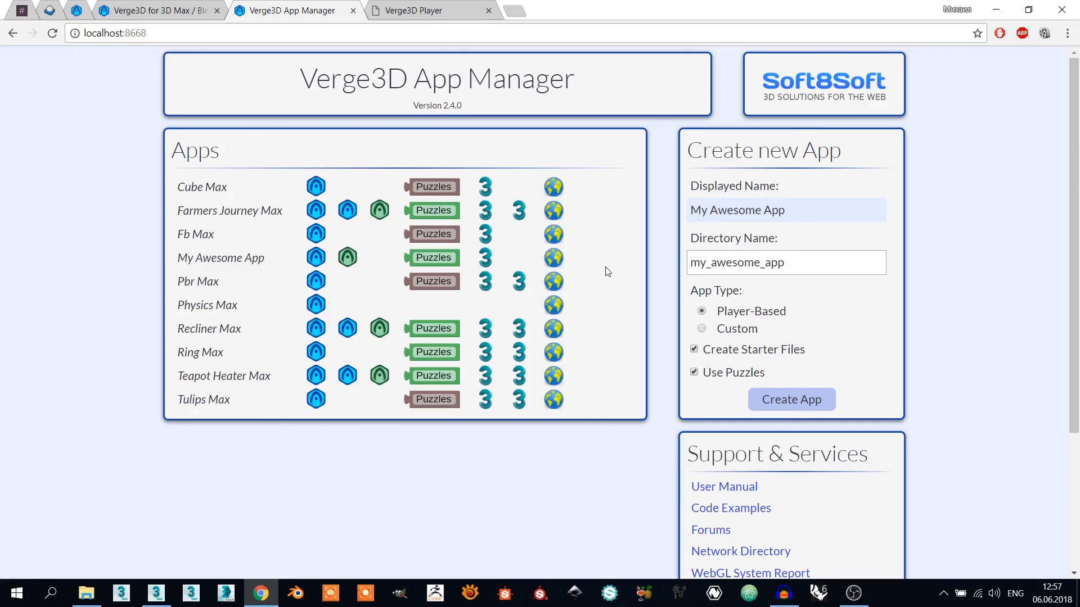